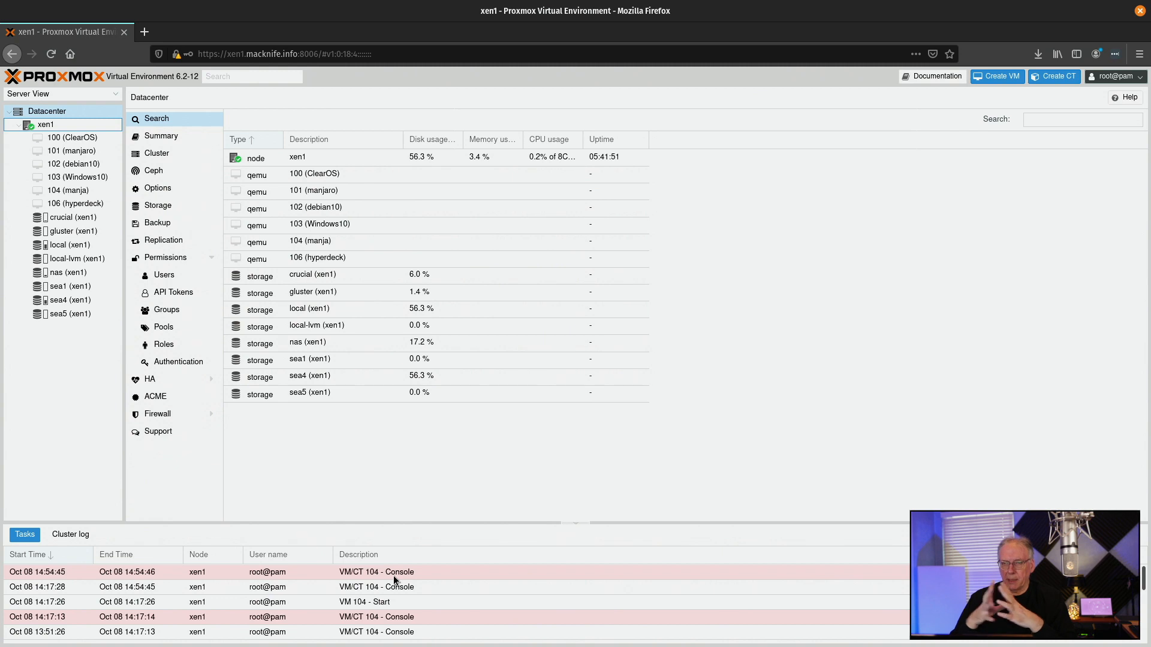
pyautogui.moveTo(333, 583)
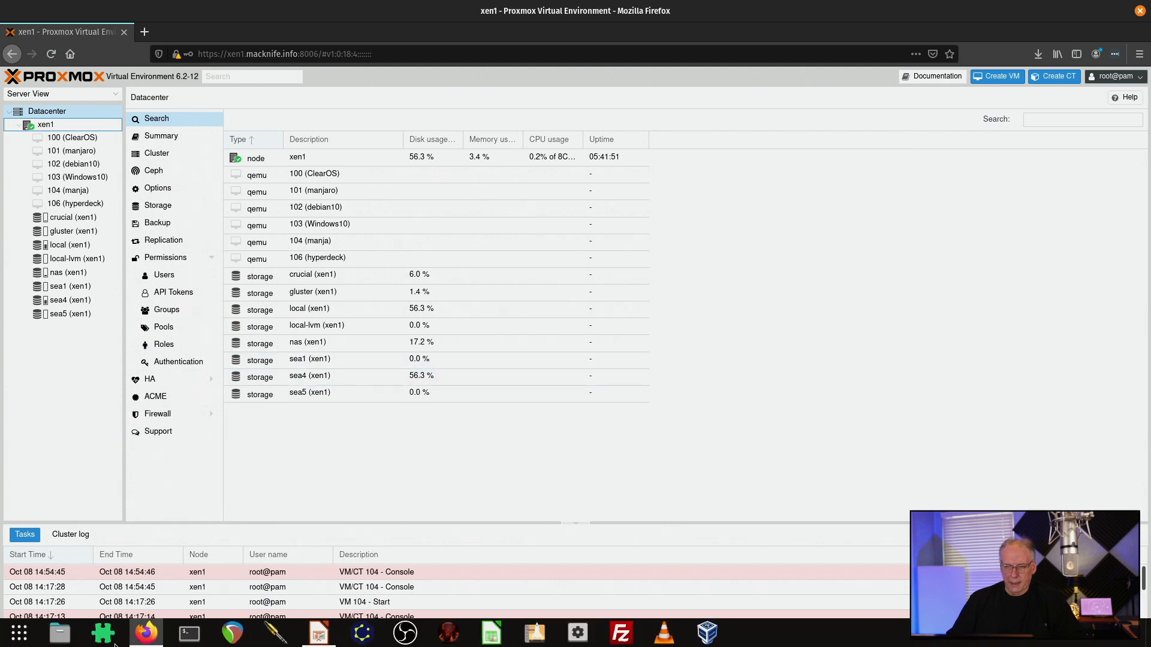
# Close the empty untitled presentation and bring the browser back.
pyautogui.click(318, 631)
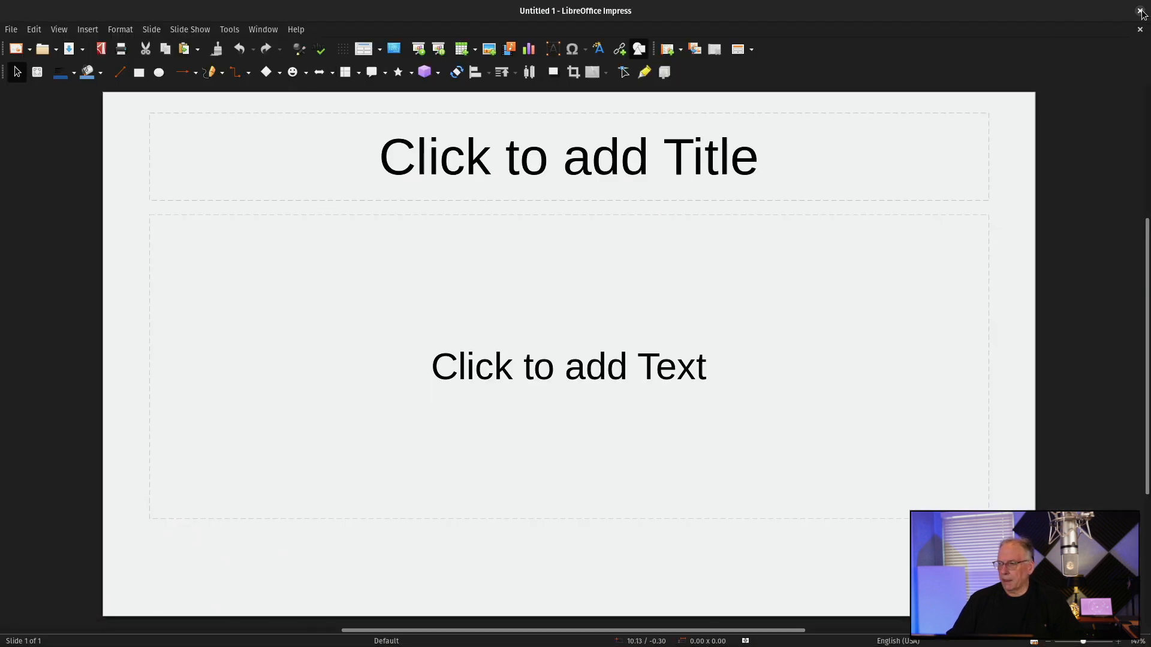
pyautogui.click(1140, 13)
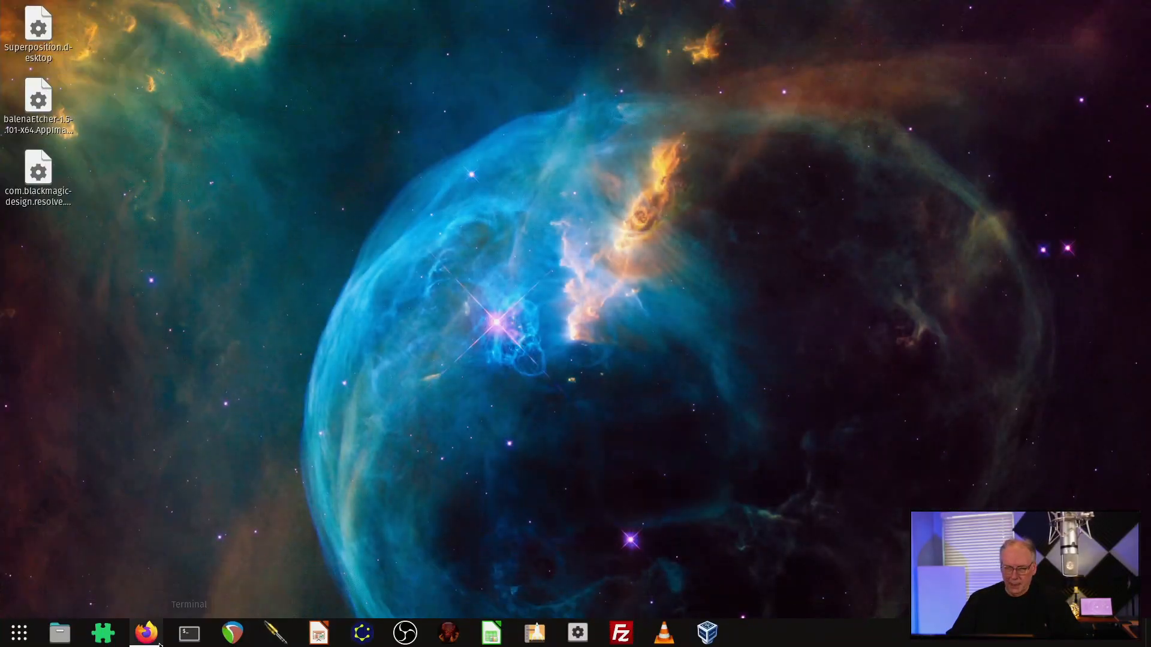
pyautogui.click(146, 632)
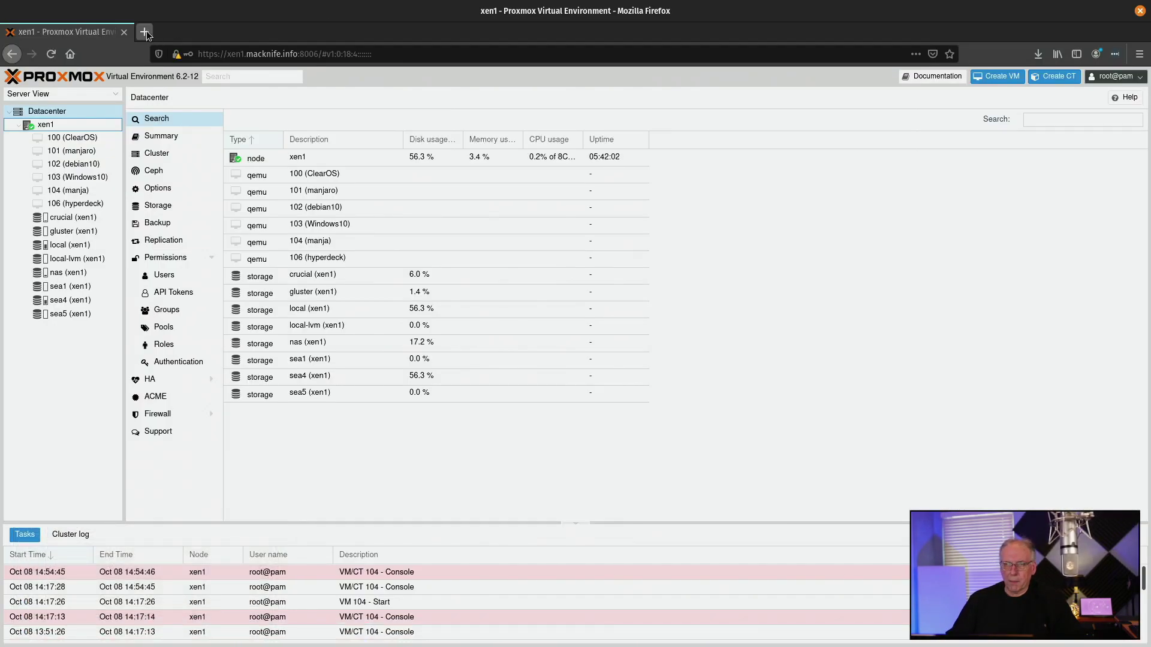
# In a new tab, search Google for manjaro and reach manjaro.org's Try Manjaro page.
pyautogui.click(144, 31)
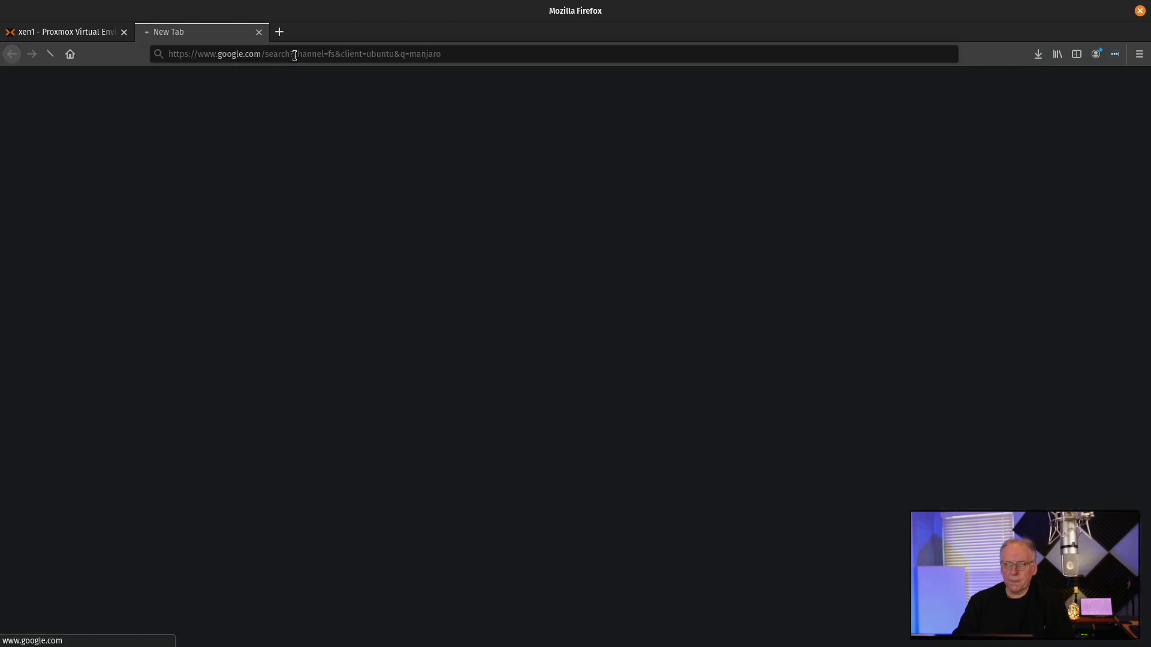
pyautogui.press('Return')
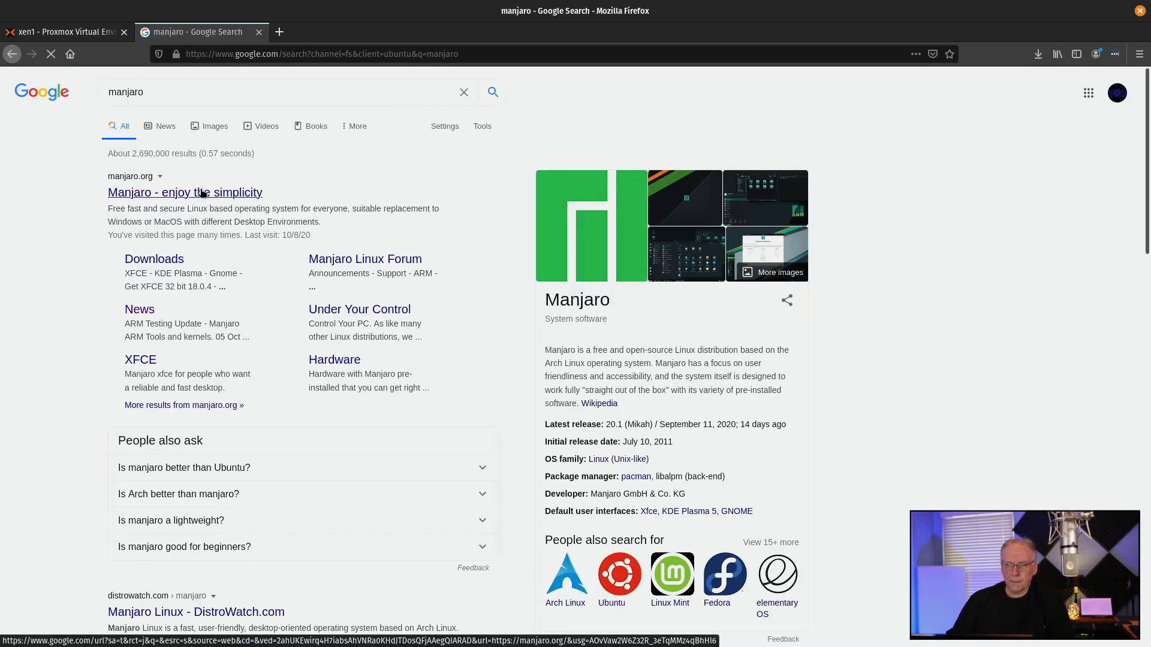
pyautogui.click(184, 192)
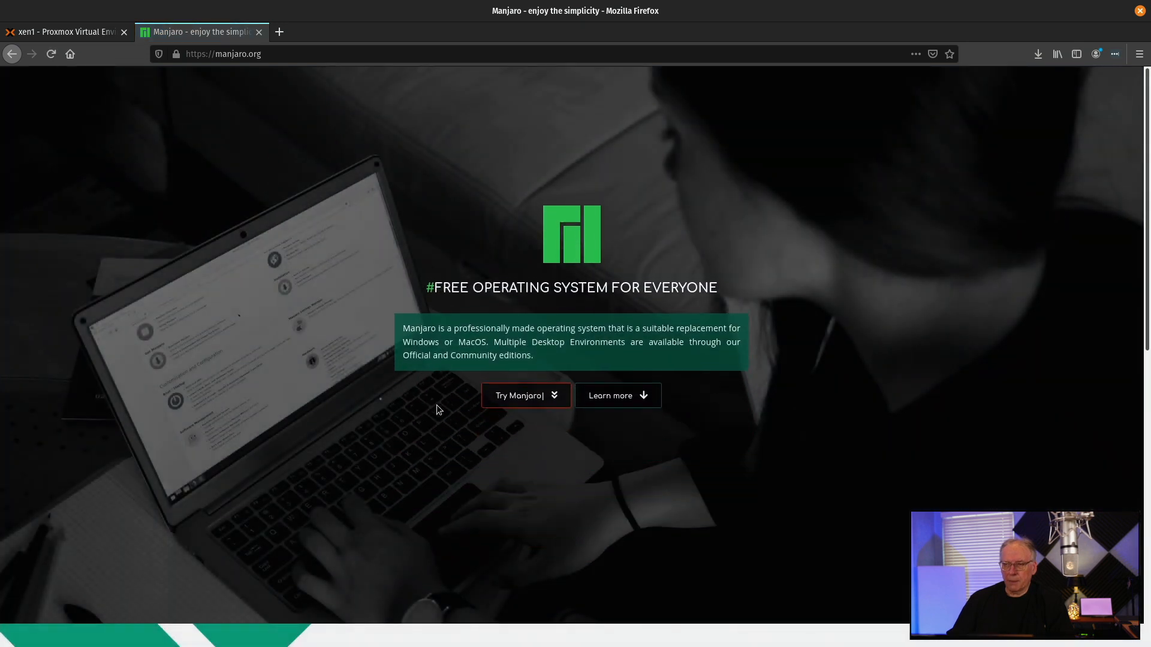
pyautogui.click(520, 395)
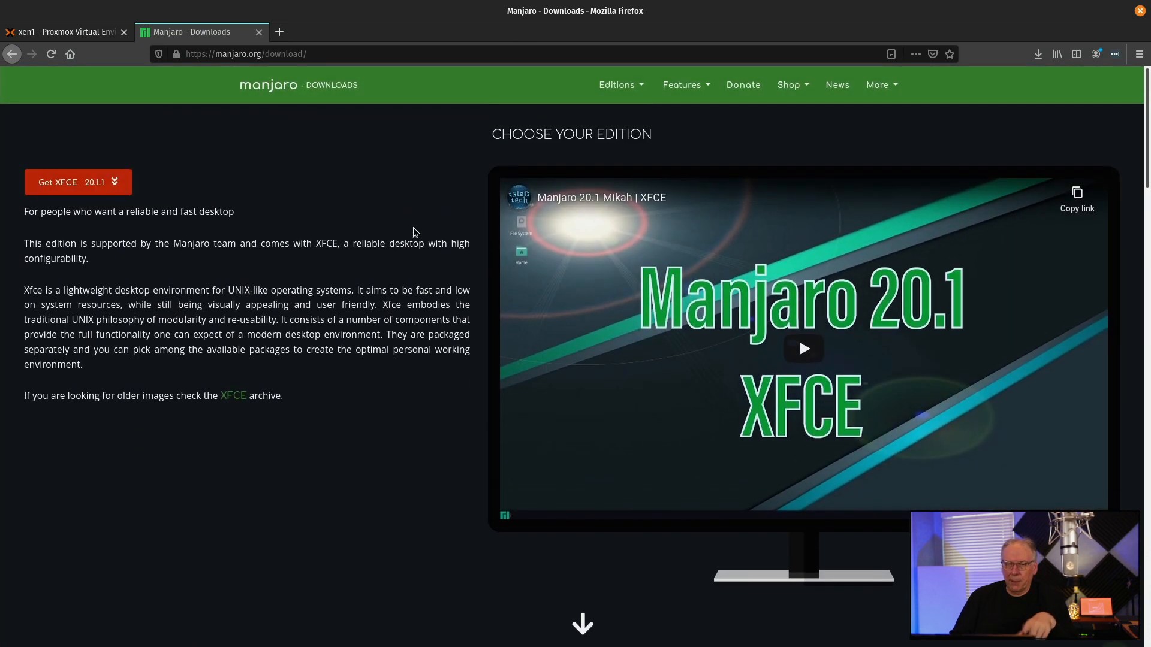
# Scroll to the Architect edition and open its 64-bit download page.
pyautogui.scroll(-3)
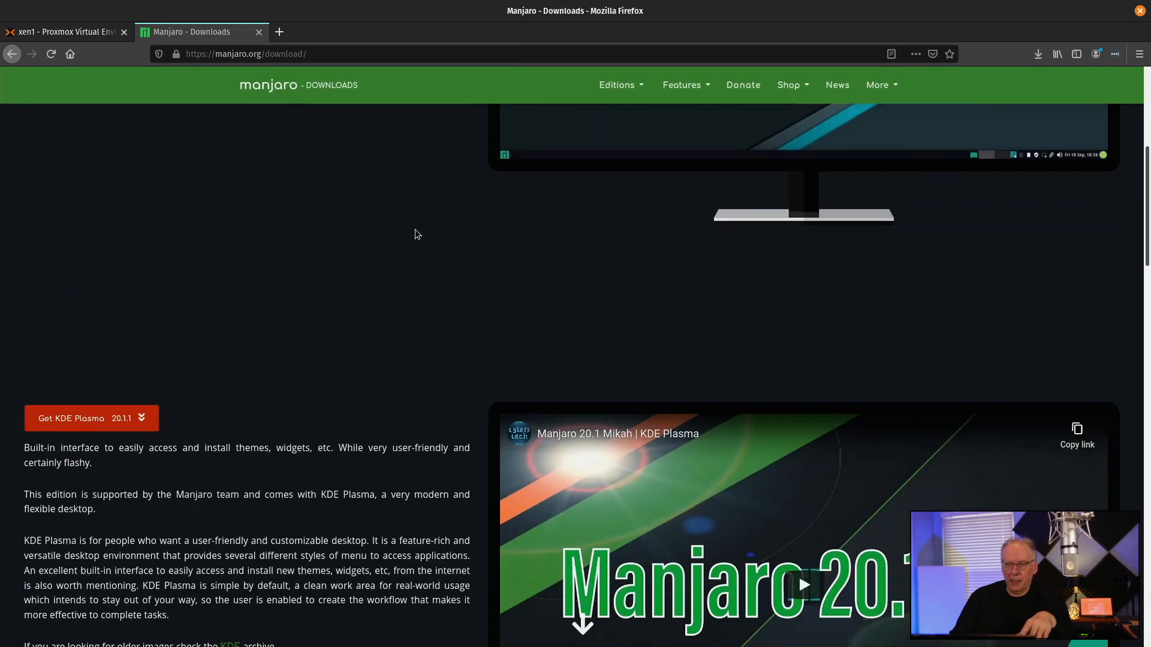
pyautogui.scroll(-3)
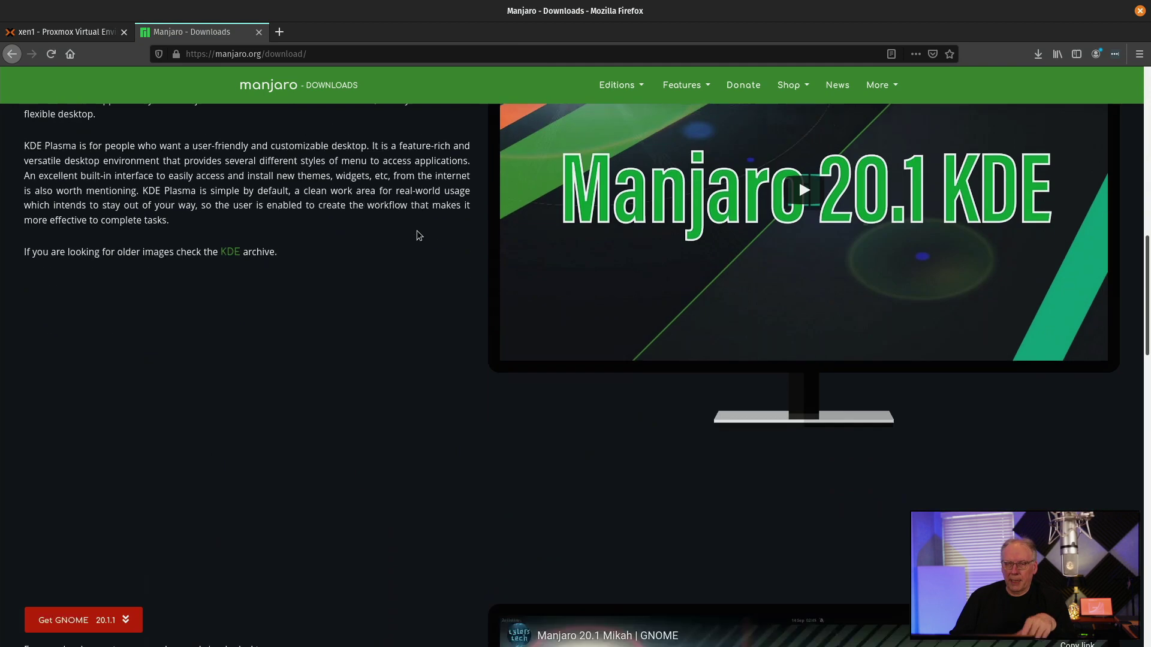
pyautogui.scroll(-3)
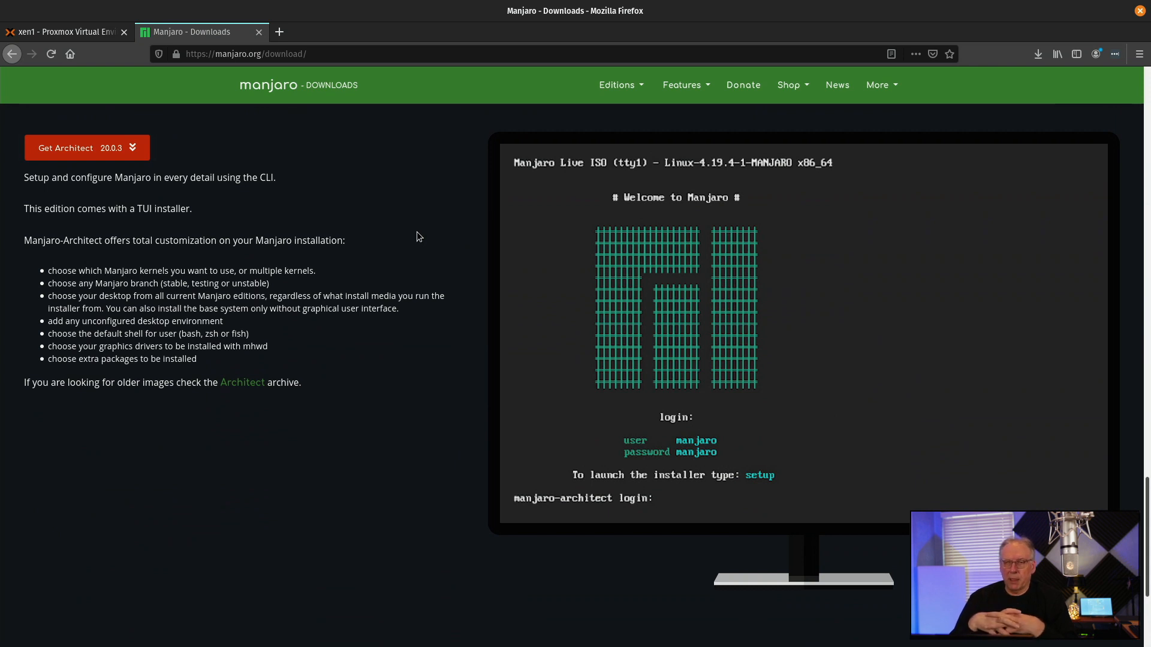
pyautogui.moveTo(85, 148)
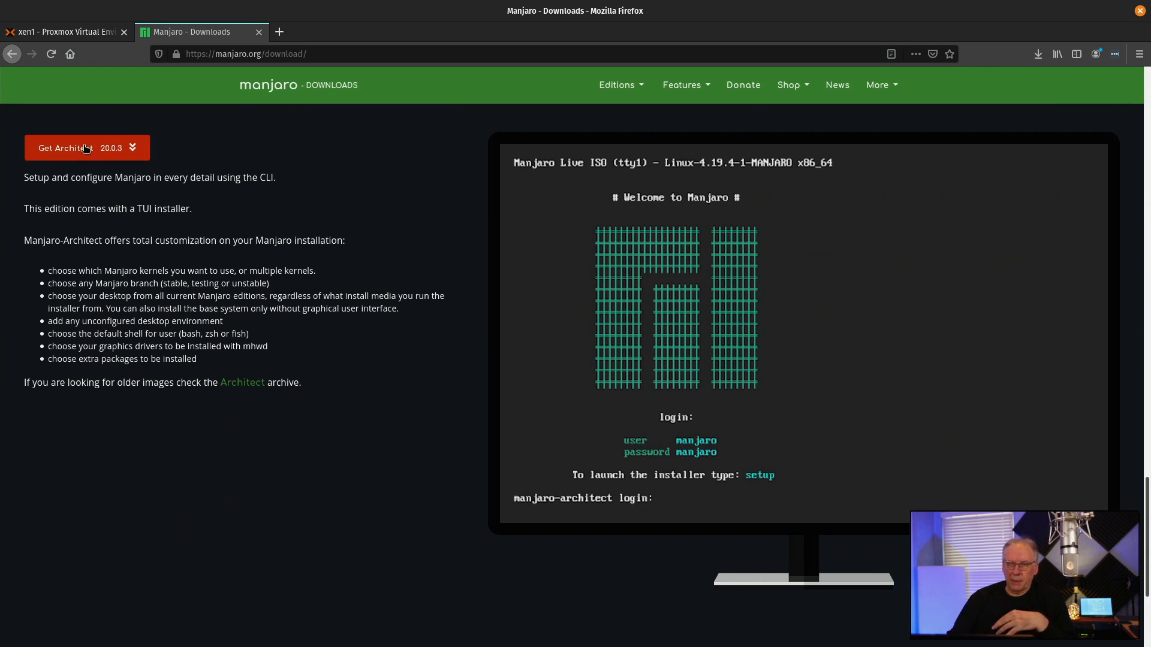
pyautogui.click(64, 147)
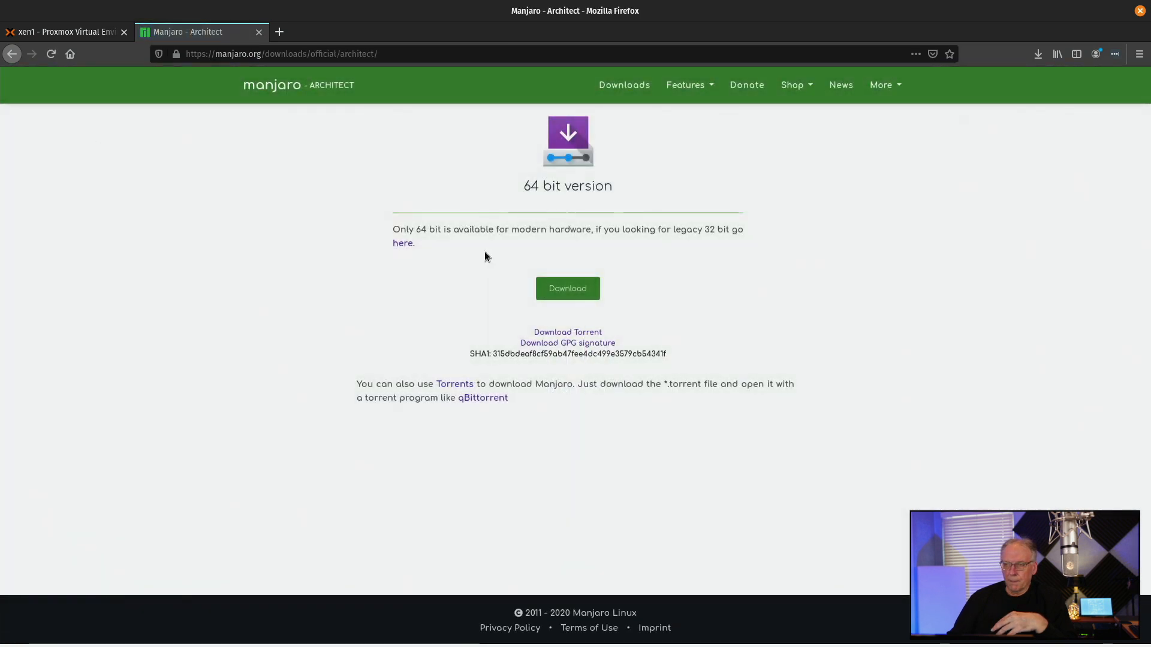
pyautogui.moveTo(568, 288)
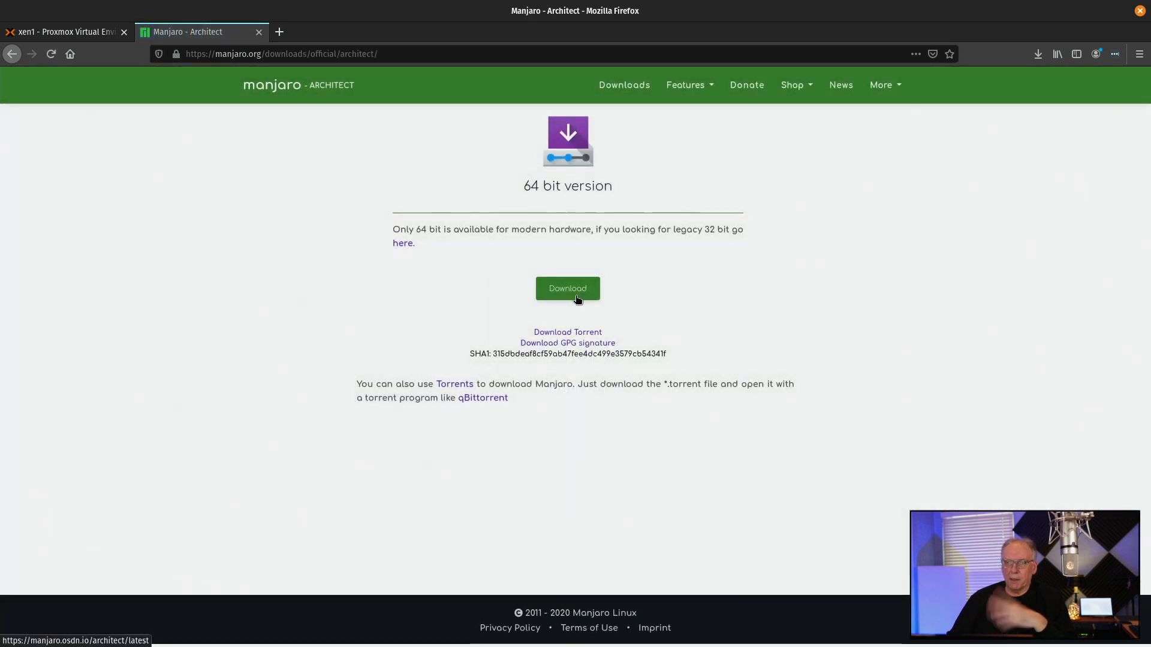
pyautogui.moveTo(833, 166)
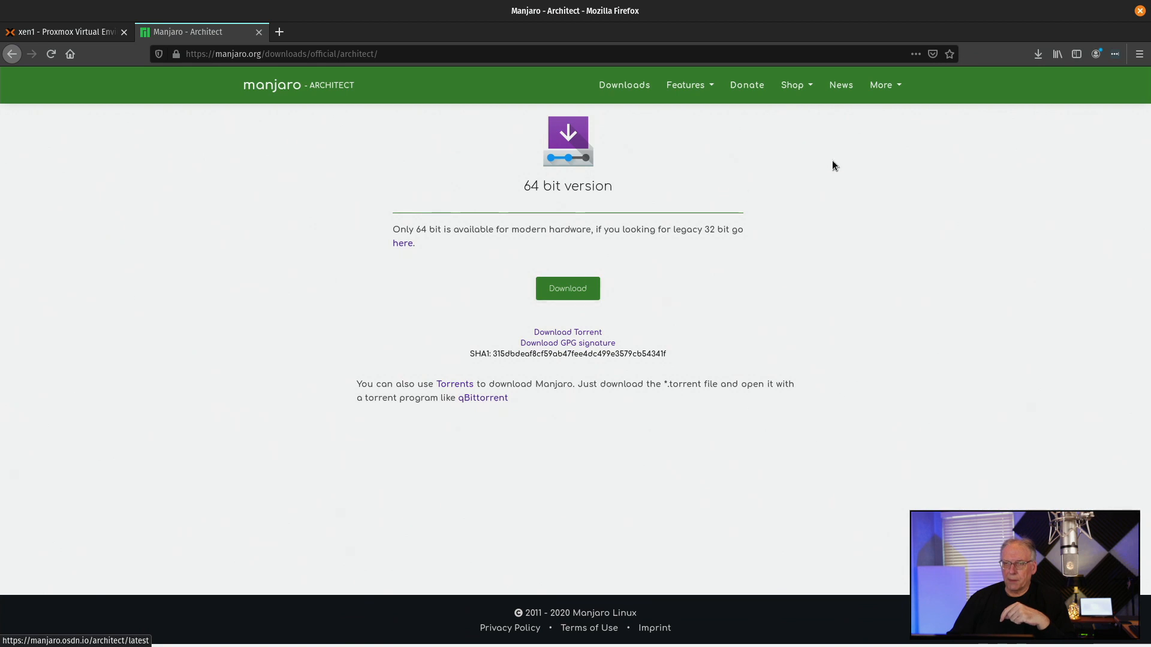
pyautogui.moveTo(1045, 30)
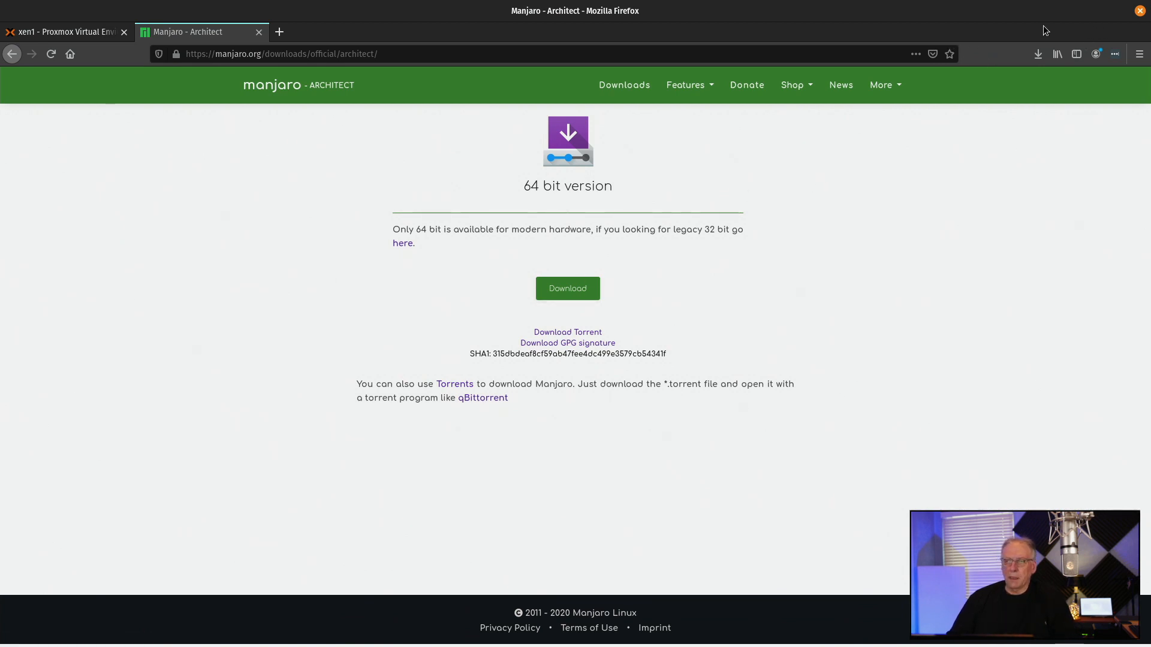
# Back in Proxmox, start a new VM named manjaro2.
pyautogui.click(65, 31)
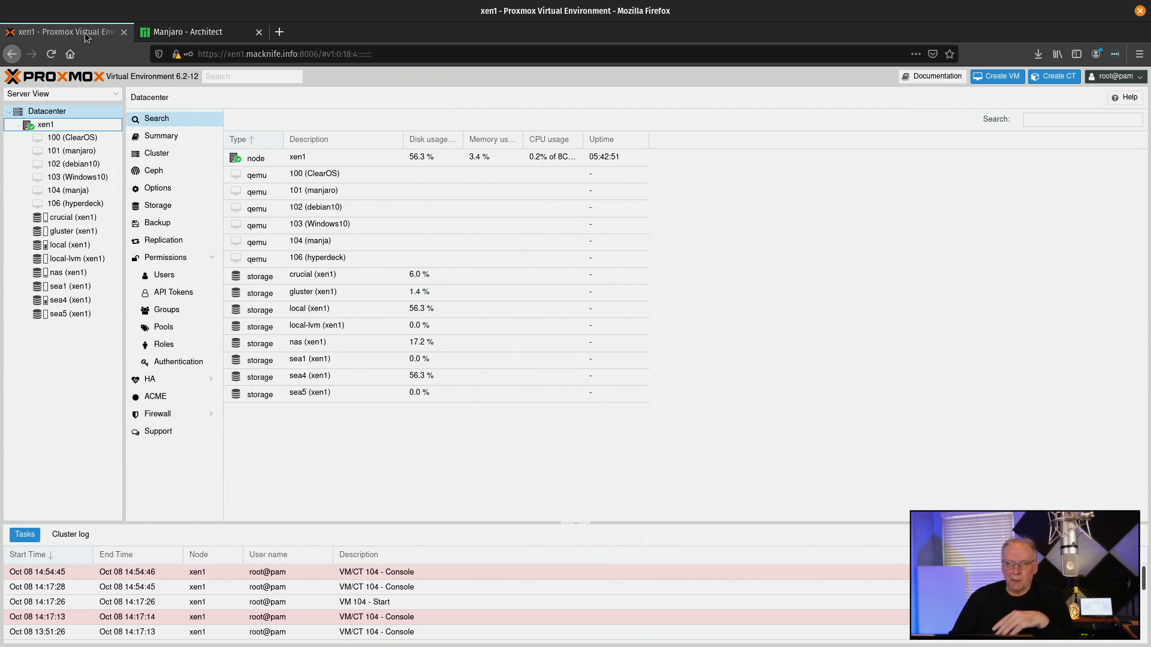
pyautogui.moveTo(934, 84)
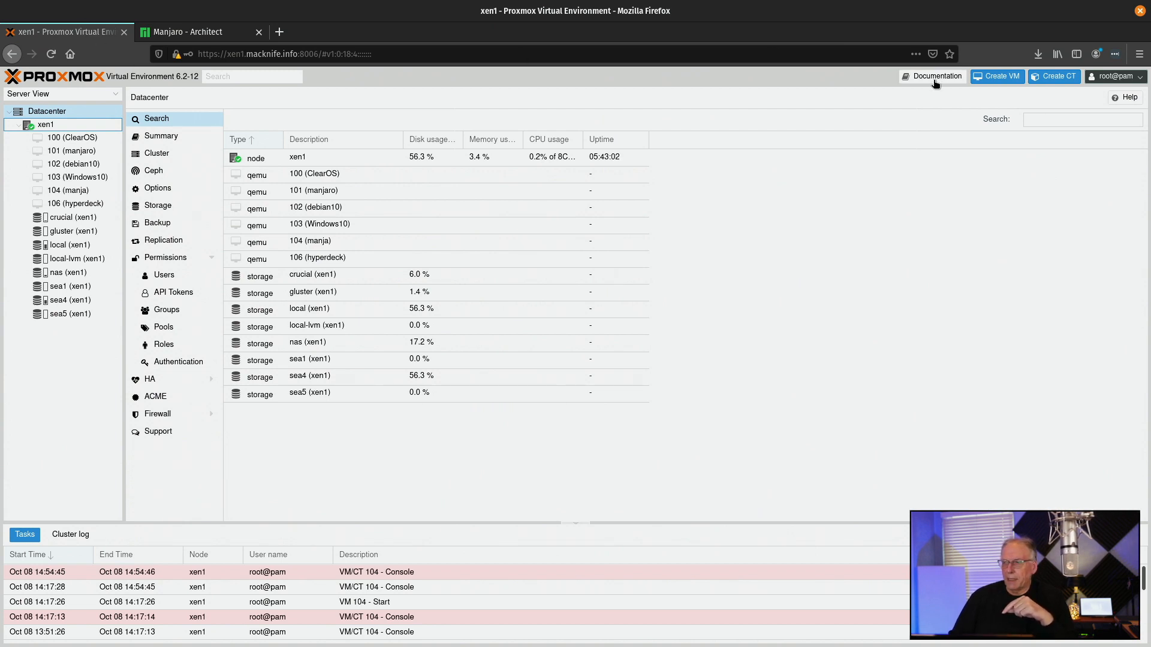
pyautogui.click(997, 76)
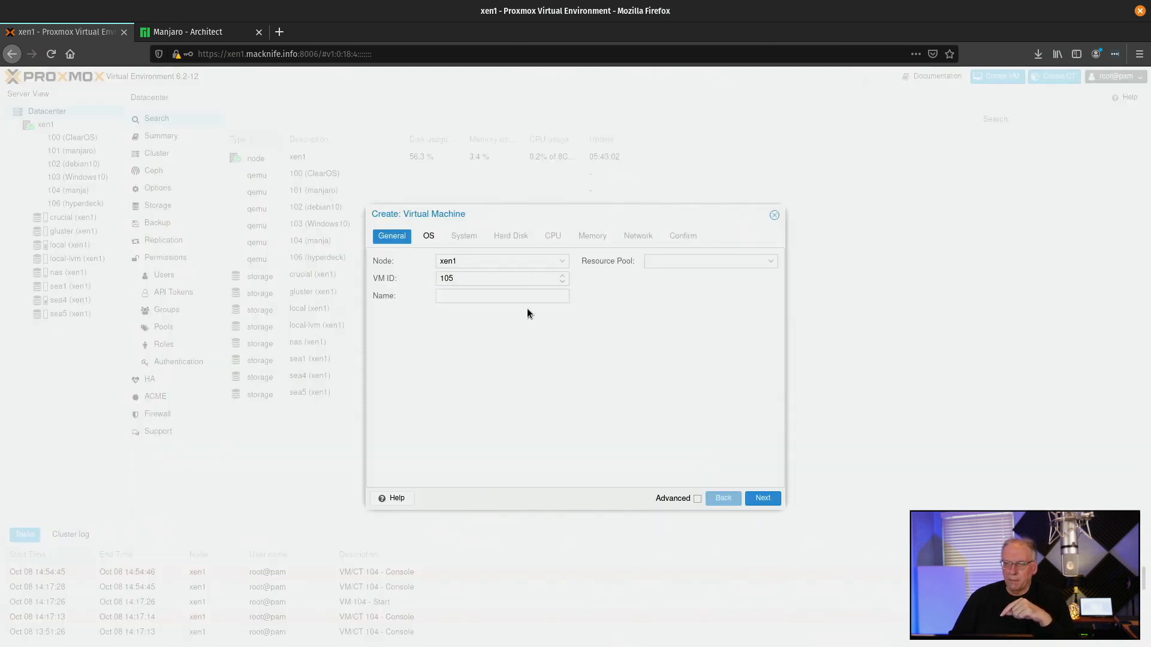
pyautogui.write('m')
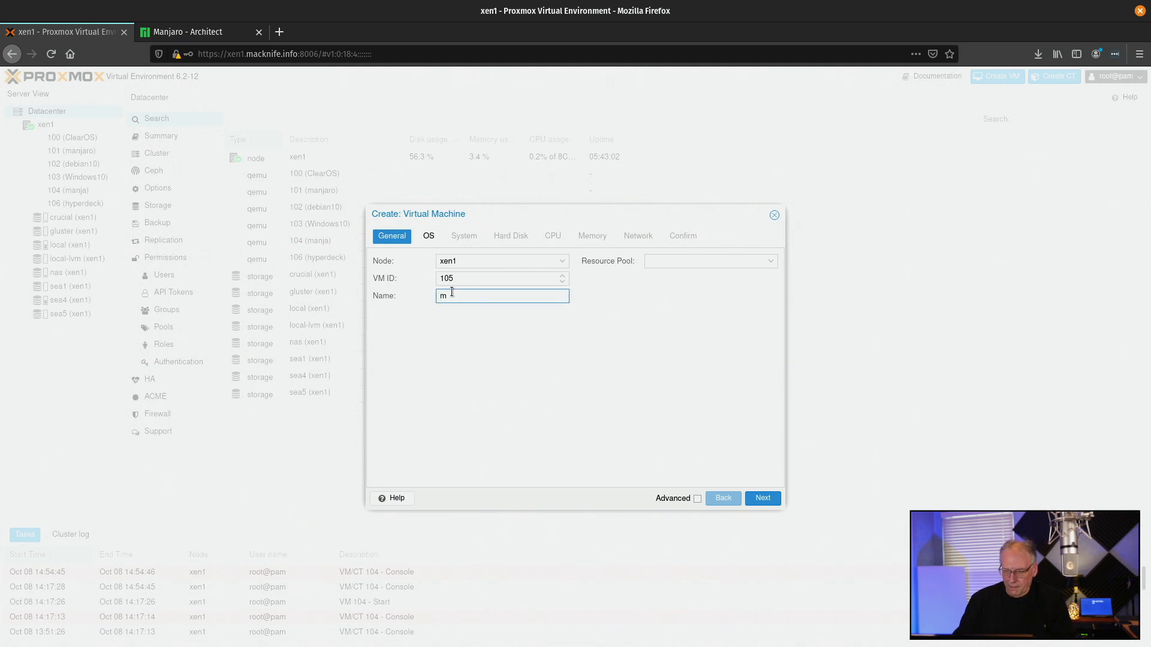
pyautogui.write('anjaro')
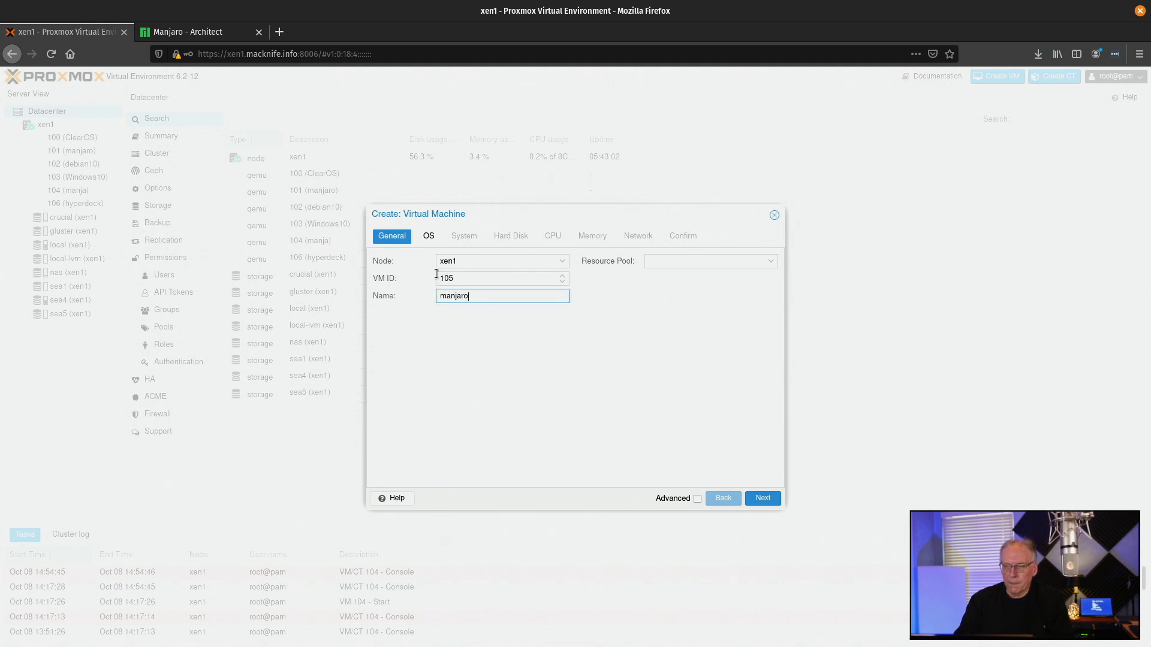
pyautogui.write('2')
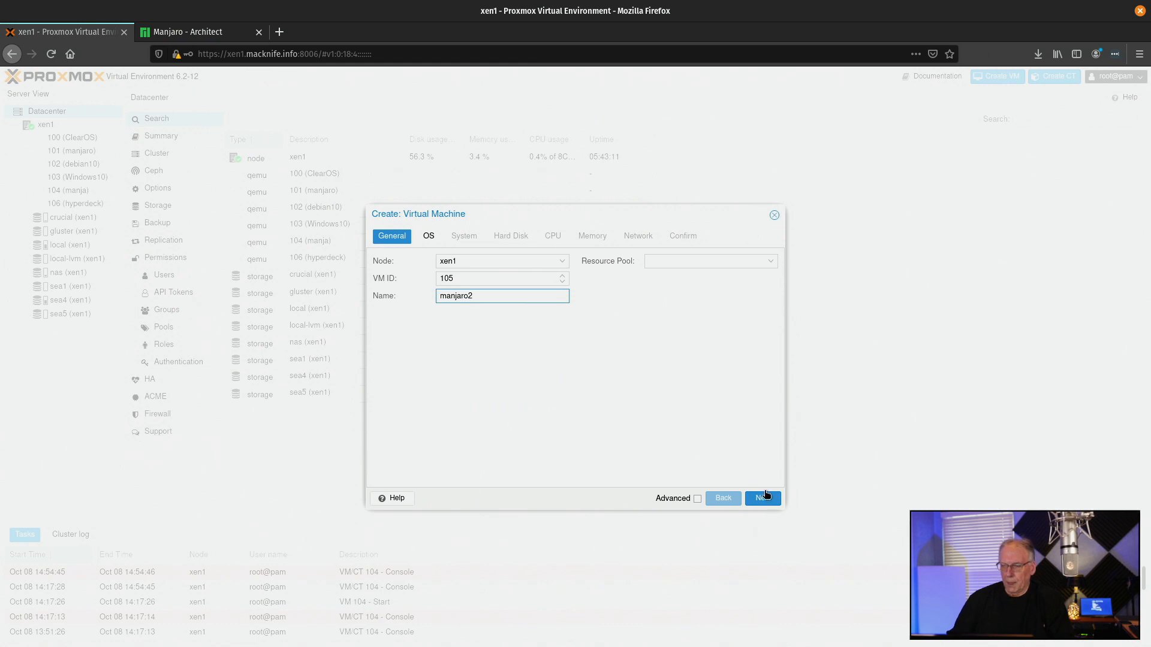
# Use the Manjaro Architect ISO from nas storage as install media.
pyautogui.click(762, 497)
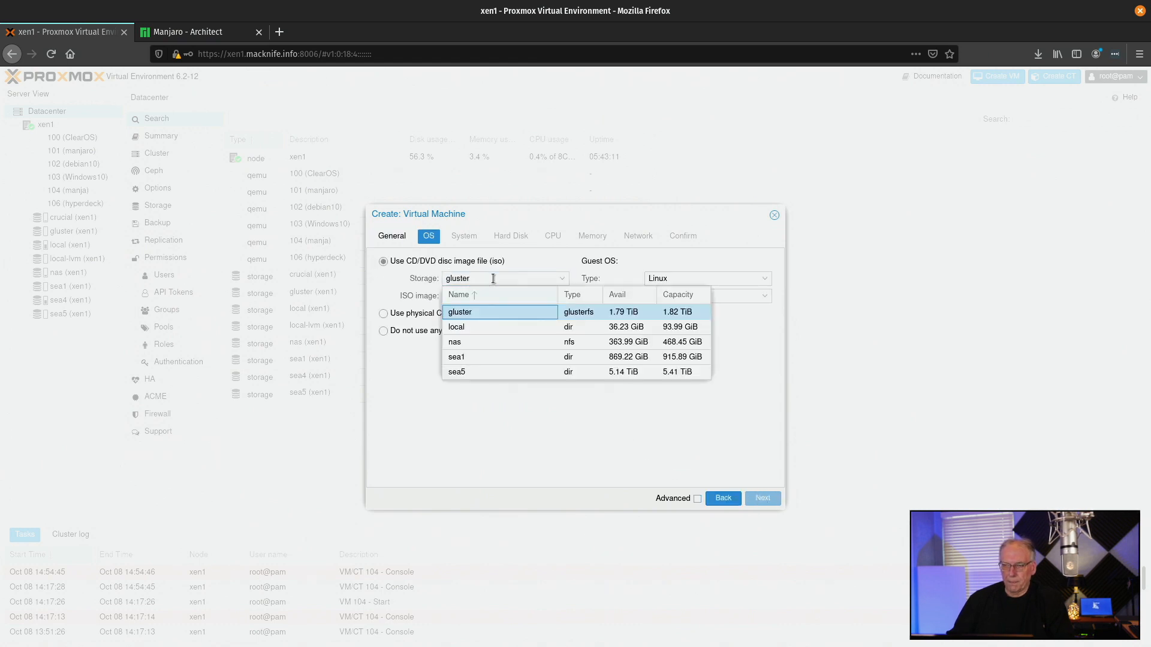
pyautogui.click(454, 341)
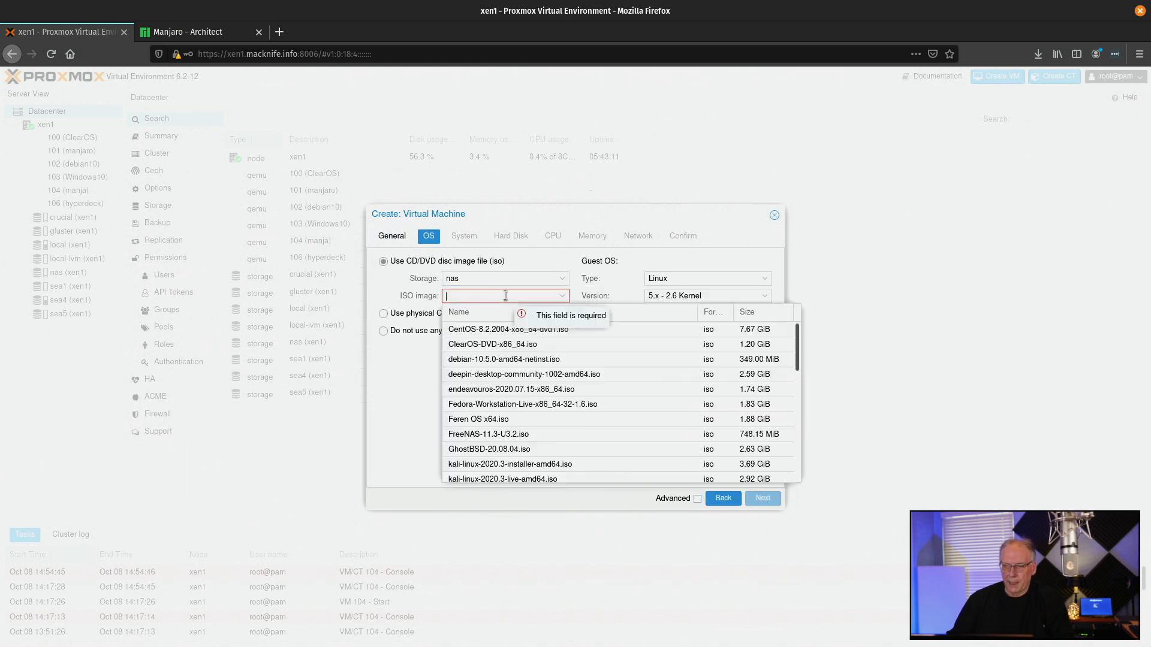
pyautogui.scroll(-3)
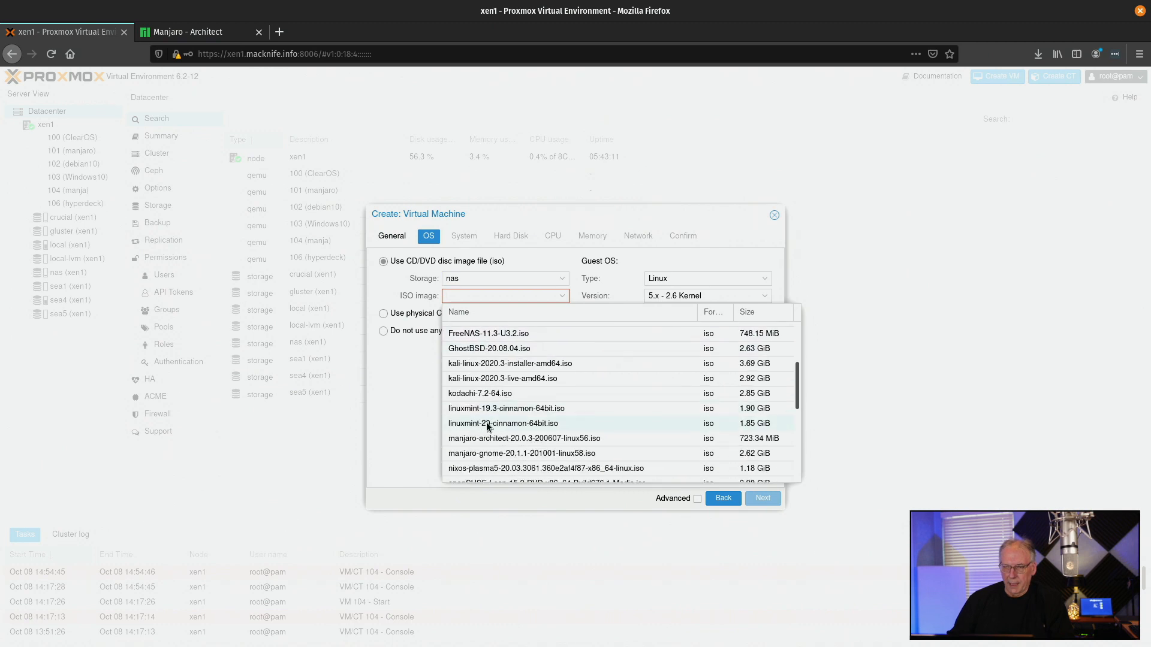
pyautogui.scroll(-3)
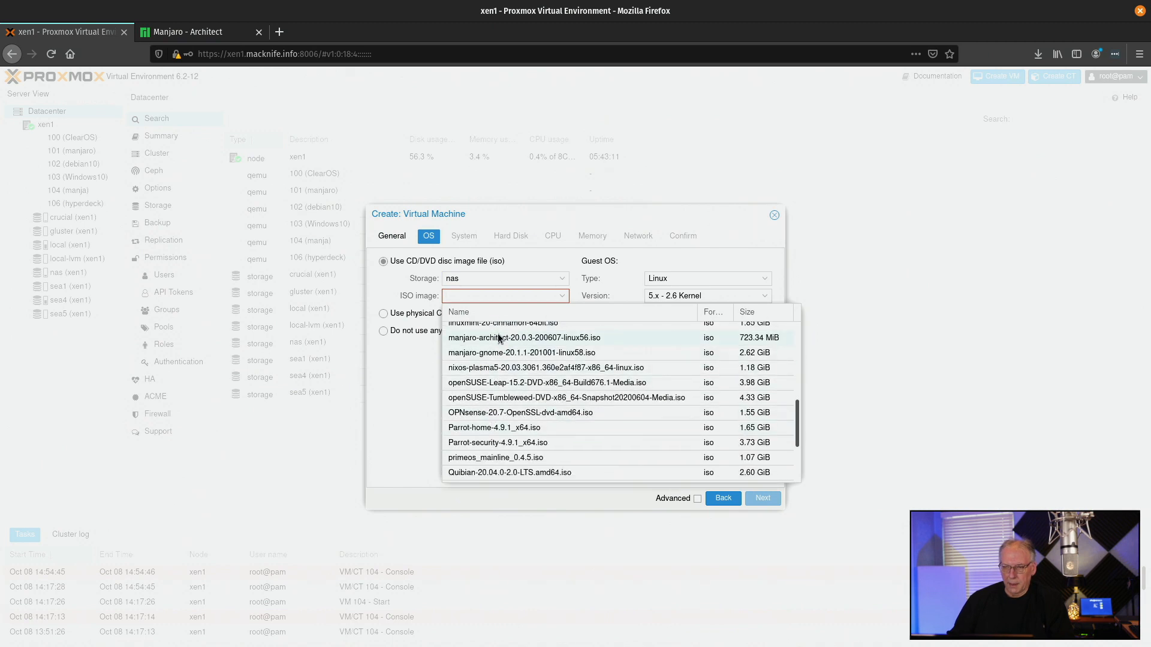
pyautogui.click(527, 337)
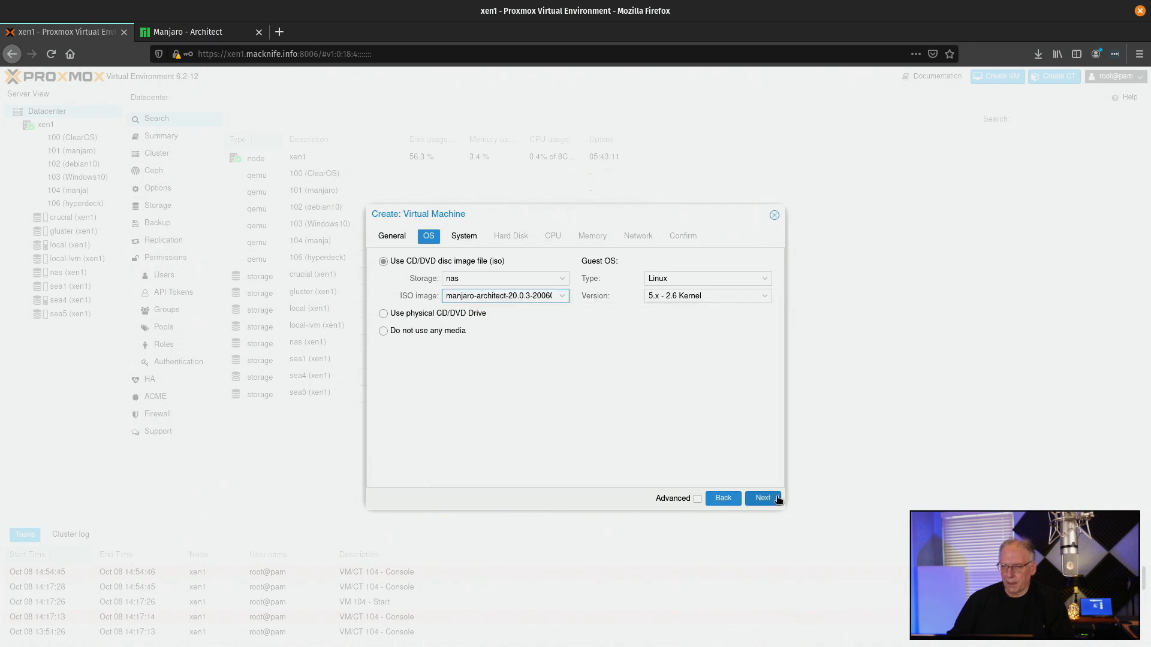
# Keep the default system and 32 GiB SCSI disk, set 2 cores, and create the VM.
pyautogui.click(761, 498)
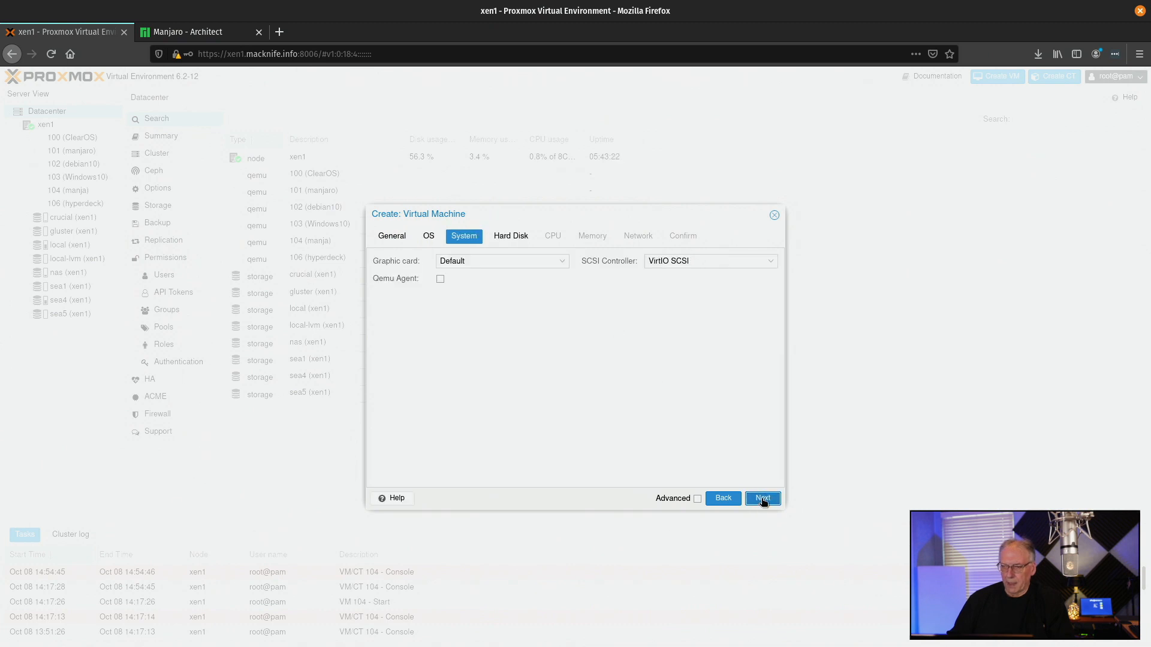
pyautogui.click(762, 498)
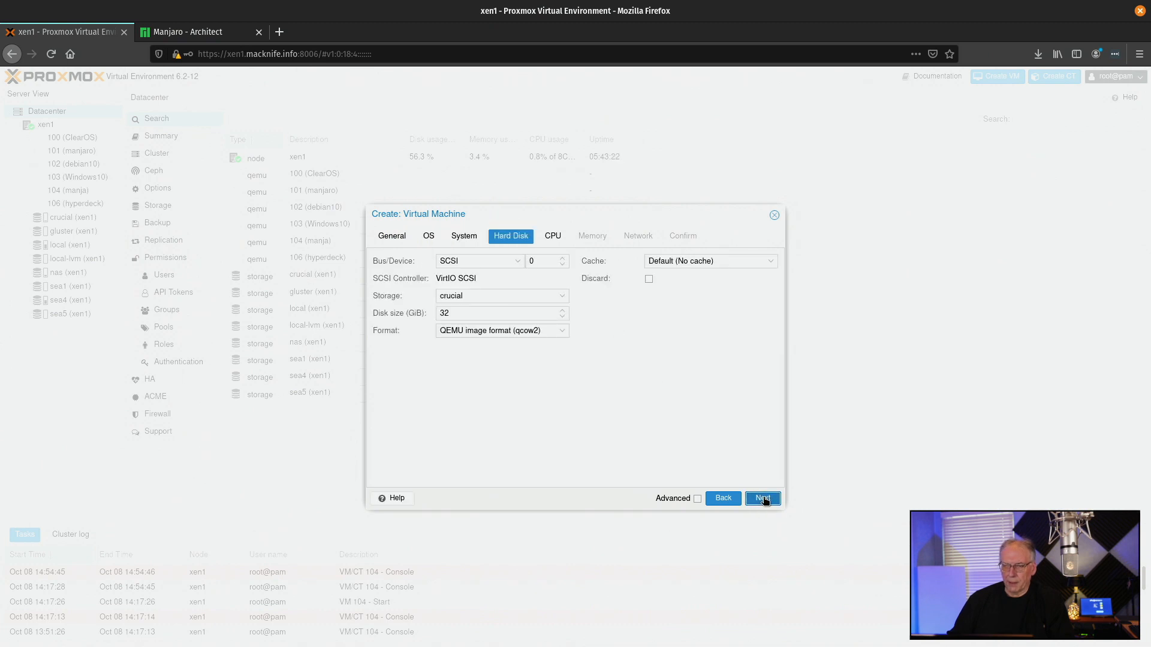
pyautogui.click(761, 498)
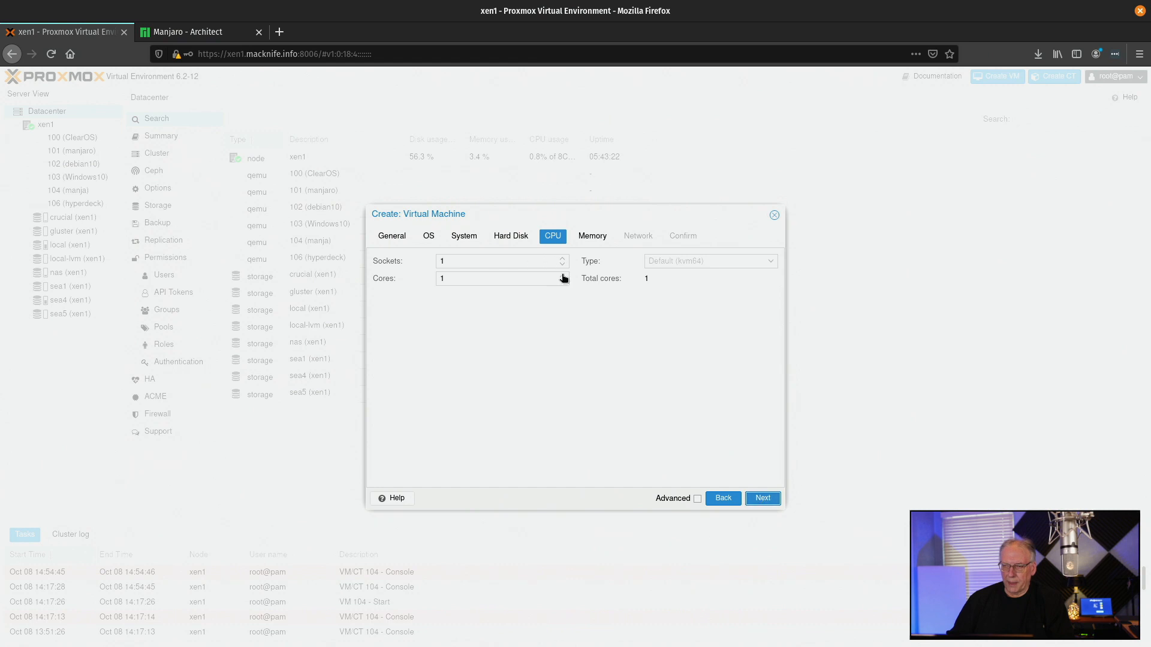
pyautogui.click(562, 275)
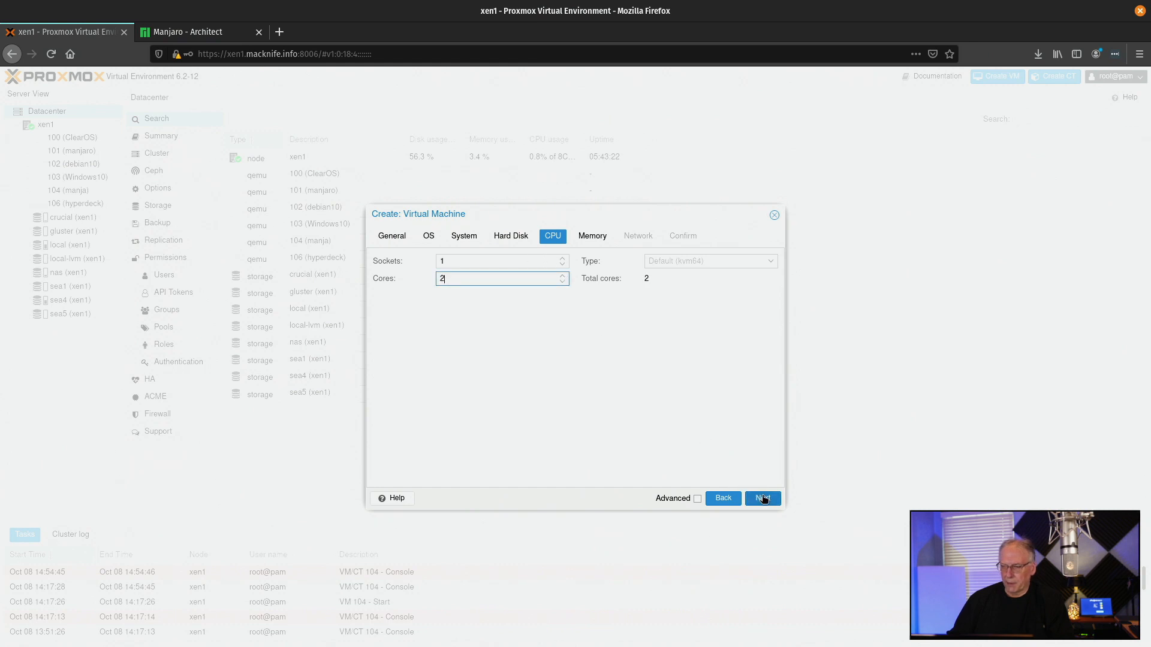
pyautogui.click(761, 498)
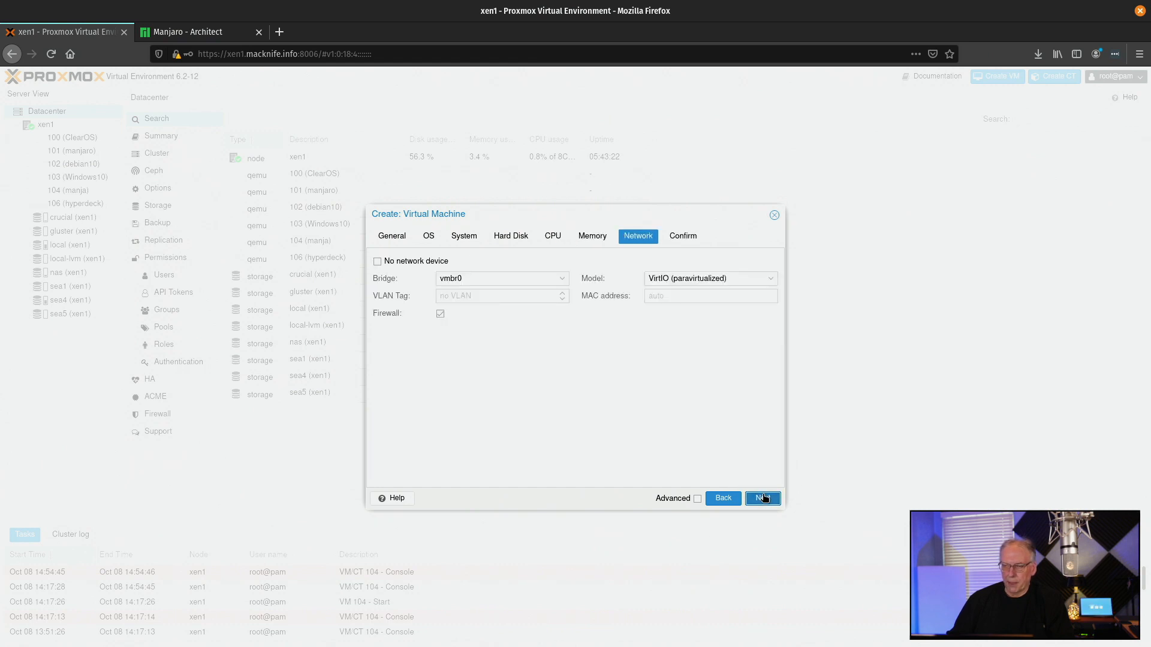
pyautogui.click(761, 498)
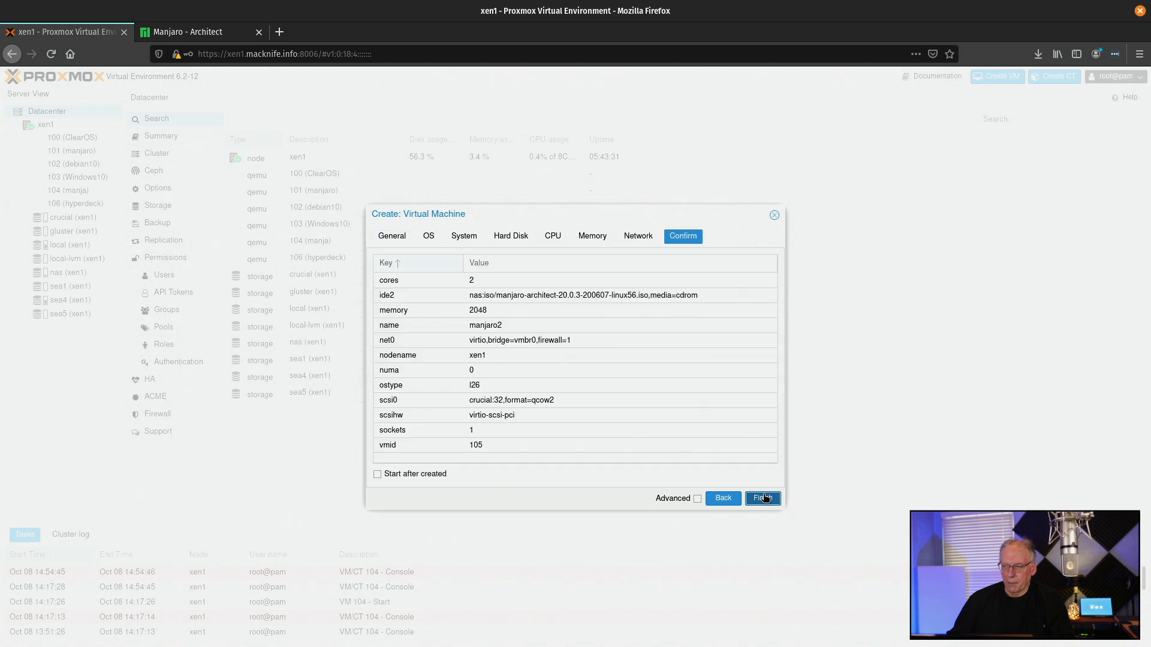
pyautogui.click(761, 498)
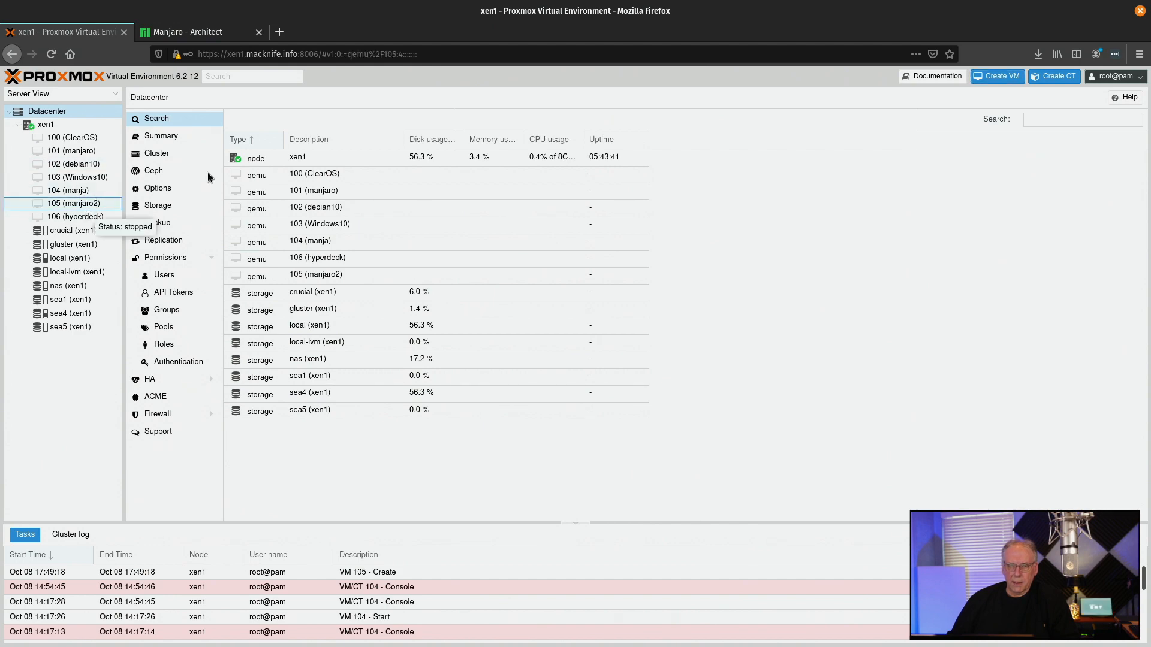
# Select VM 105 manjaro2 in the Server View.
pyautogui.click(76, 203)
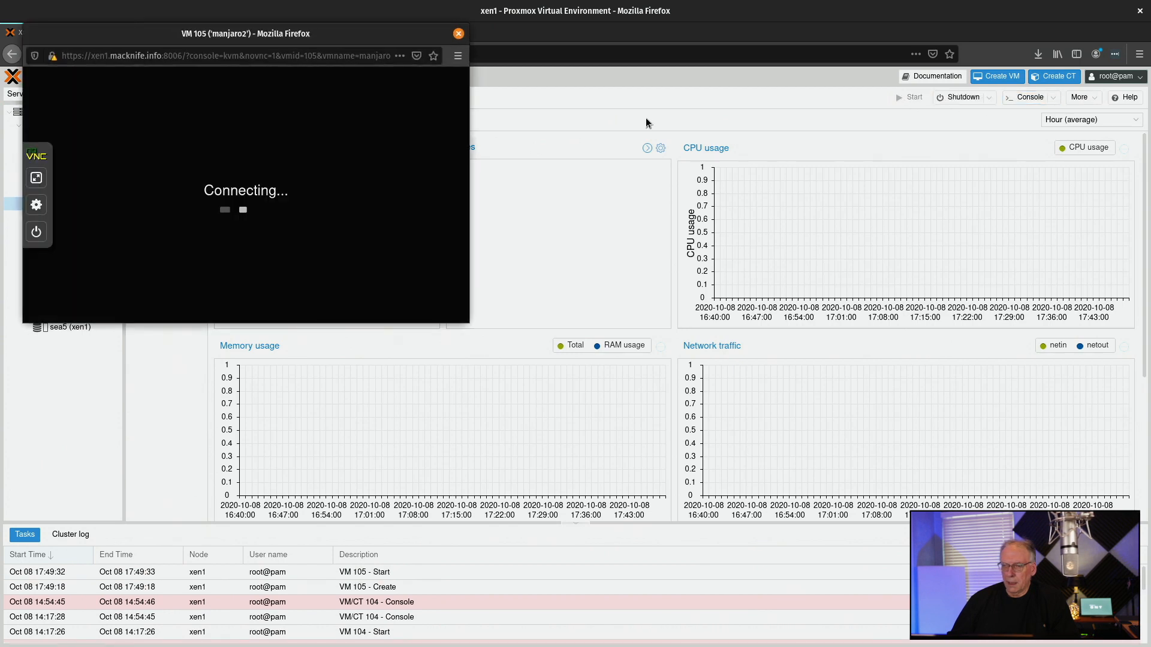
# Set console scaling to Local Scaling and boot the Manjaro Architect live entry.
pyautogui.click(35, 205)
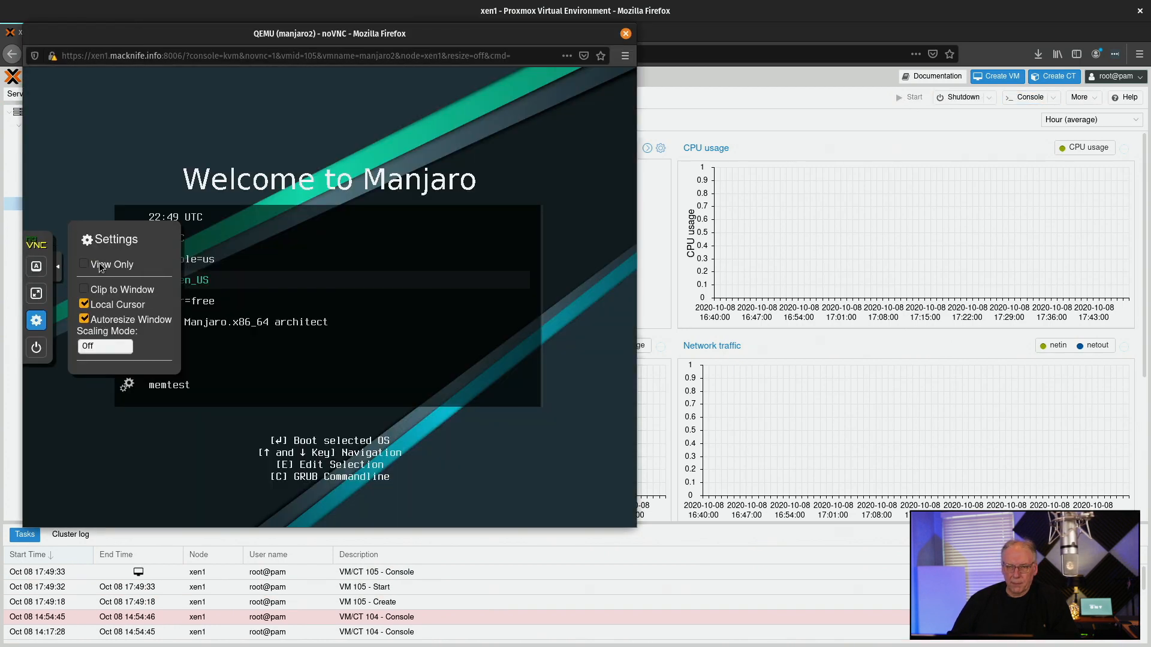
pyautogui.click(105, 346)
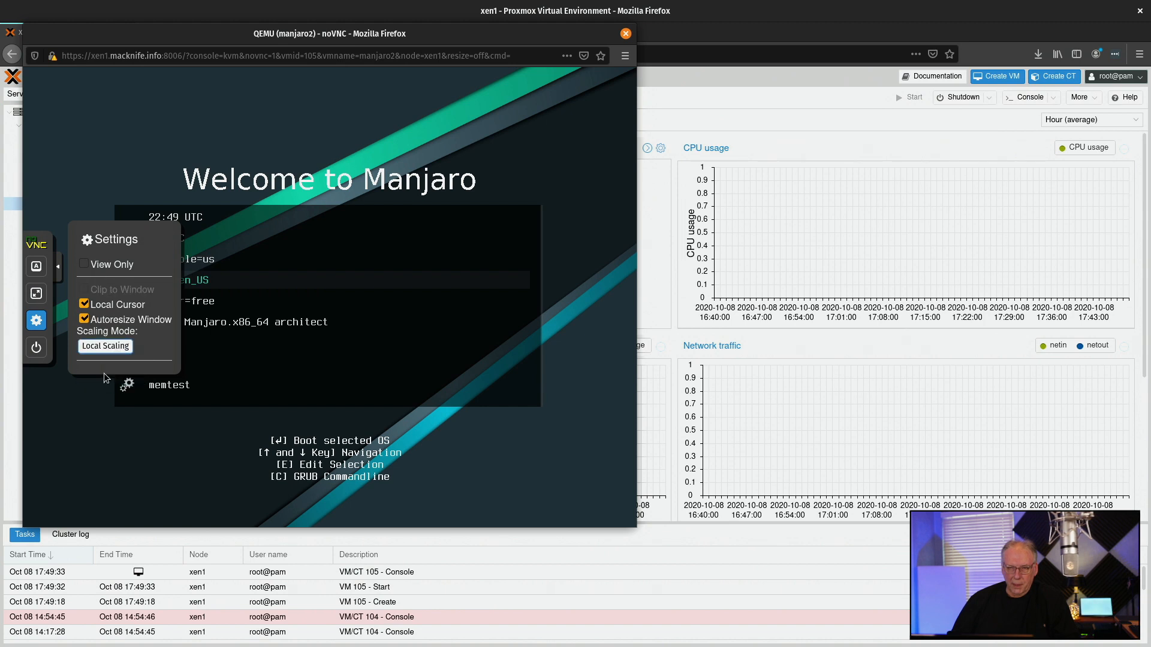
pyautogui.moveTo(52, 268)
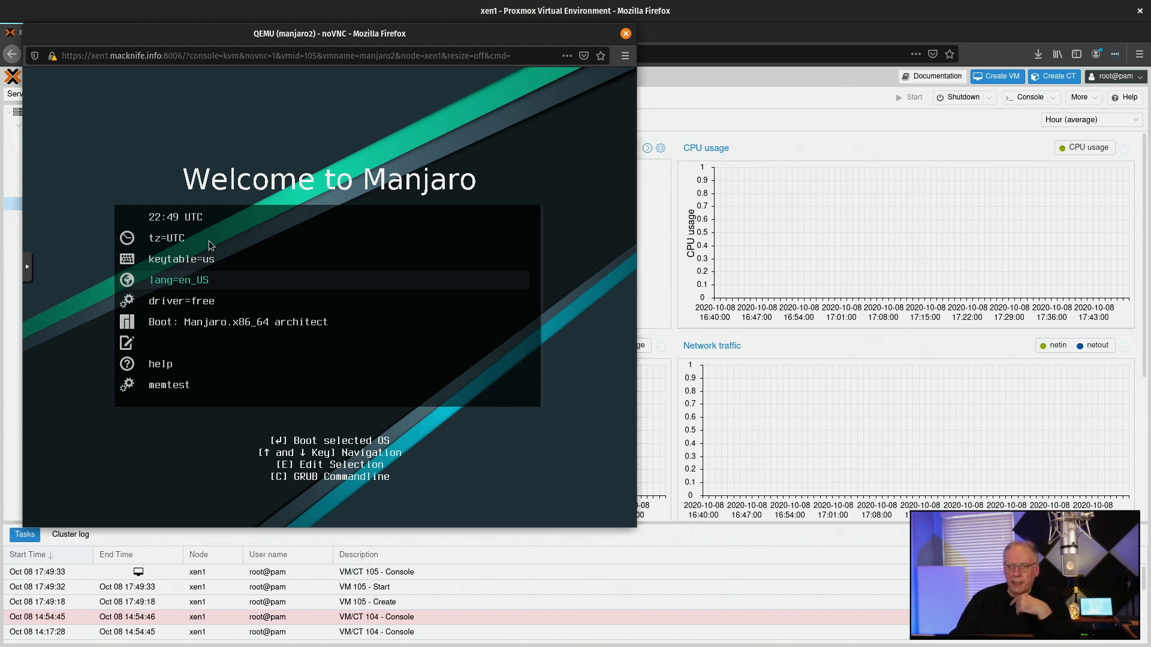
pyautogui.moveTo(317, 147)
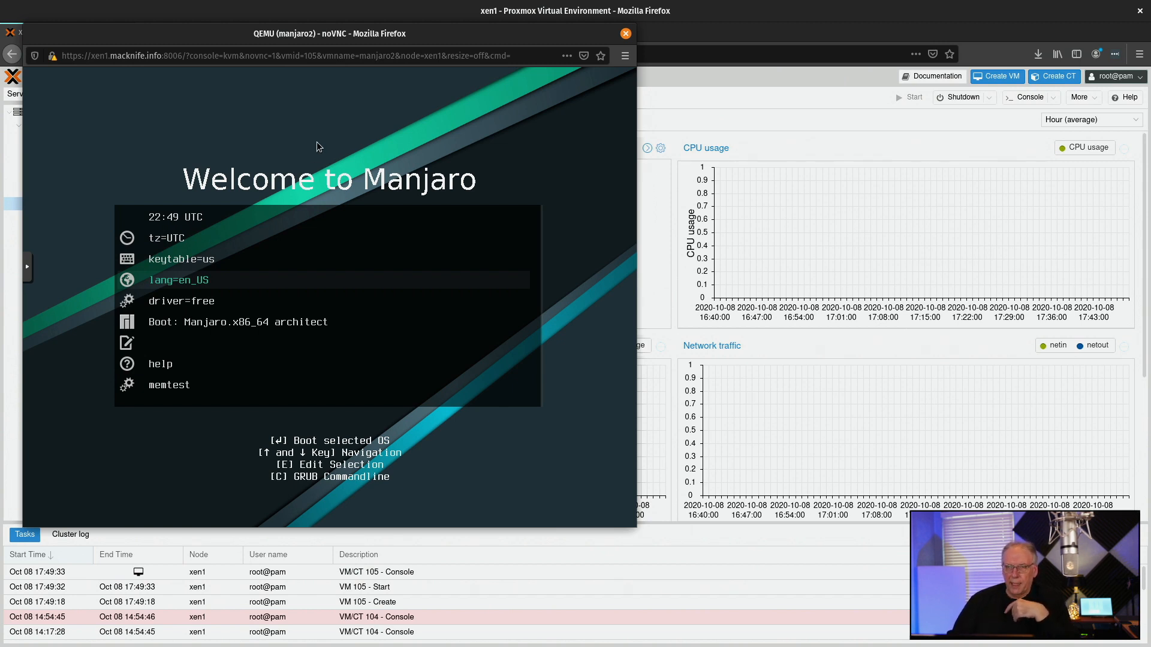
pyautogui.press('Down')
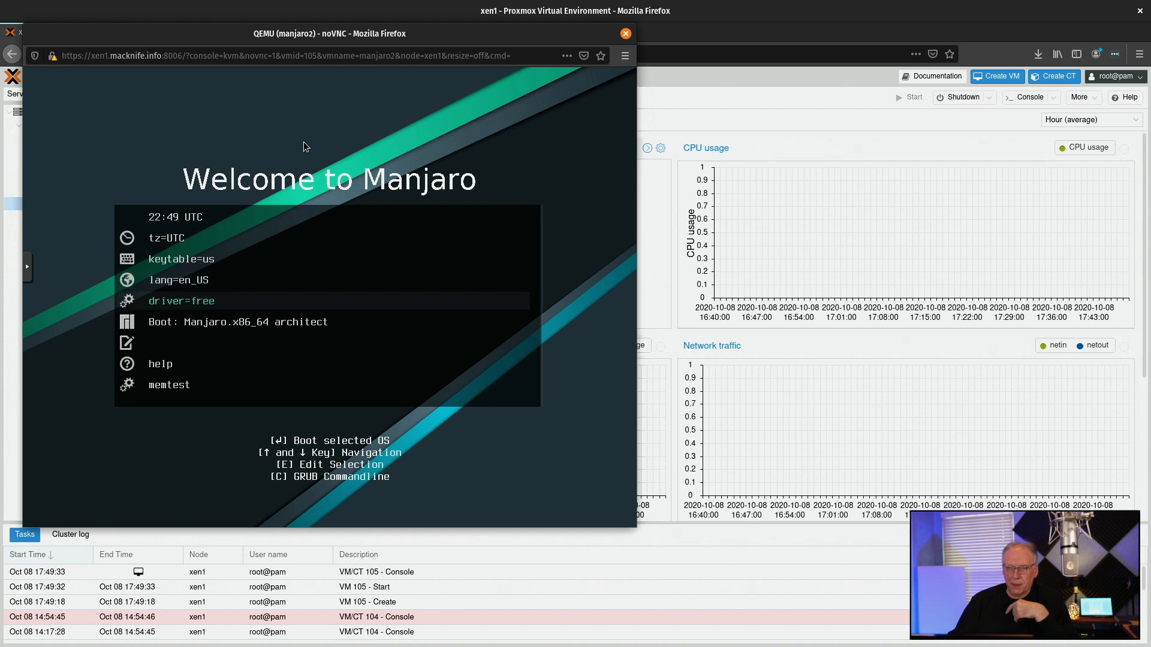
pyautogui.press('Up')
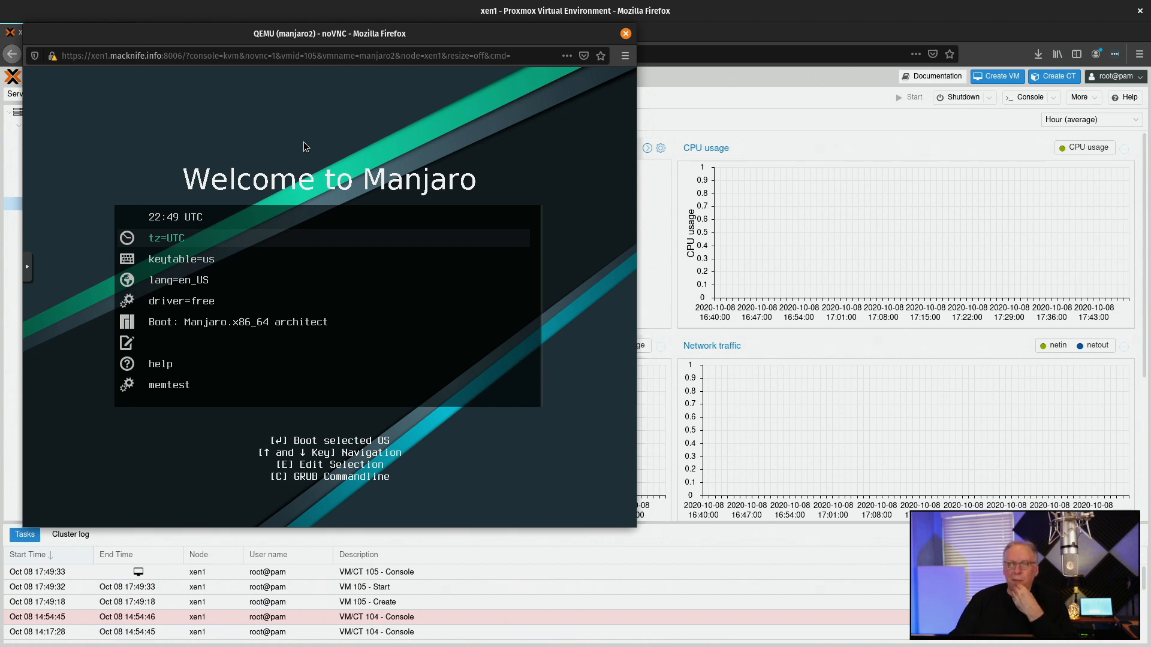
pyautogui.press('Down')
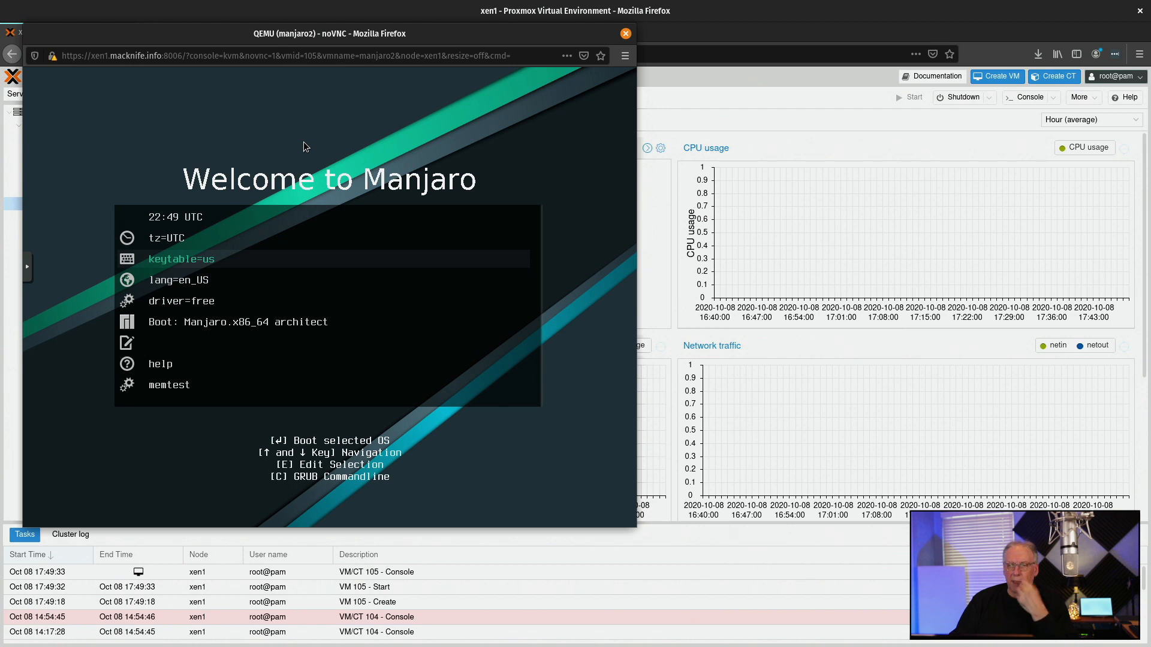
pyautogui.press('Down')
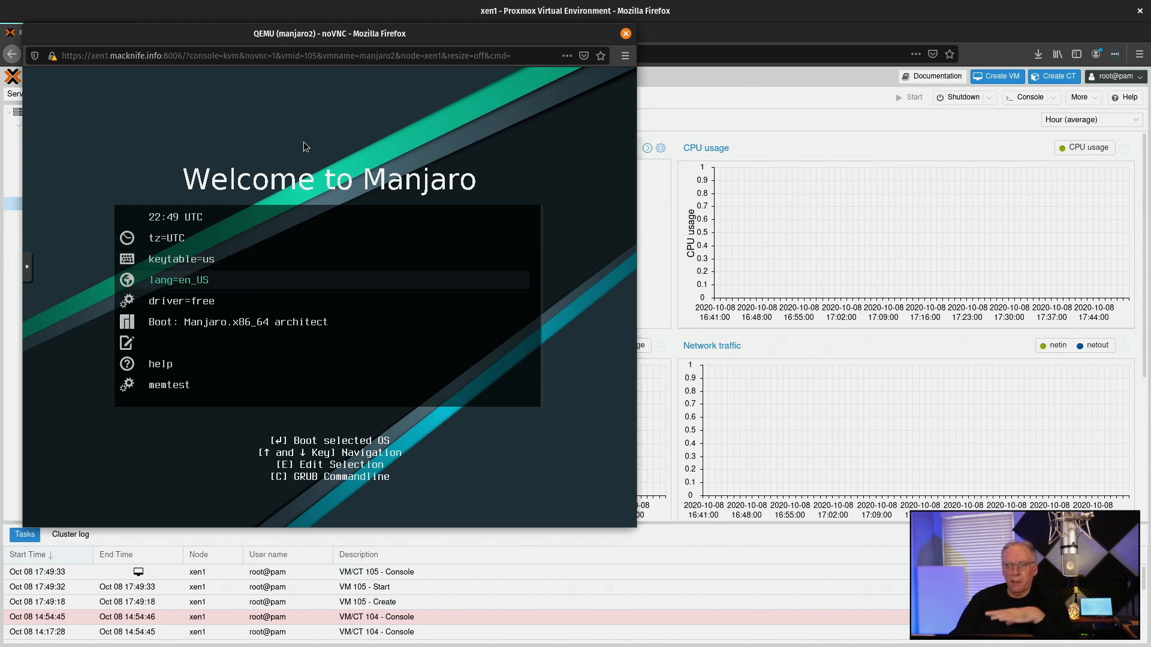
pyautogui.press('Down')
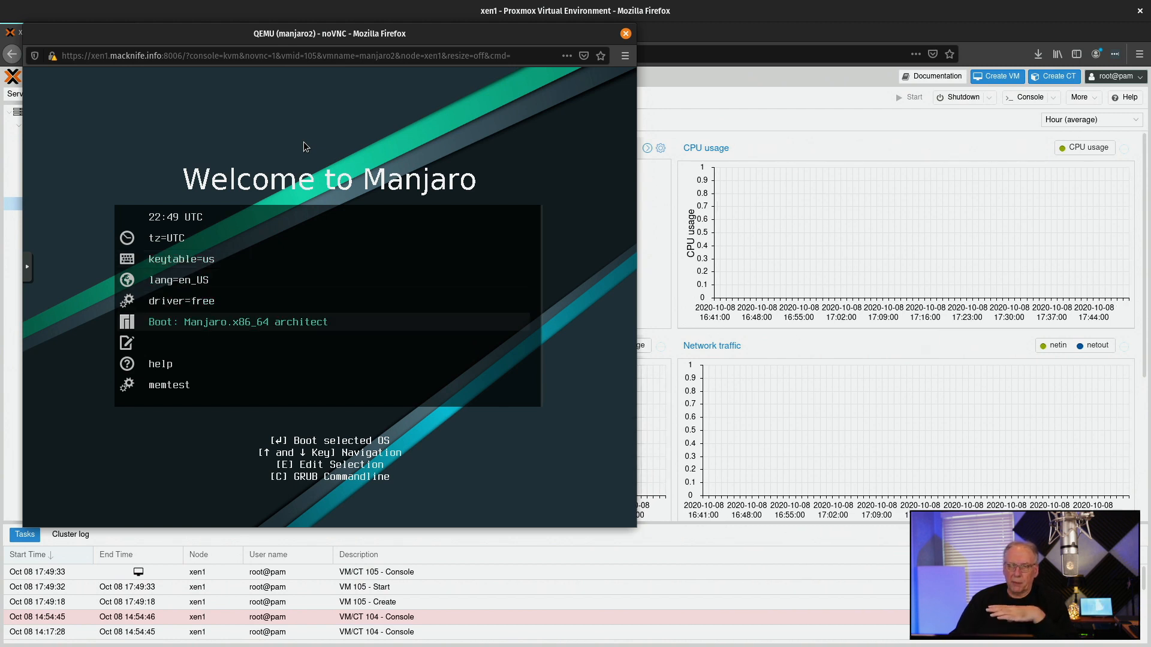
pyautogui.press('Up')
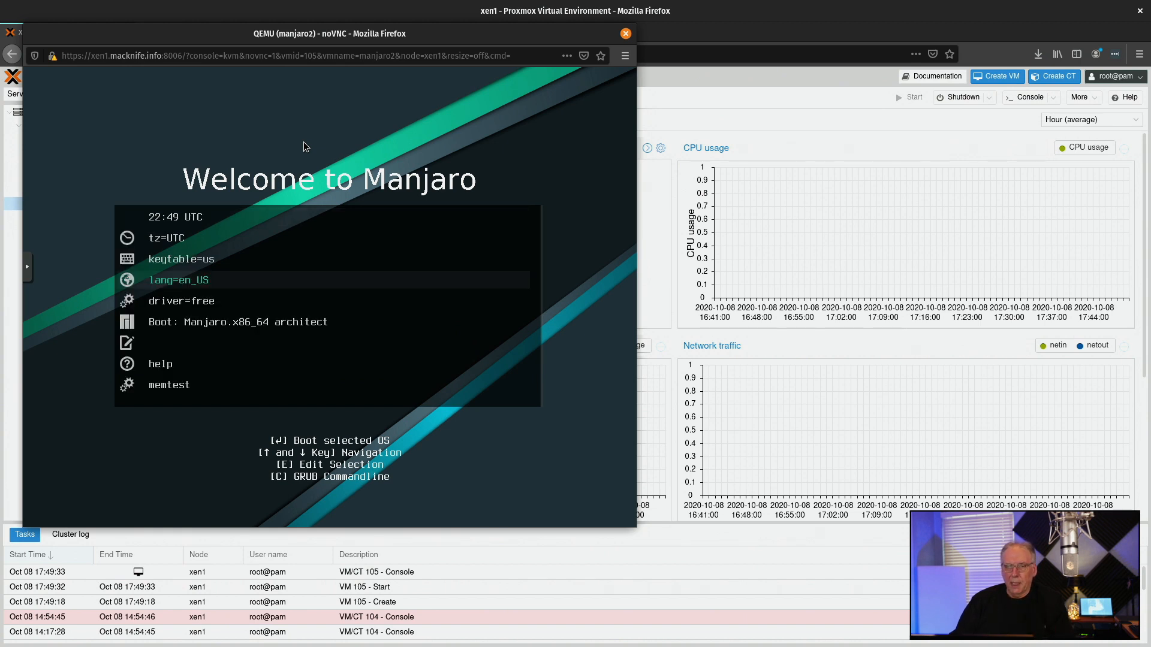
pyautogui.press('Up')
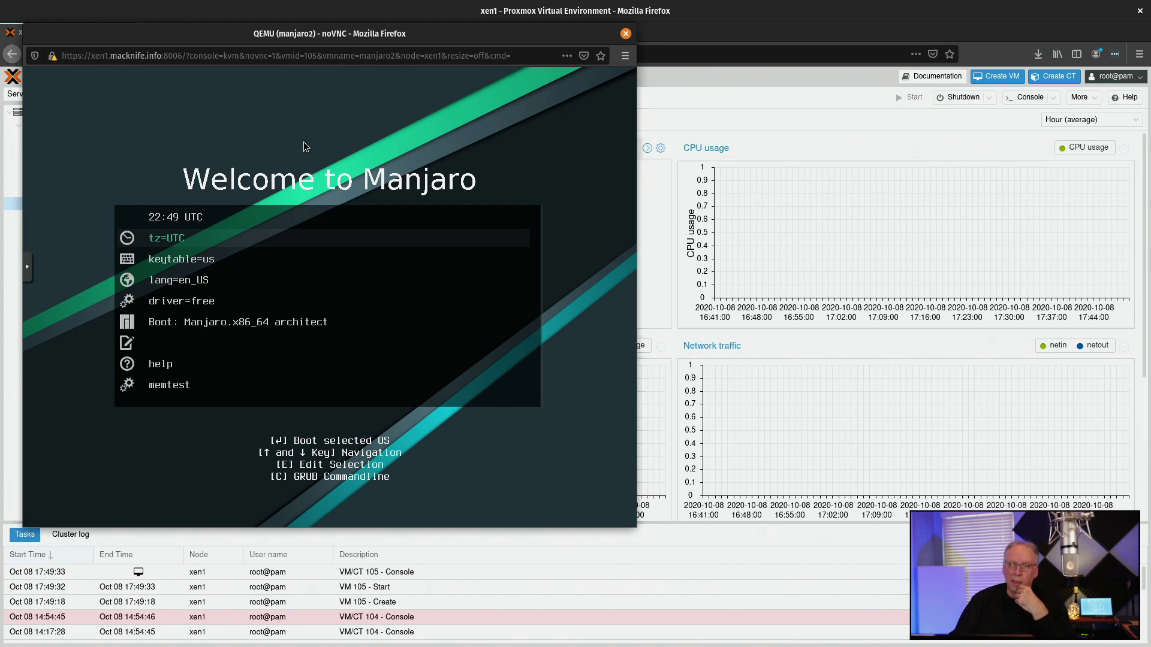
pyautogui.press('Down')
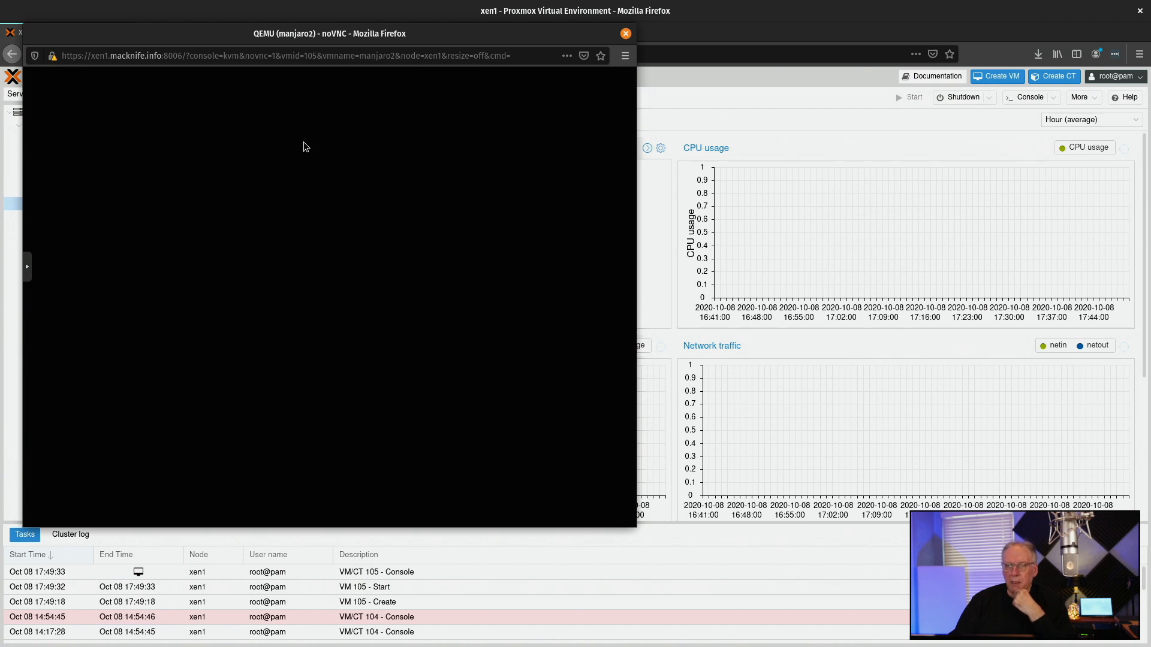
pyautogui.moveTo(669, 643)
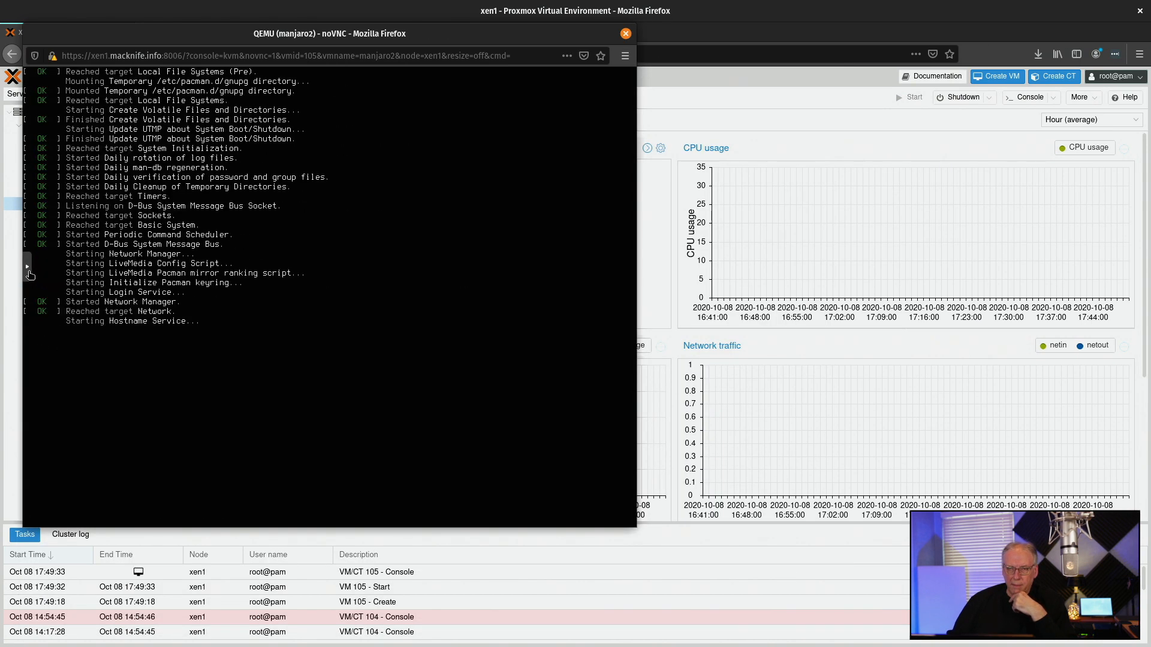
# Set the noVNC console Scaling Mode to Local Scaling.
pyautogui.click(36, 320)
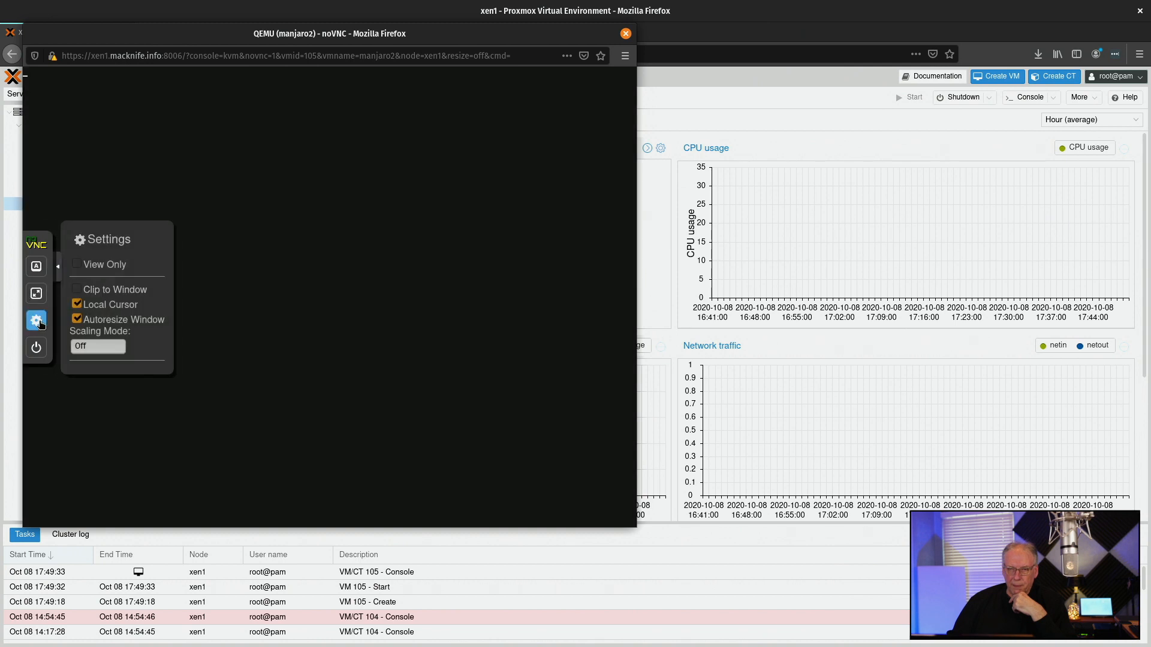
pyautogui.click(98, 346)
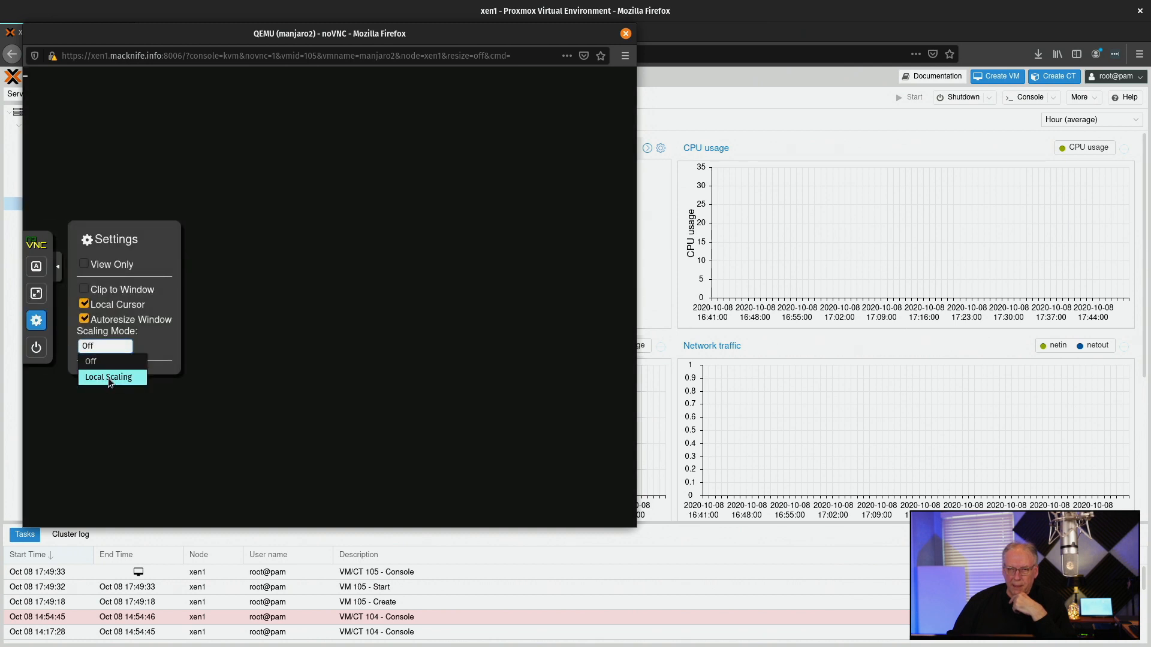
pyautogui.click(108, 377)
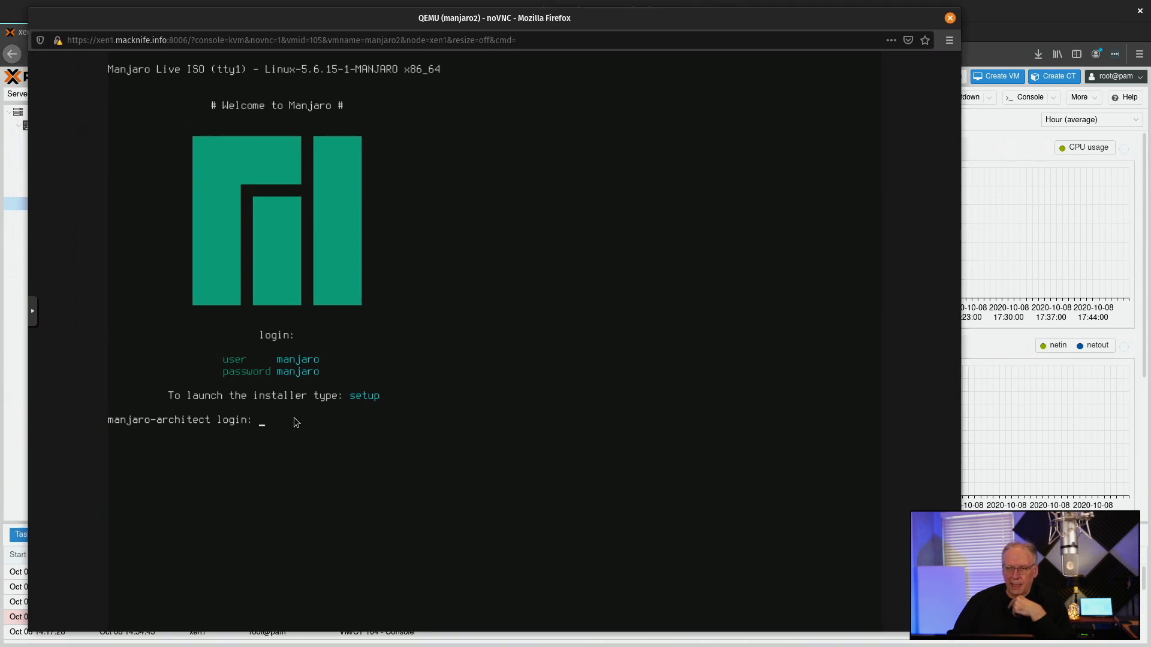
pyautogui.moveTo(347, 420)
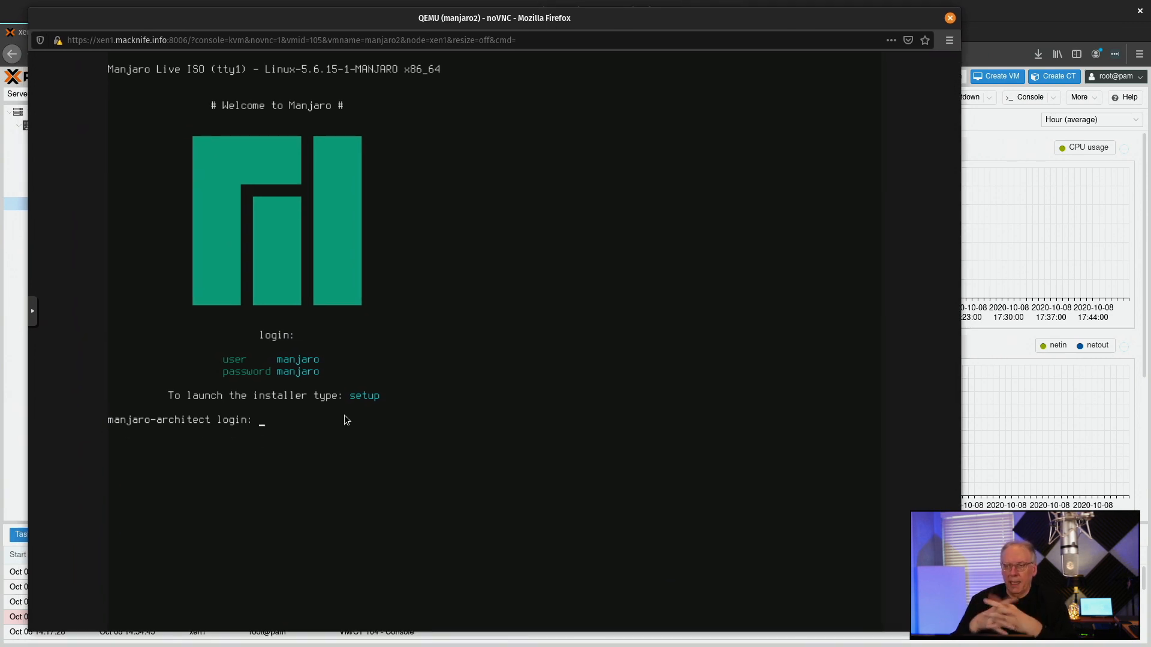
pyautogui.write('m')
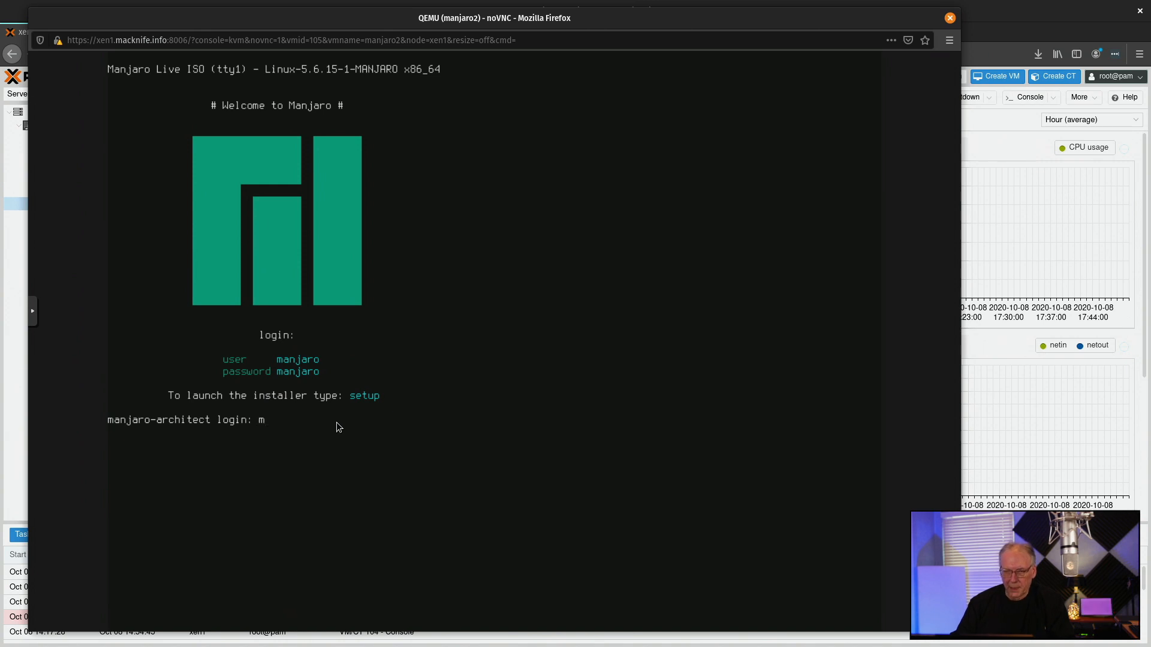
pyautogui.write('anja')
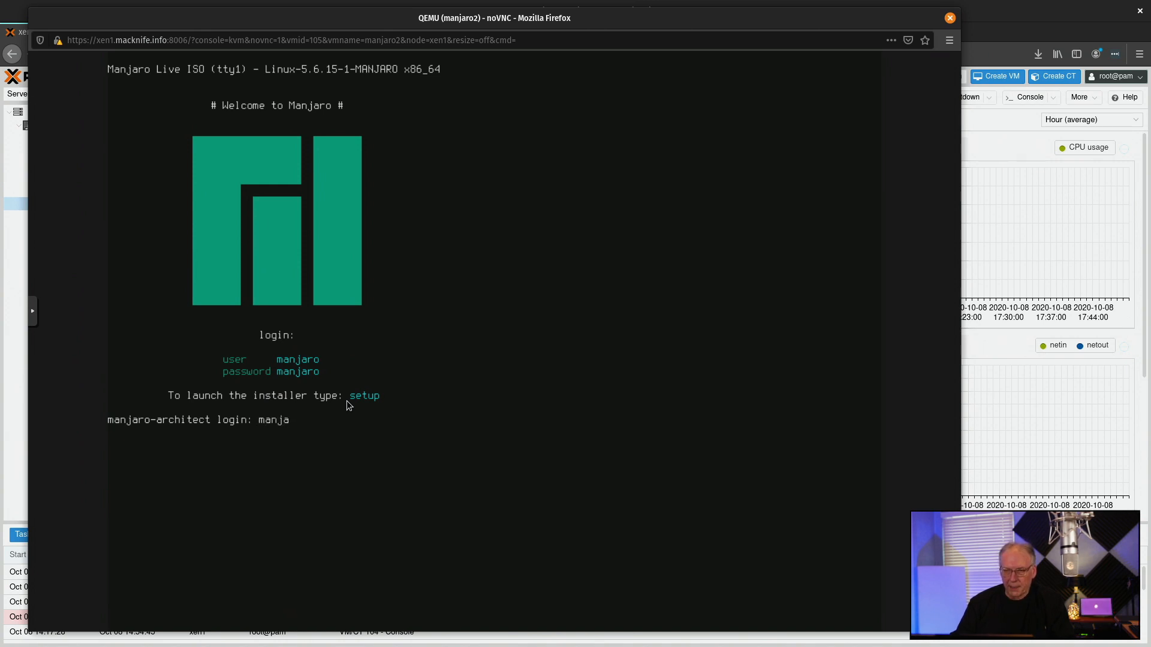
pyautogui.press('Return')
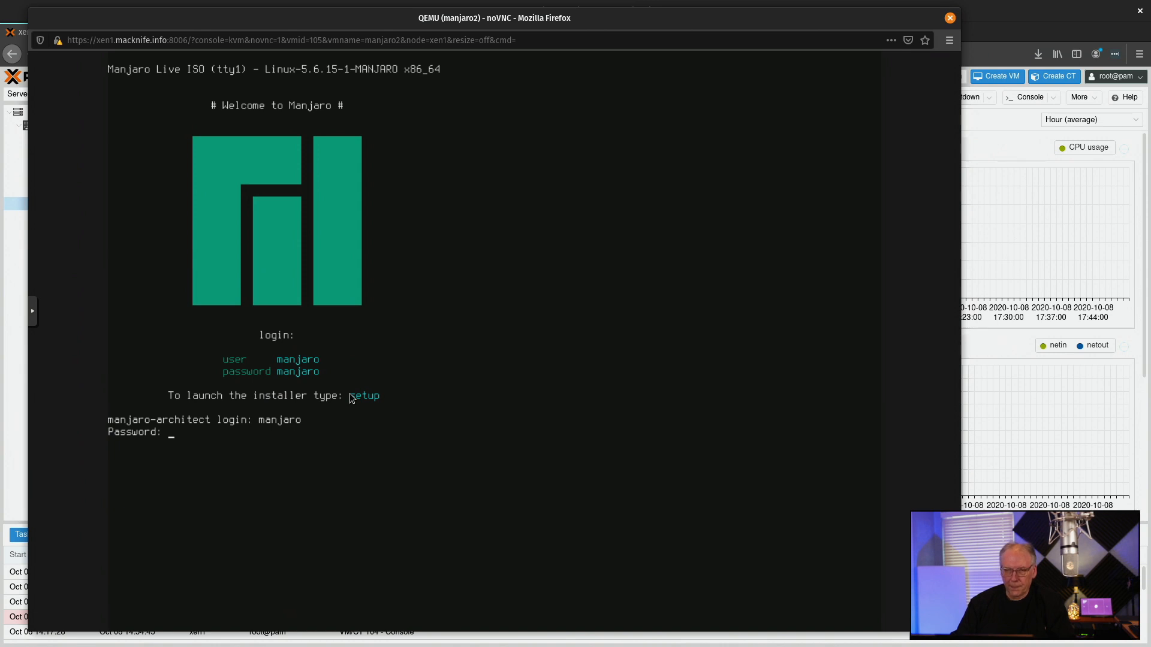
pyautogui.press('Return')
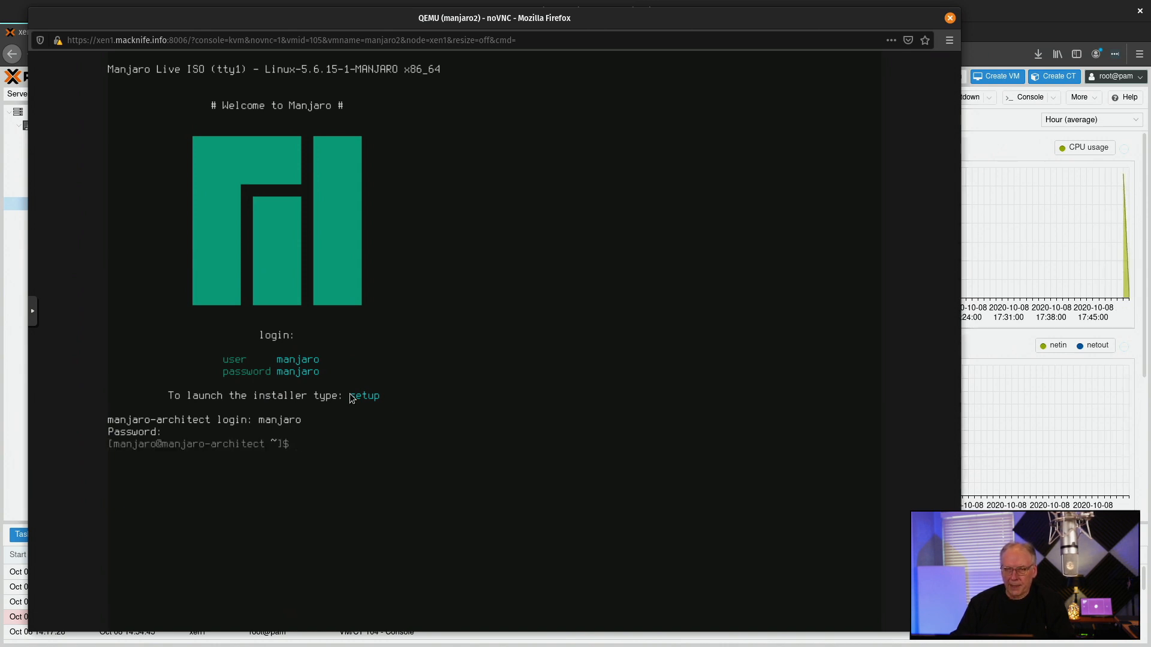
# Launch setup, choose English as installer language, and dismiss the welcome notice.
pyautogui.write('setup')
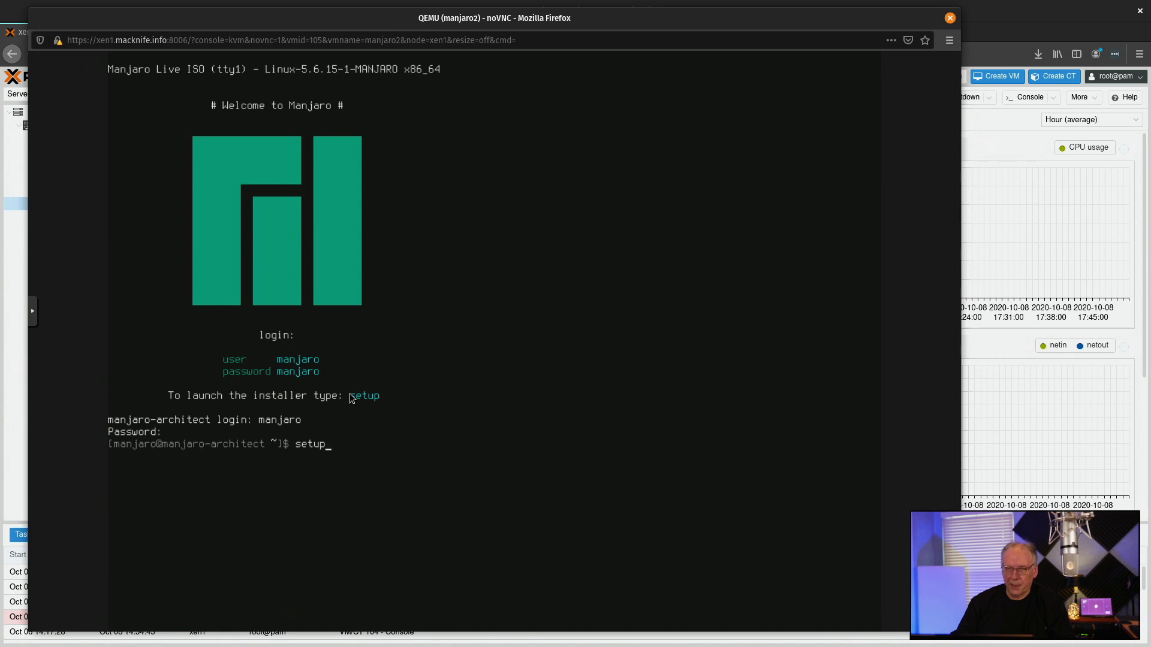
pyautogui.press('Return')
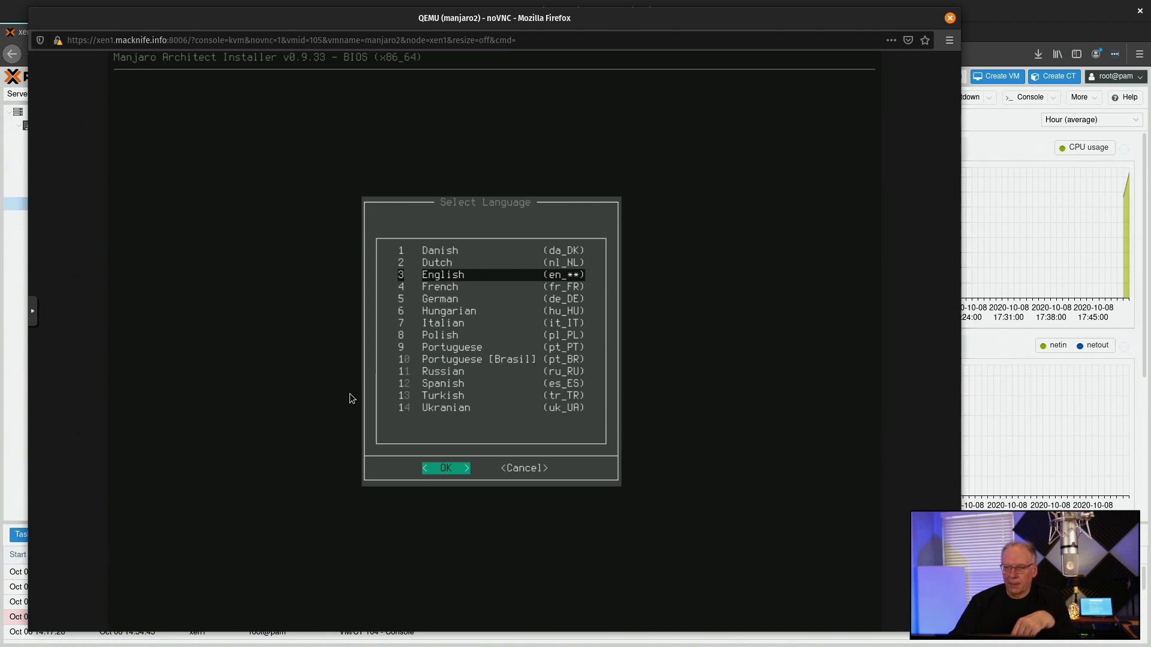
pyautogui.click(444, 468)
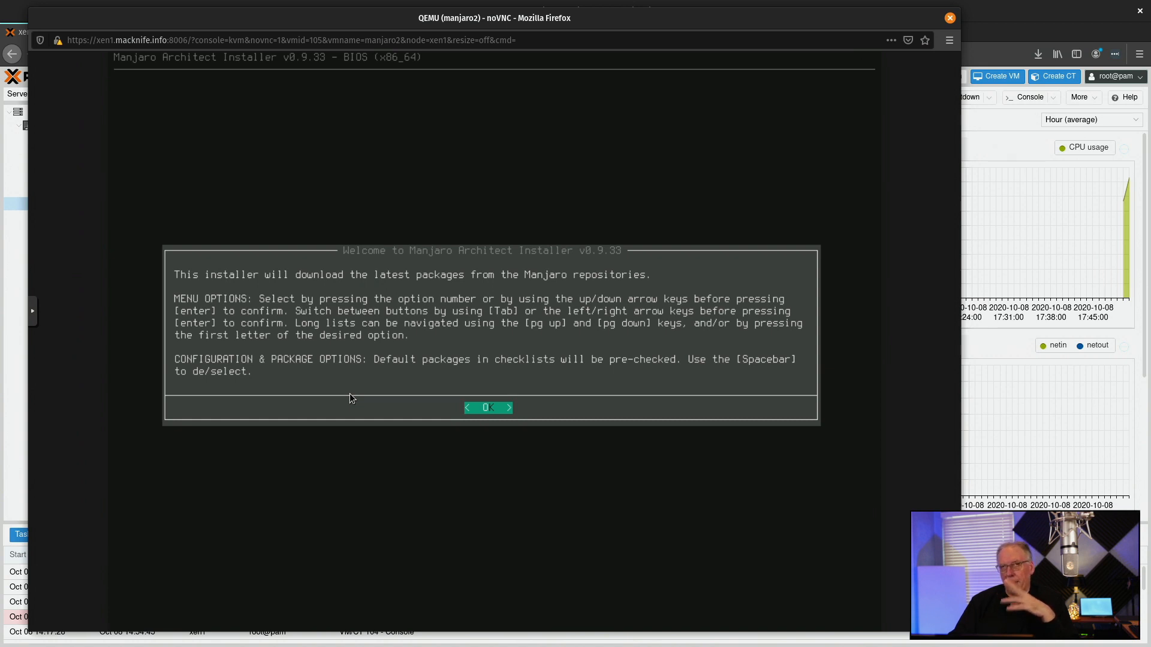
pyautogui.click(487, 408)
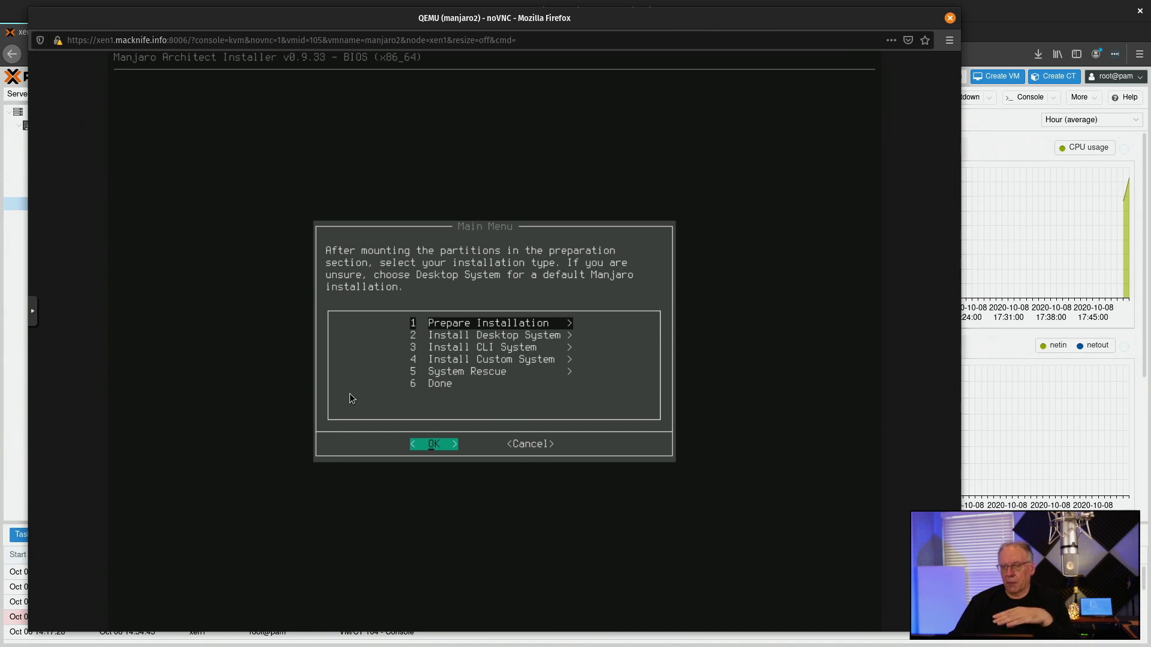
# Keep the 'us' console keymap and list devices, showing one 32G sda disk.
pyautogui.click(433, 444)
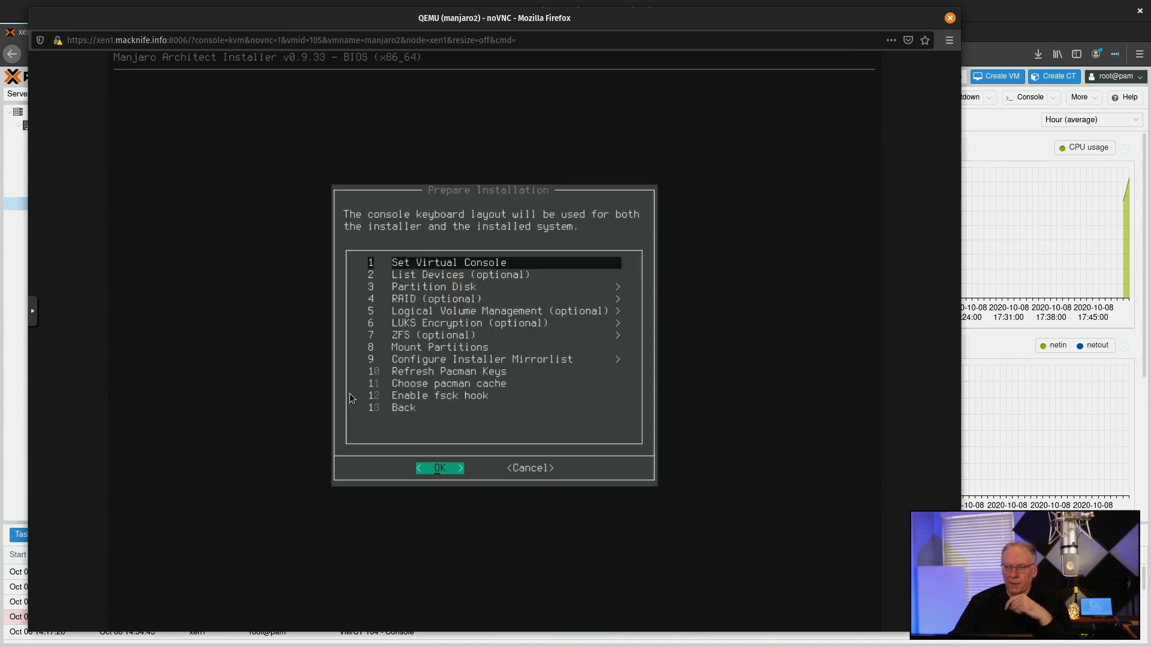
pyautogui.click(439, 467)
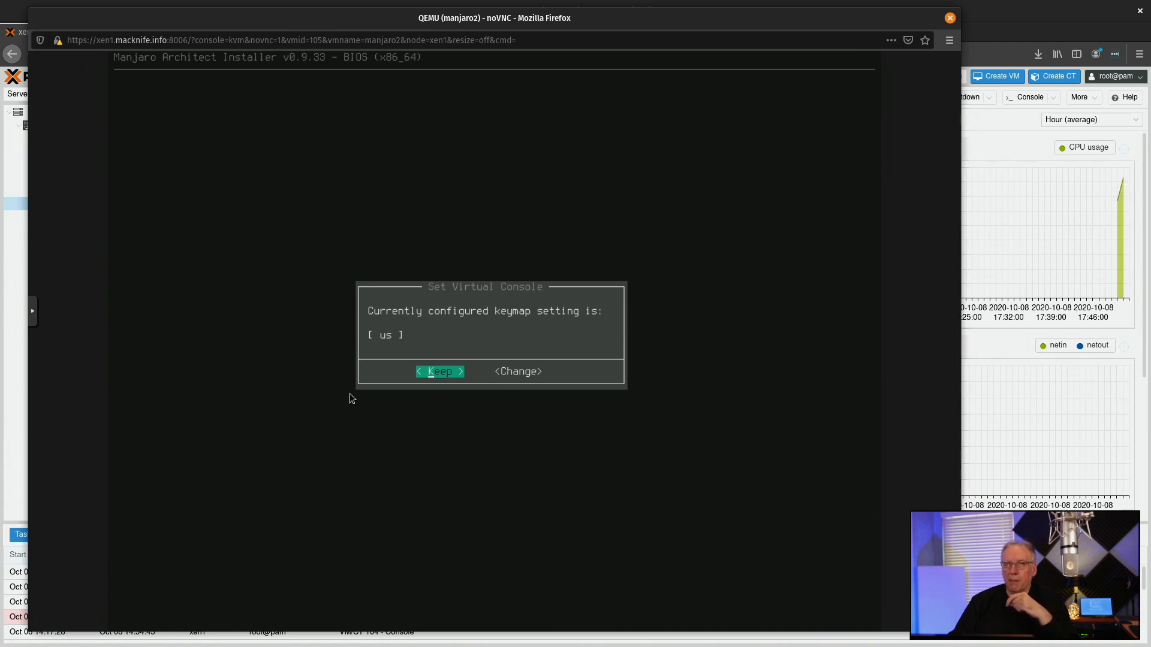
pyautogui.click(439, 371)
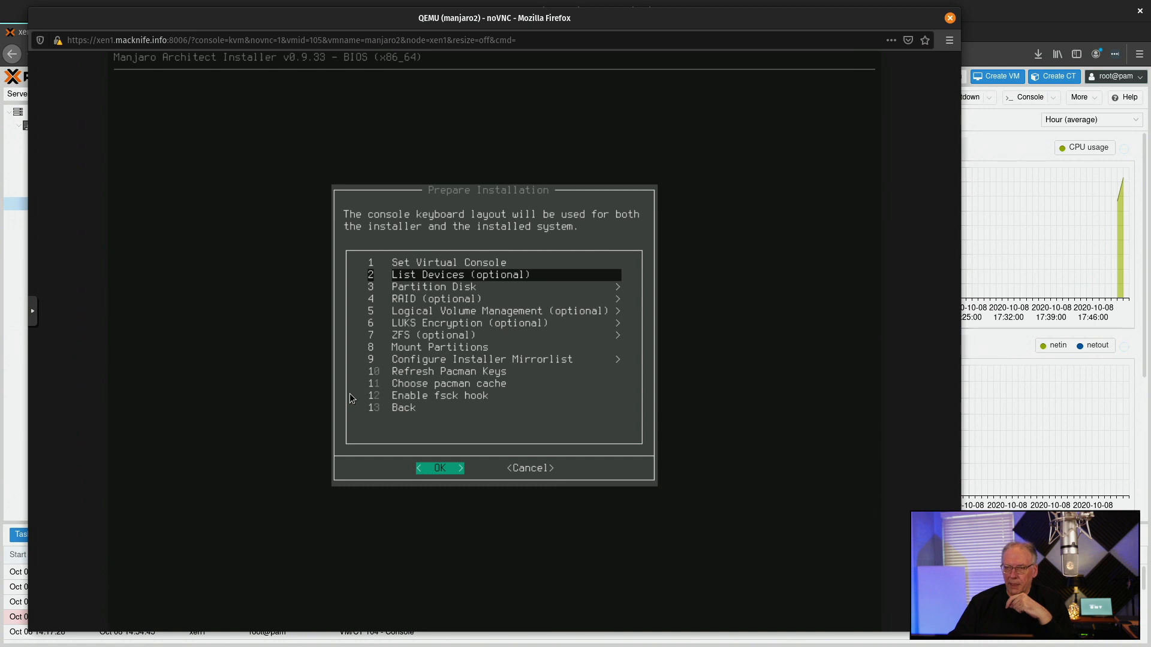
pyautogui.click(439, 467)
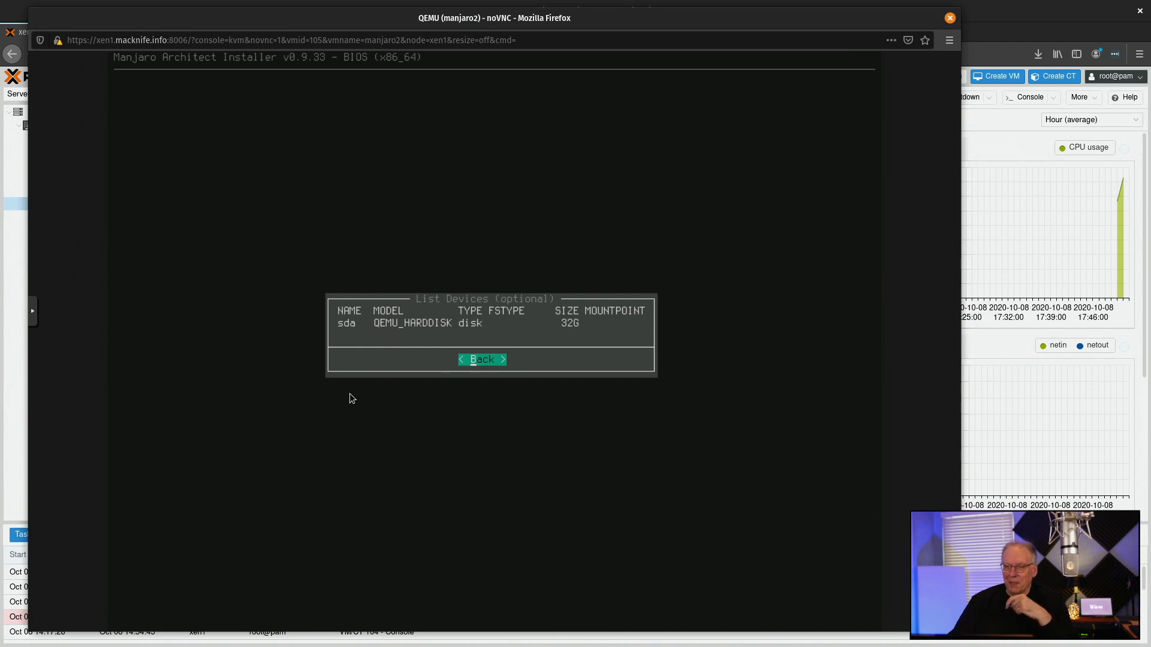
pyautogui.click(482, 360)
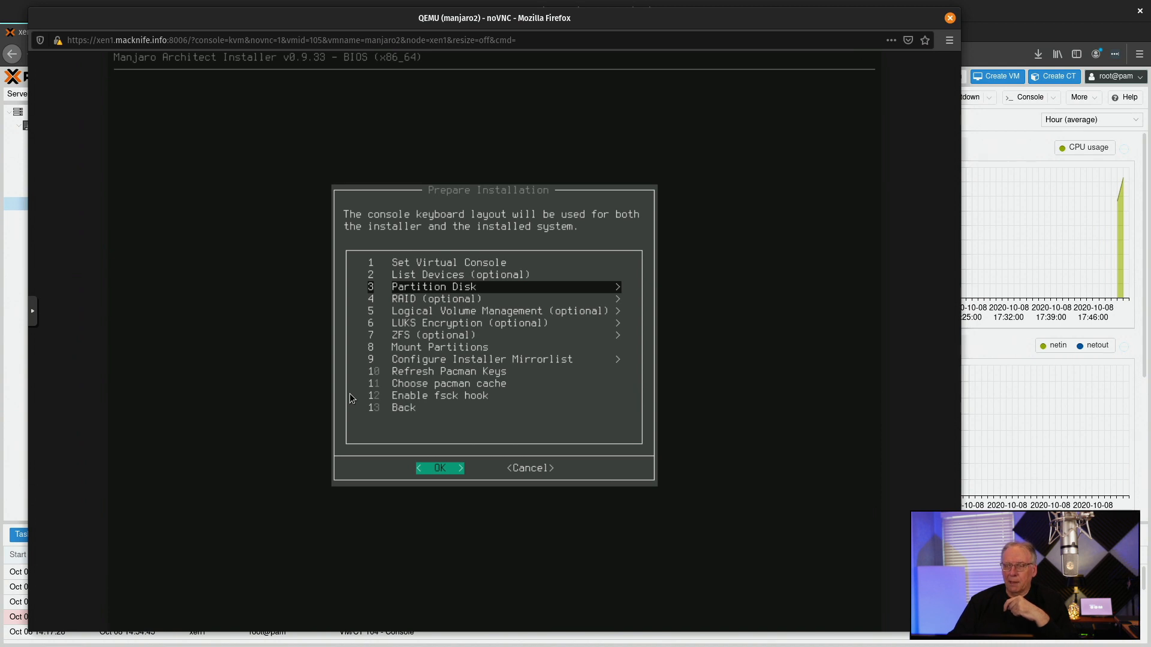
# Auto-partition /dev/sda and accept the data-loss warning, creating 512M sda1 and 31.5G sda2.
pyautogui.click(439, 468)
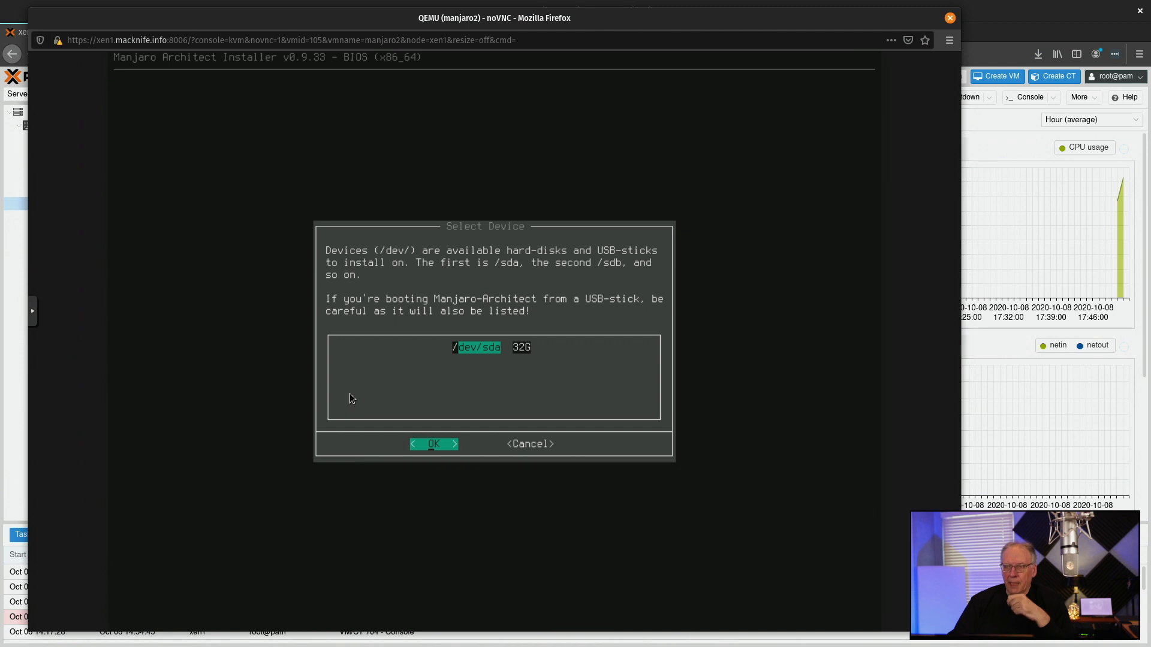
pyautogui.click(432, 444)
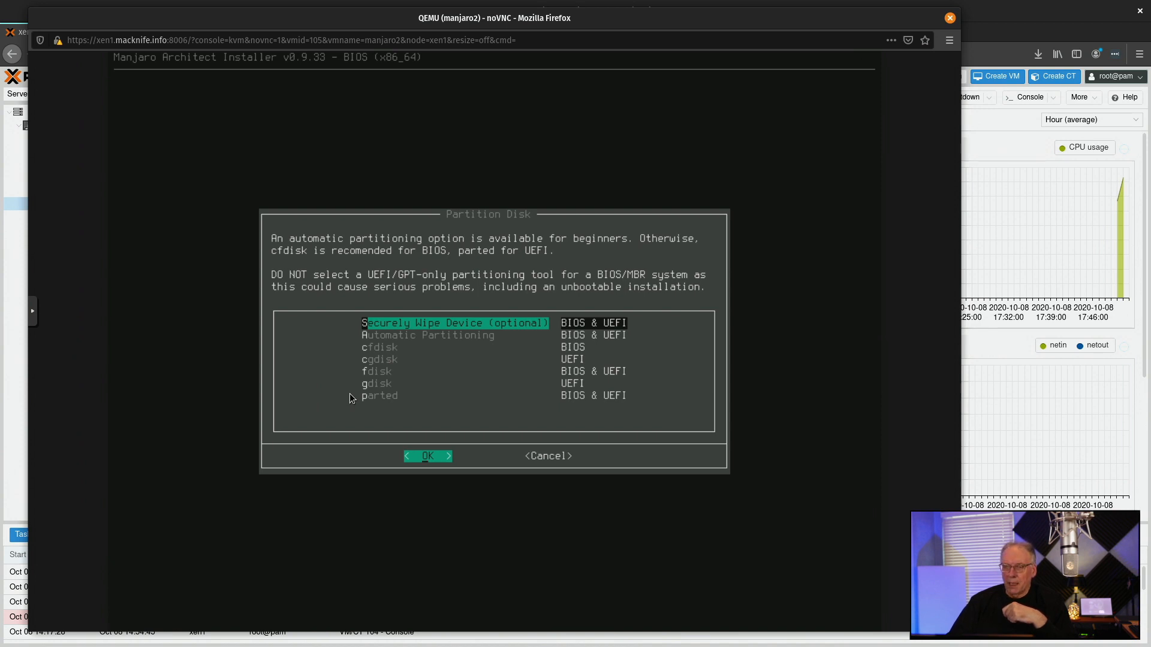
pyautogui.press('Down')
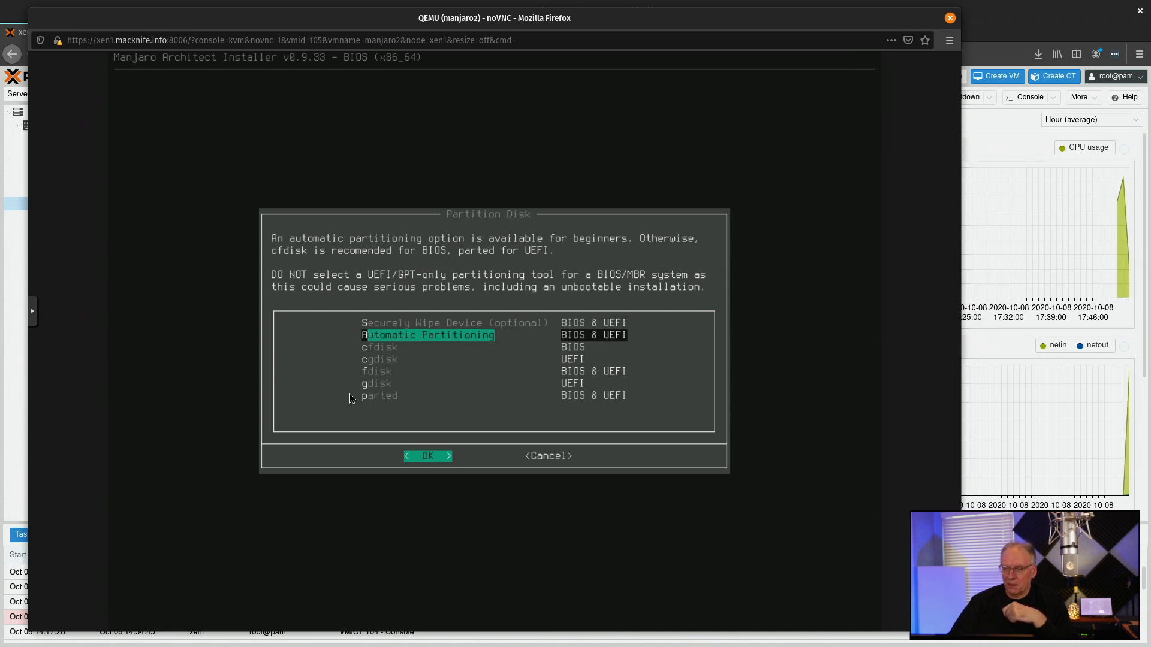
pyautogui.press('Down')
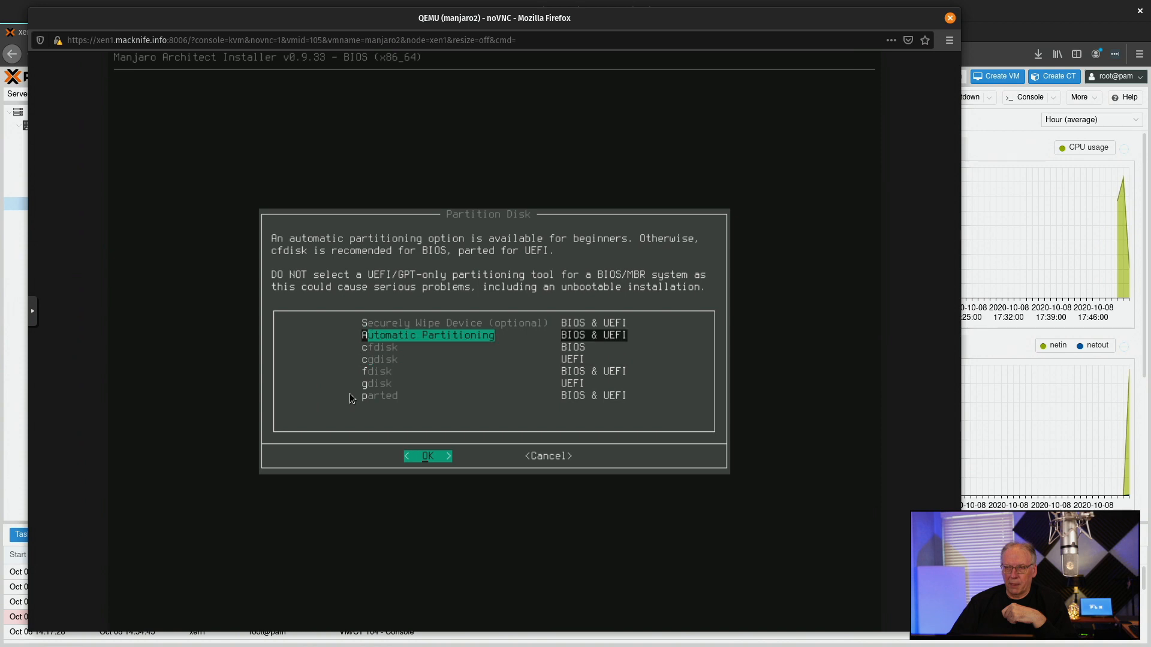
pyautogui.click(428, 455)
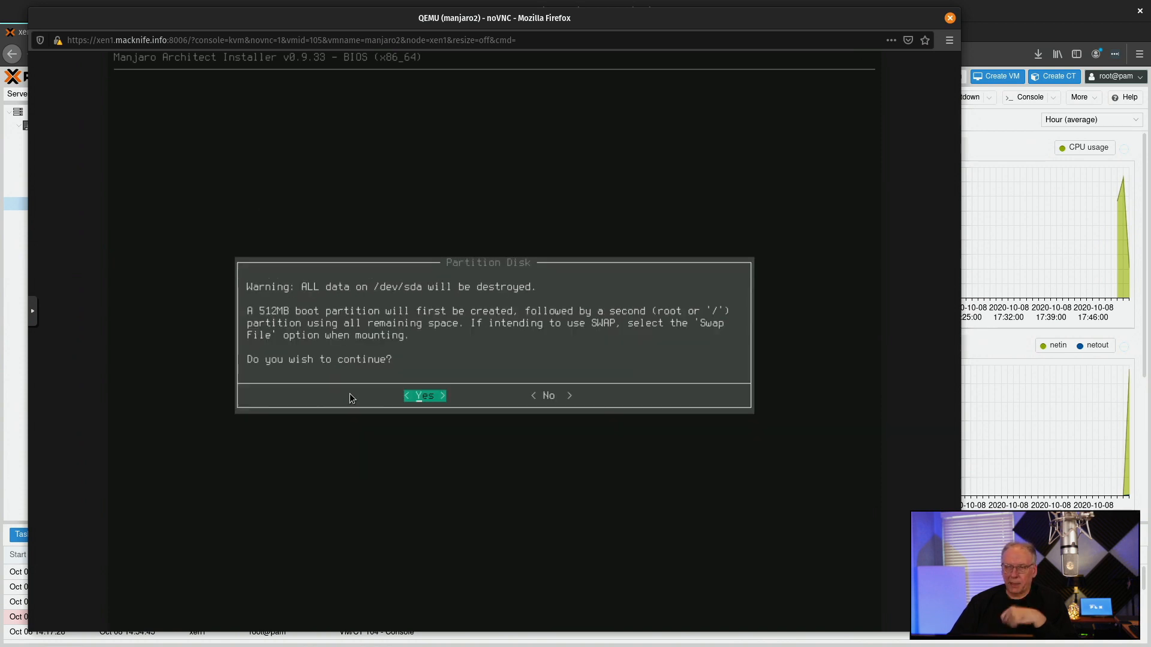
pyautogui.click(424, 395)
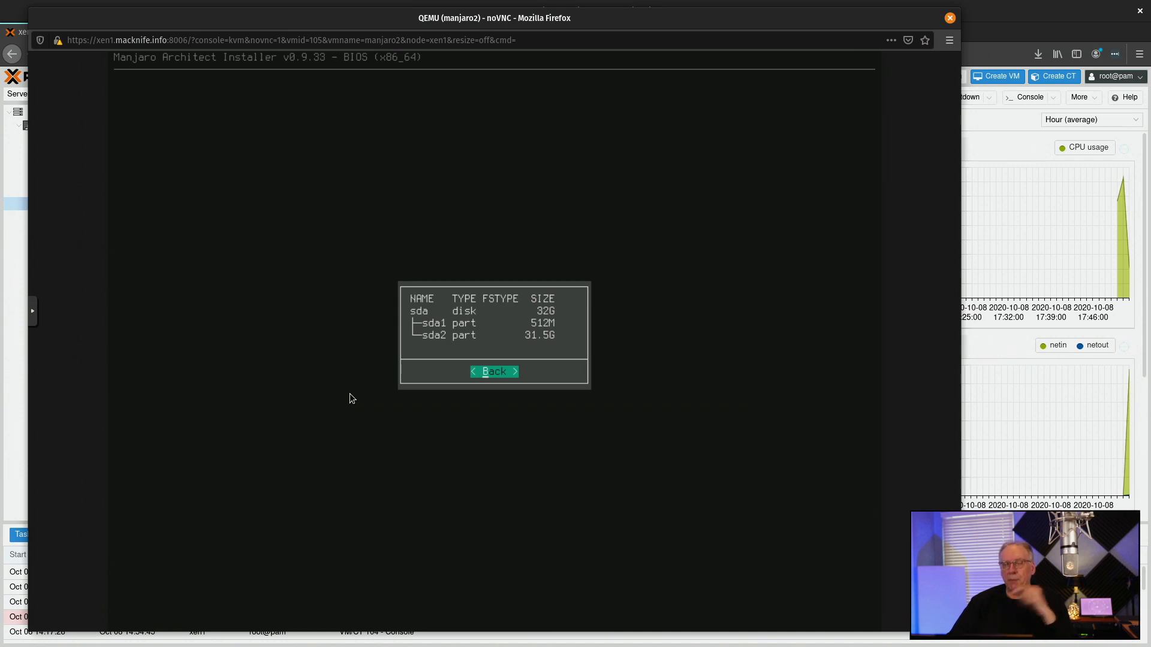
# Close the partition summary and move past RAID, LVM and ZFS to Mount Partitions.
pyautogui.click(494, 370)
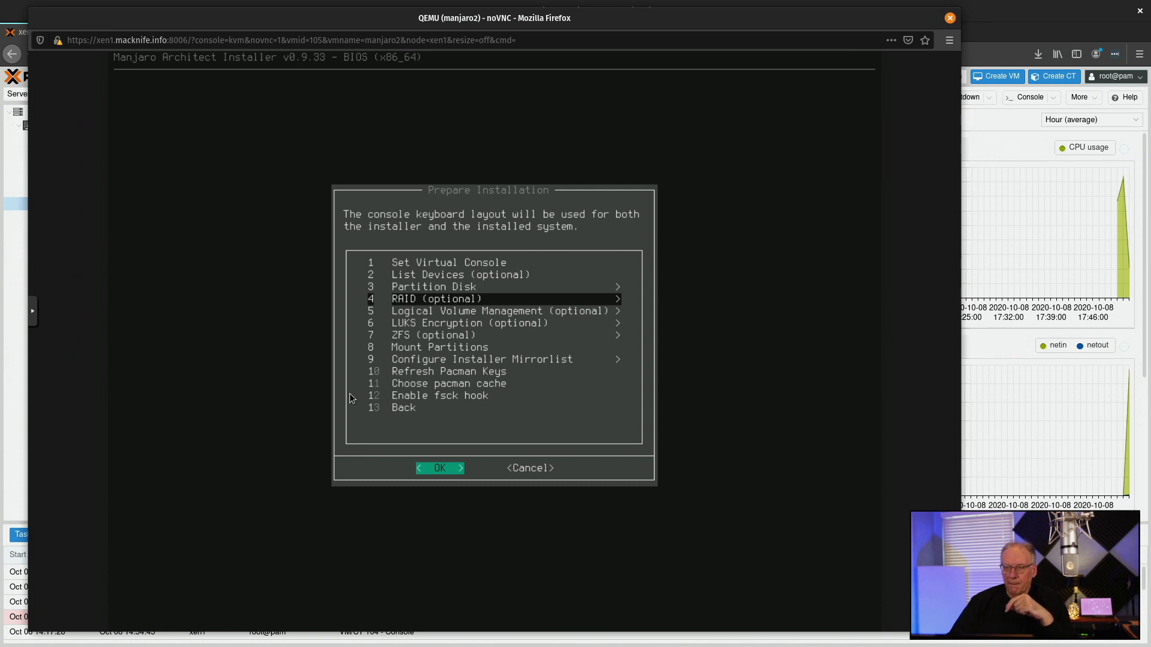
pyautogui.press('Down')
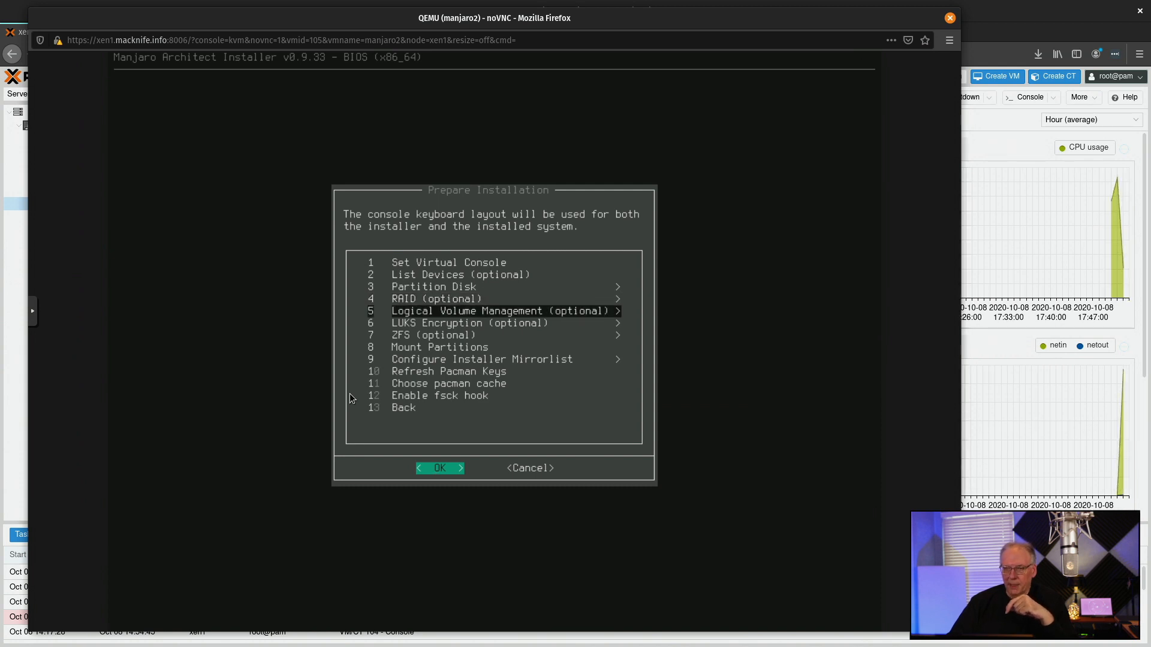
pyautogui.press('Up')
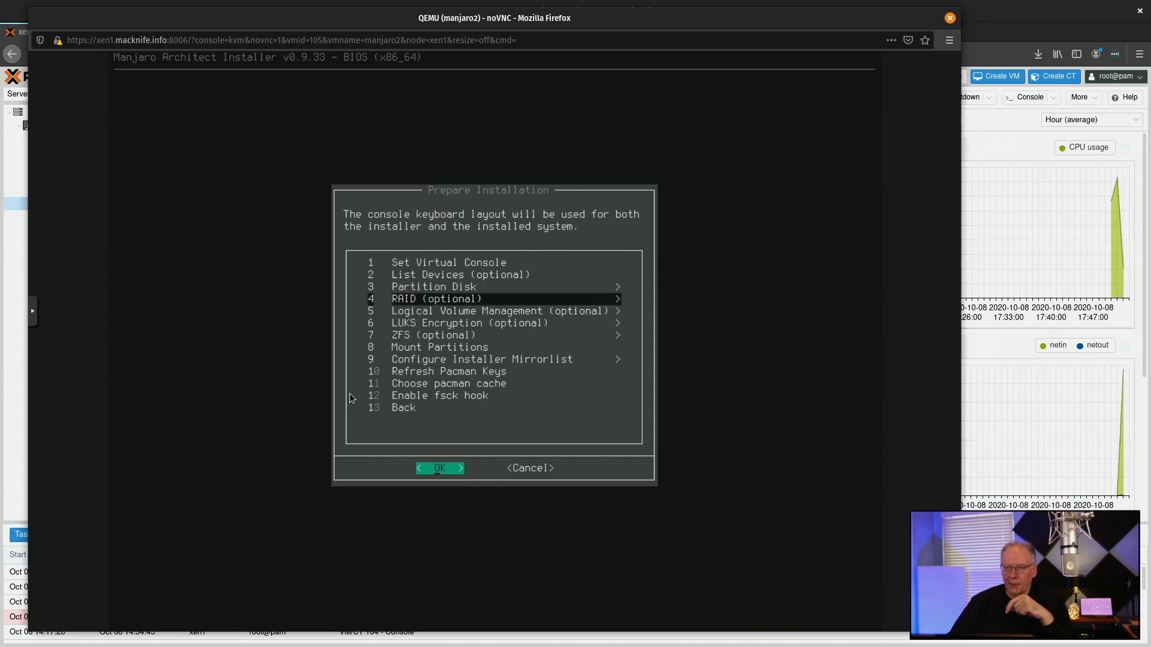
pyautogui.press('Down')
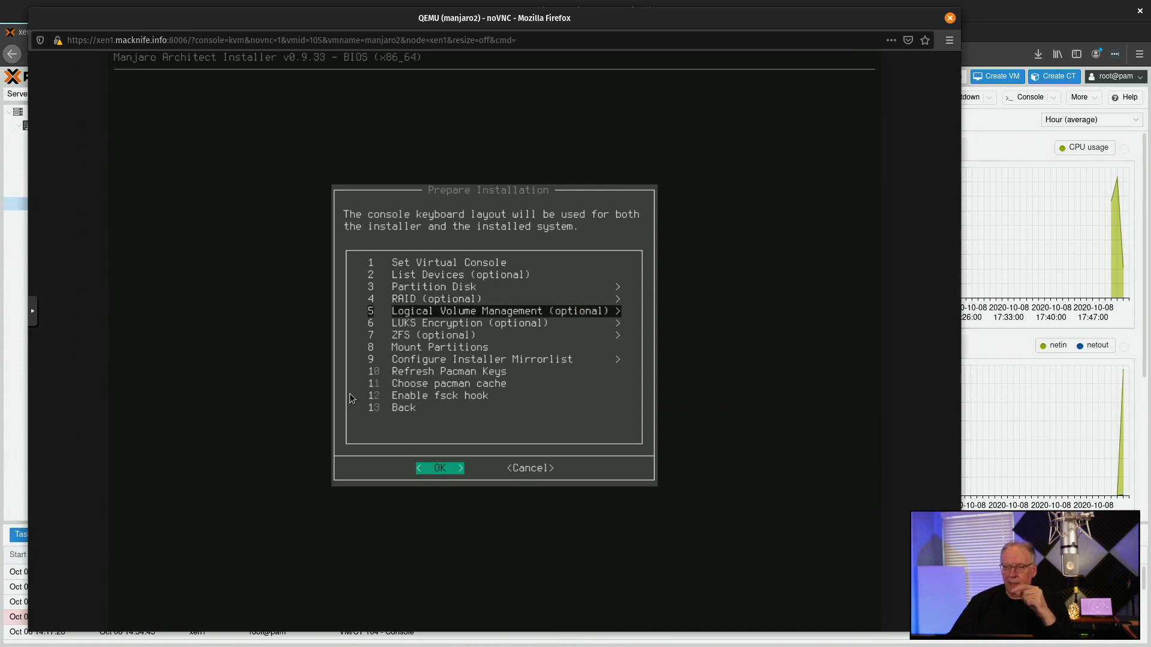
pyautogui.press('Down')
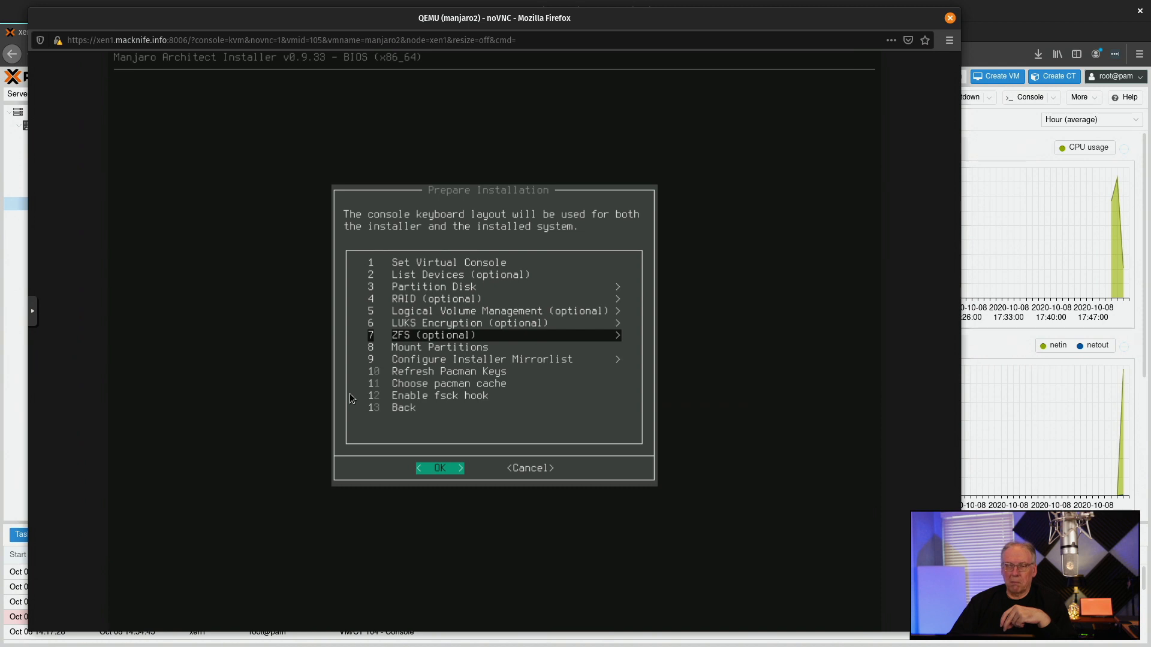
pyautogui.click(439, 467)
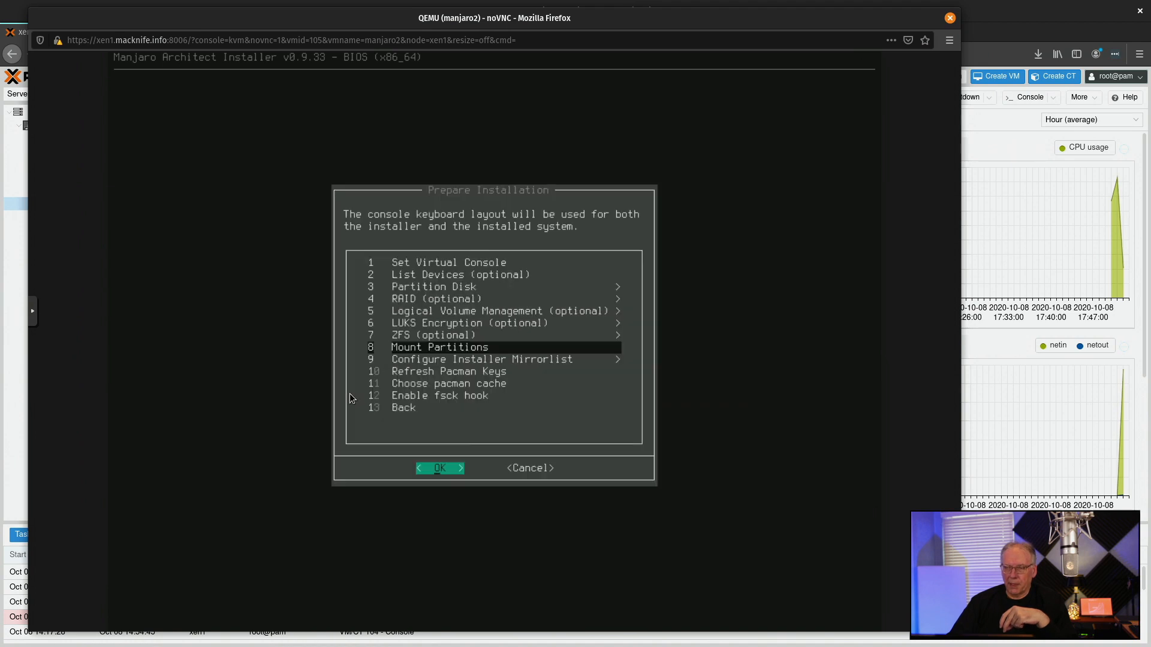
# Format /dev/sda2 as xfs root with default options and a 1988M swapfile.
pyautogui.click(439, 468)
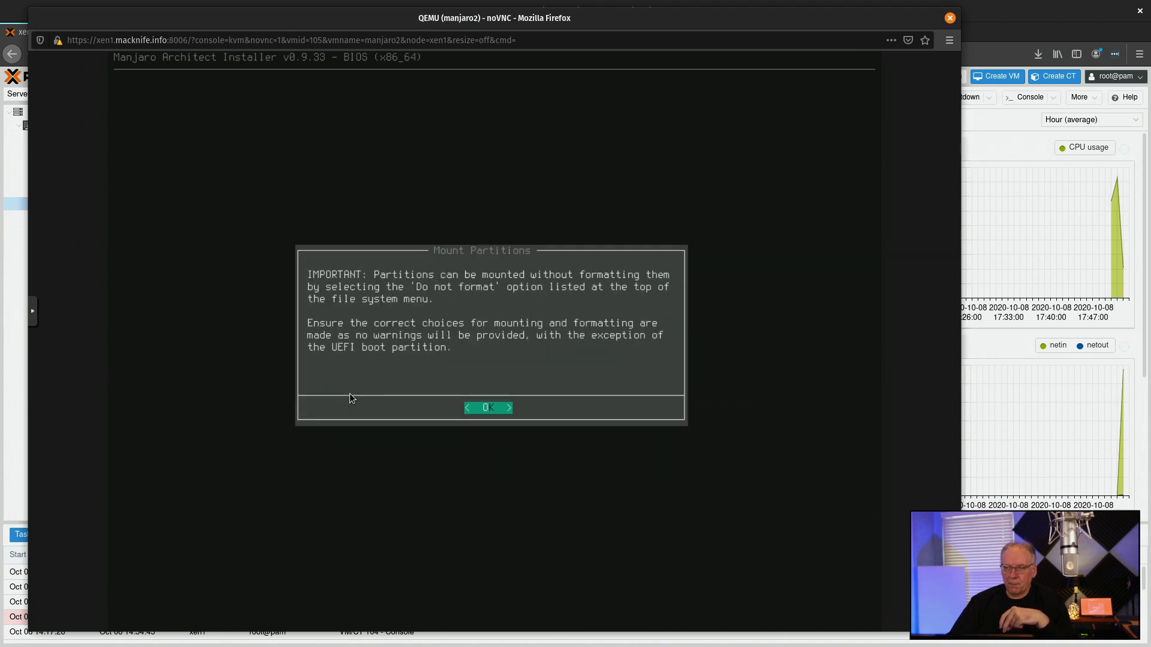
pyautogui.click(487, 407)
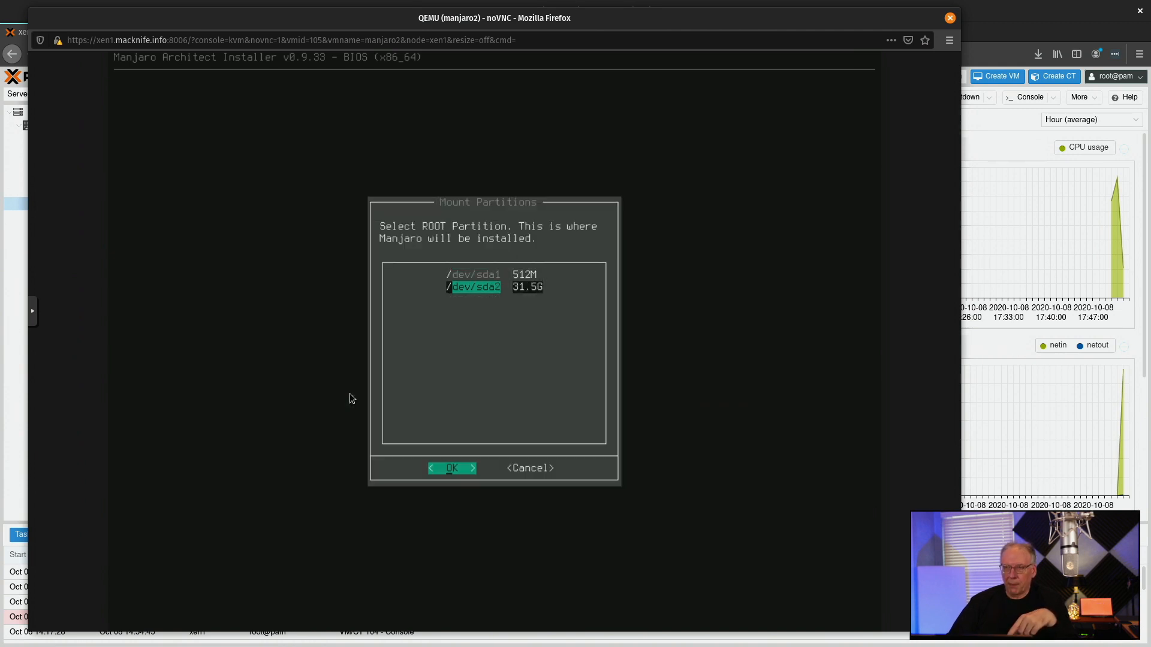
pyautogui.click(451, 467)
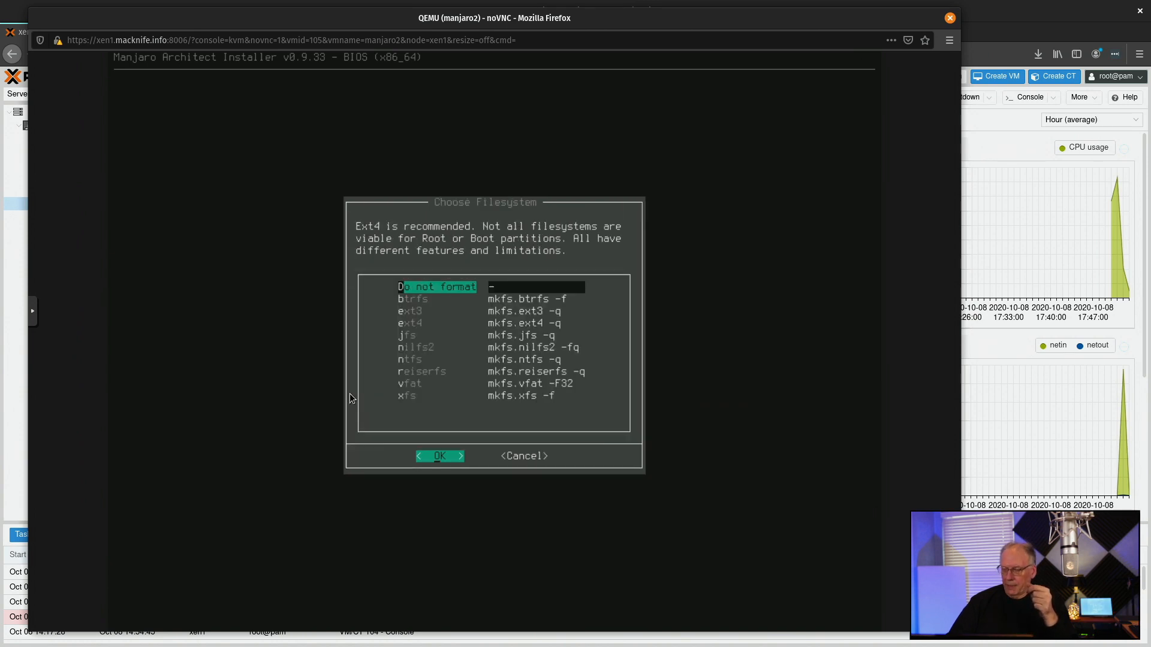
pyautogui.click(409, 383)
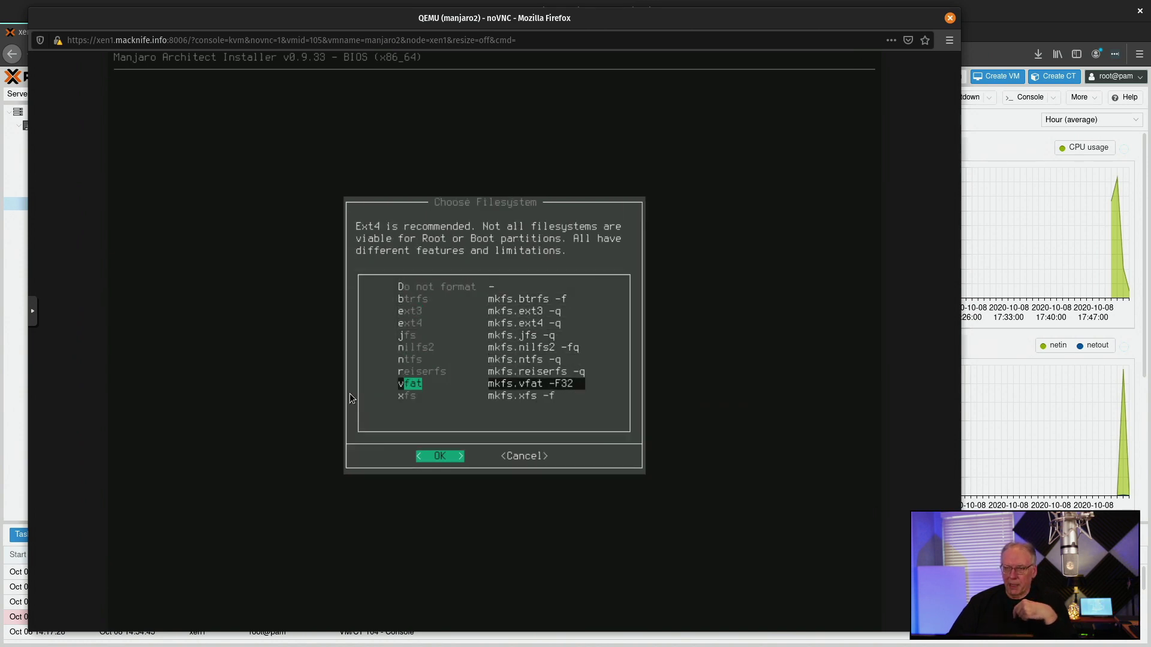
pyautogui.click(439, 455)
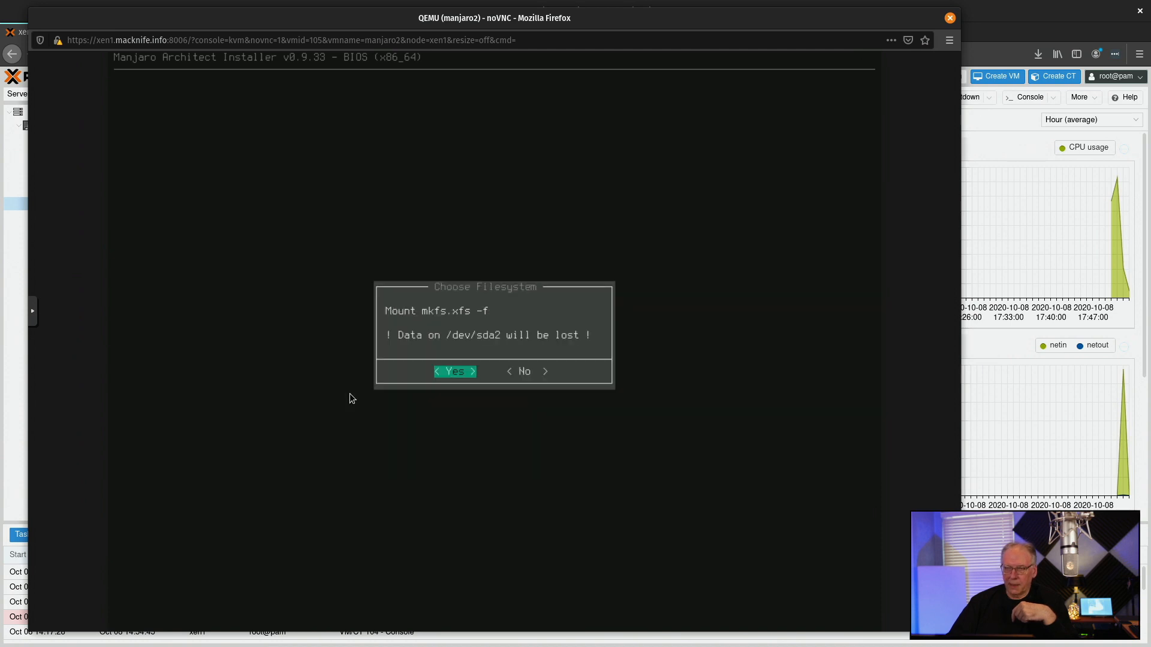
pyautogui.click(454, 371)
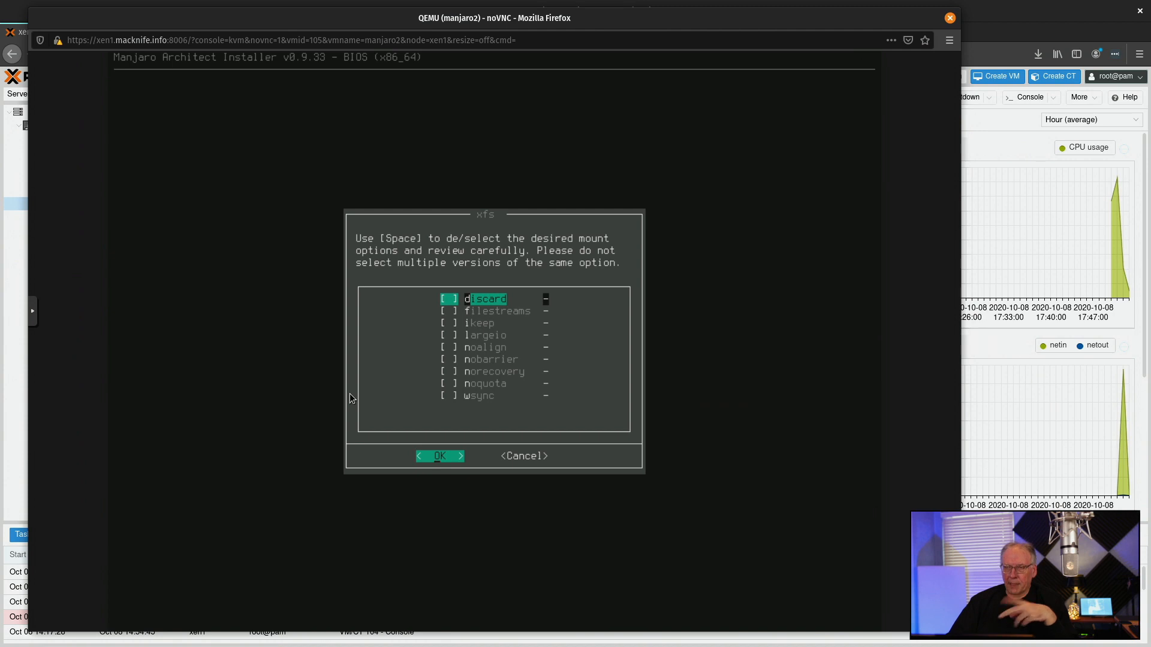
pyautogui.press('Down')
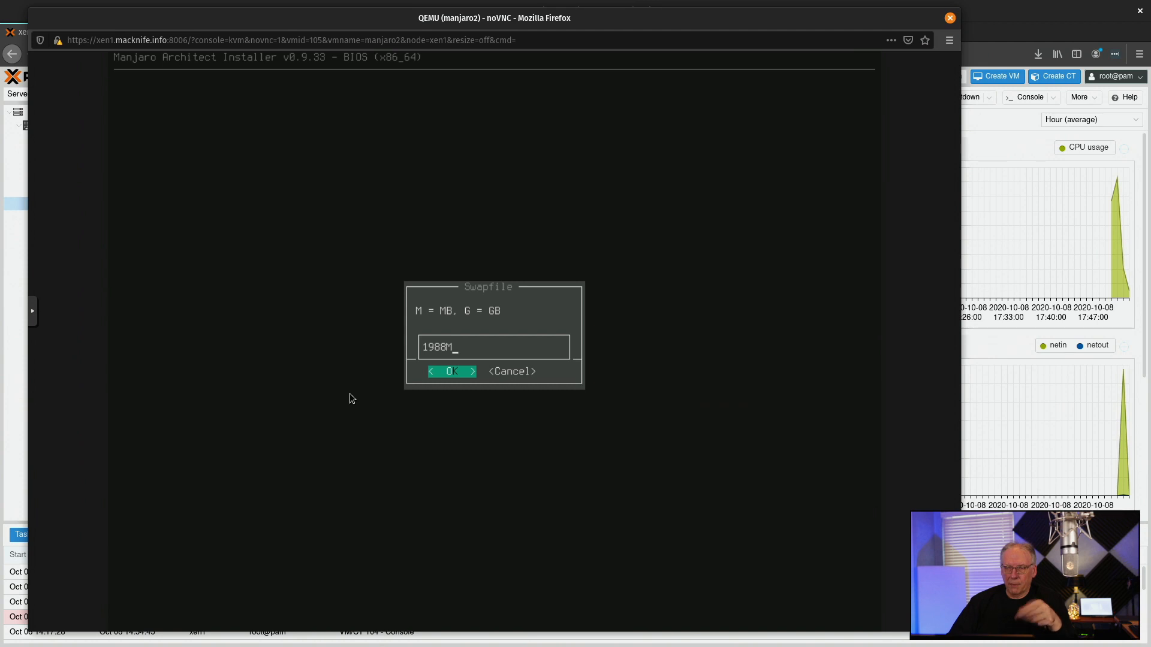
pyautogui.click(451, 371)
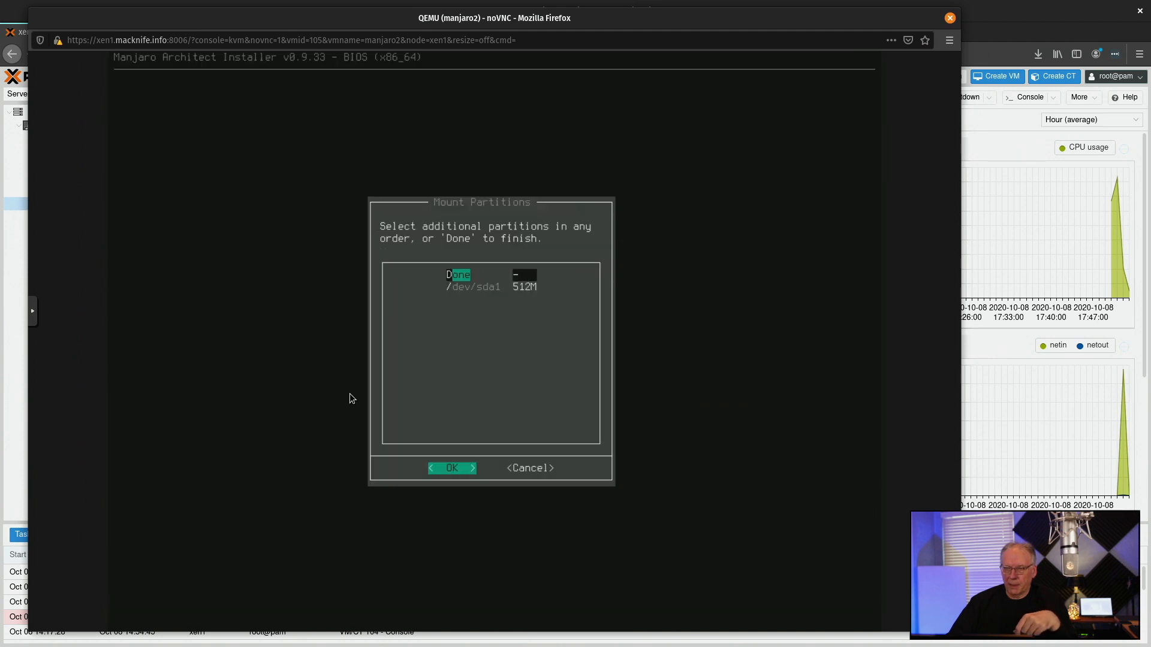
# Format /dev/sda1 as ext4 and mount it at /boot with noatime.
pyautogui.press('Down')
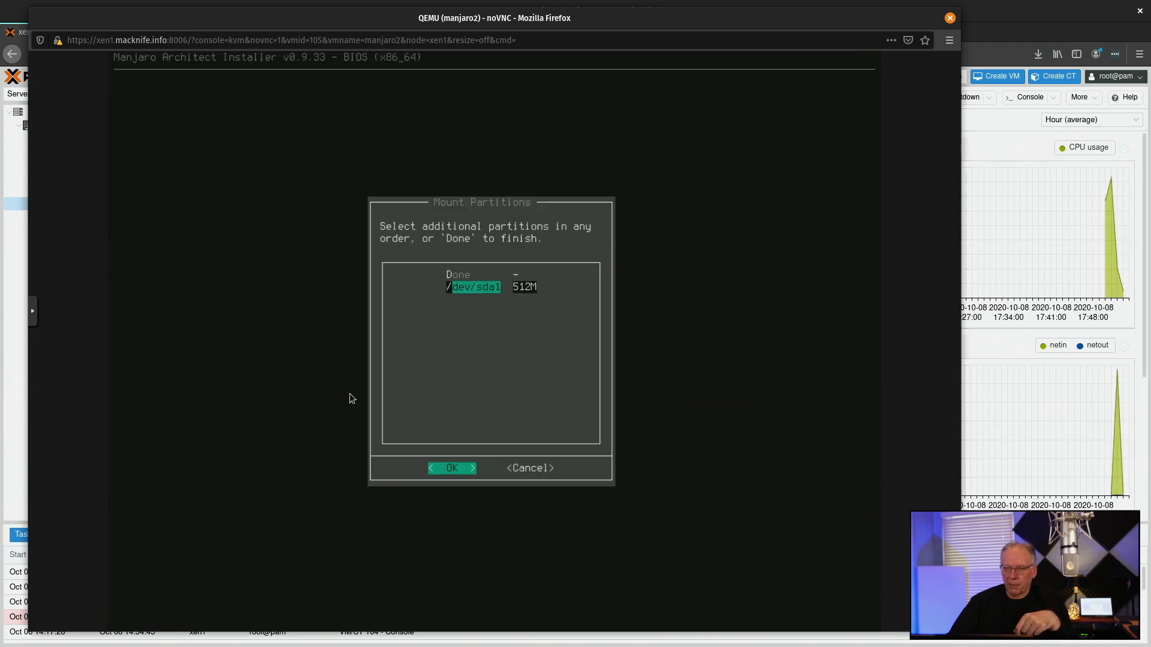
pyautogui.click(451, 468)
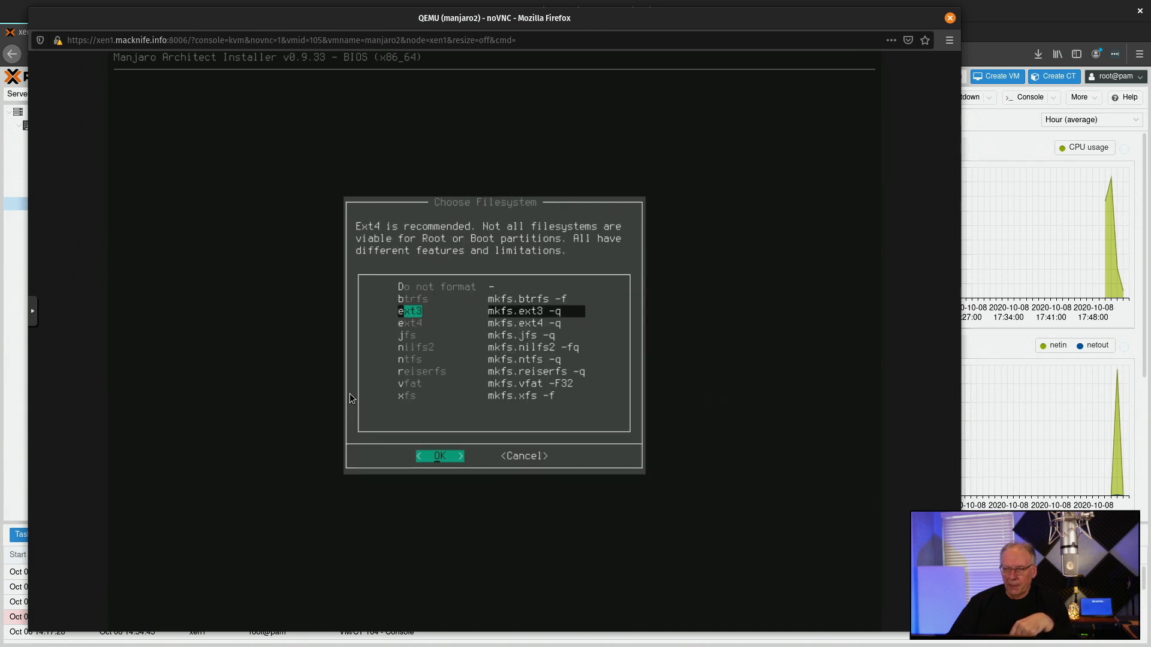
pyautogui.click(439, 455)
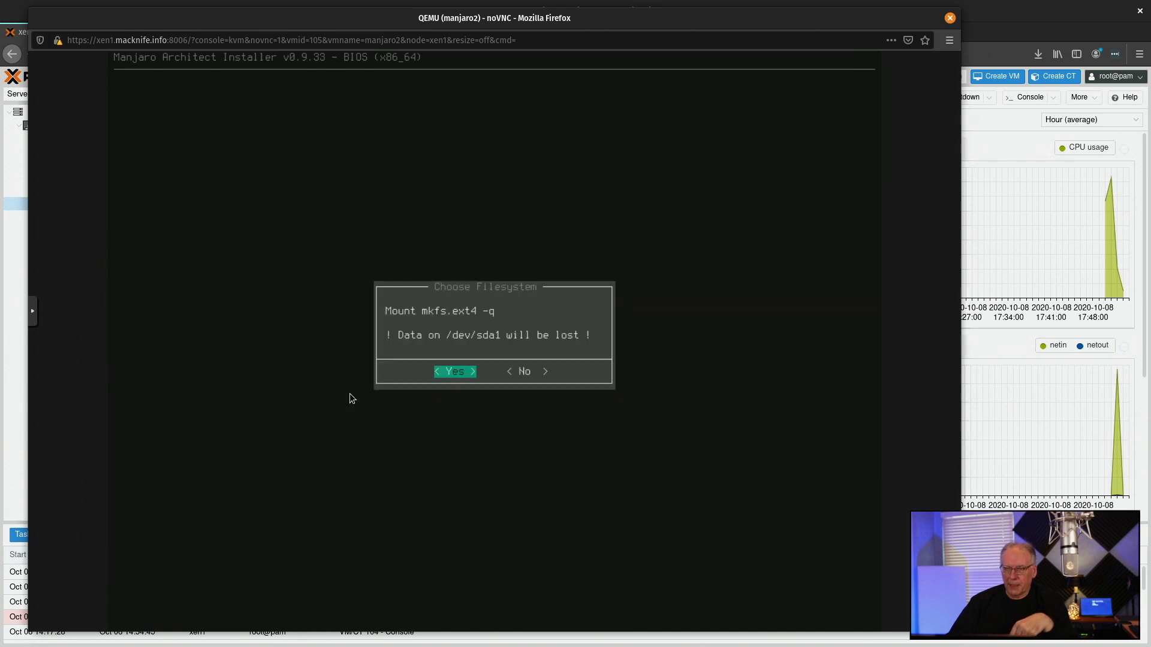
pyautogui.click(455, 371)
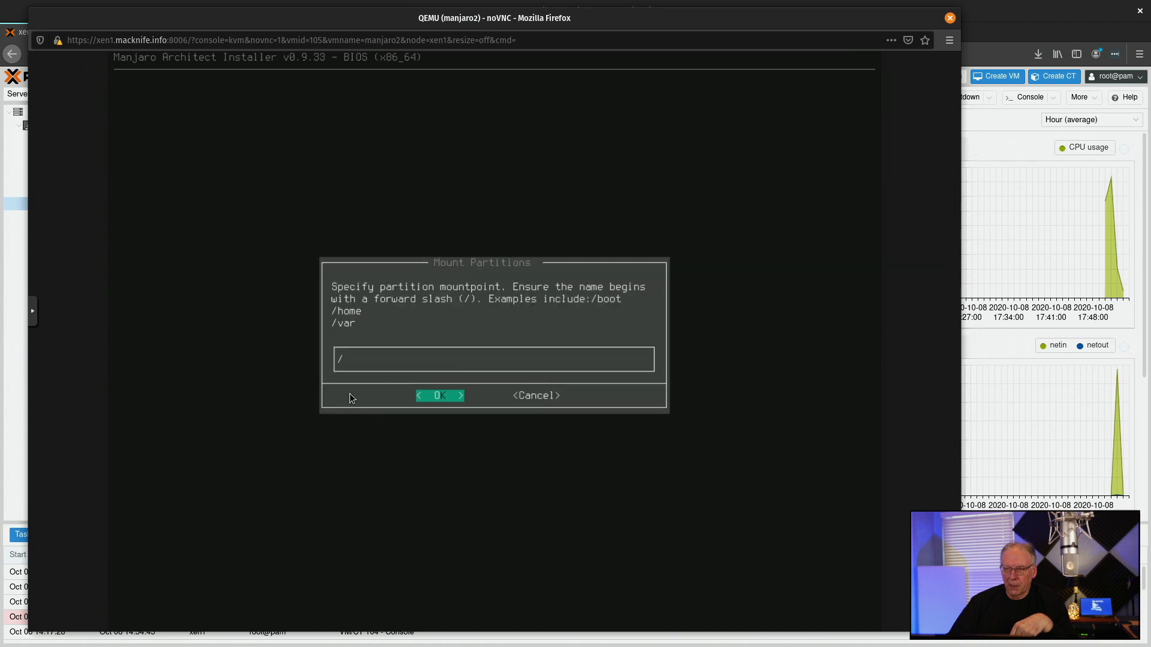
pyautogui.write('b')
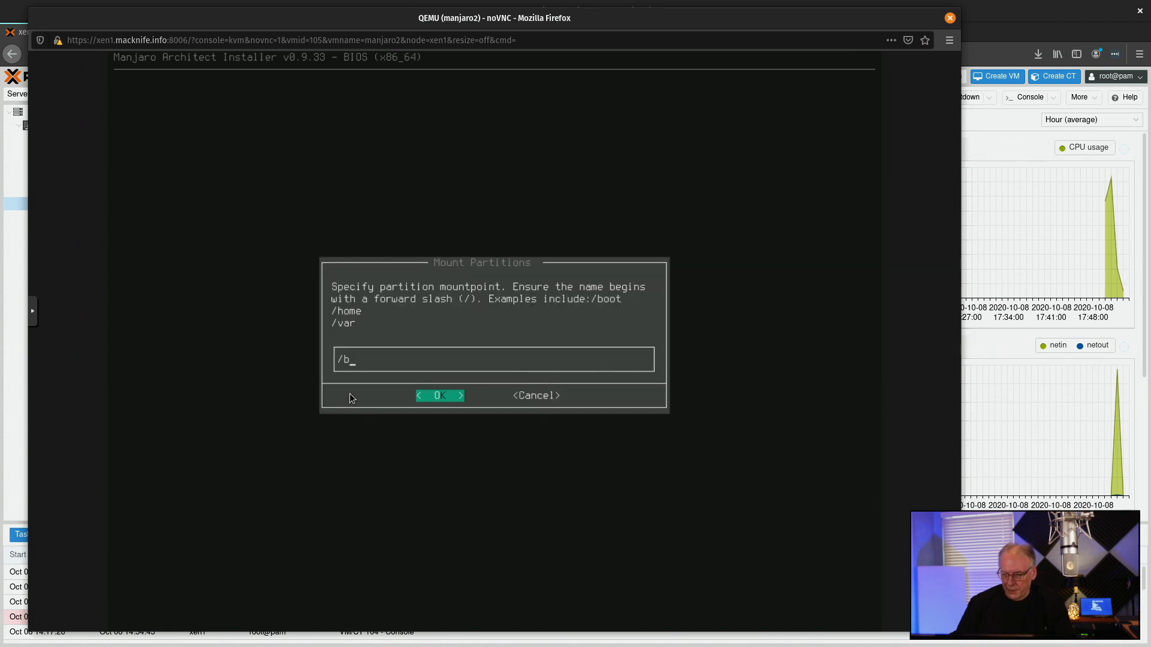
pyautogui.write('oot')
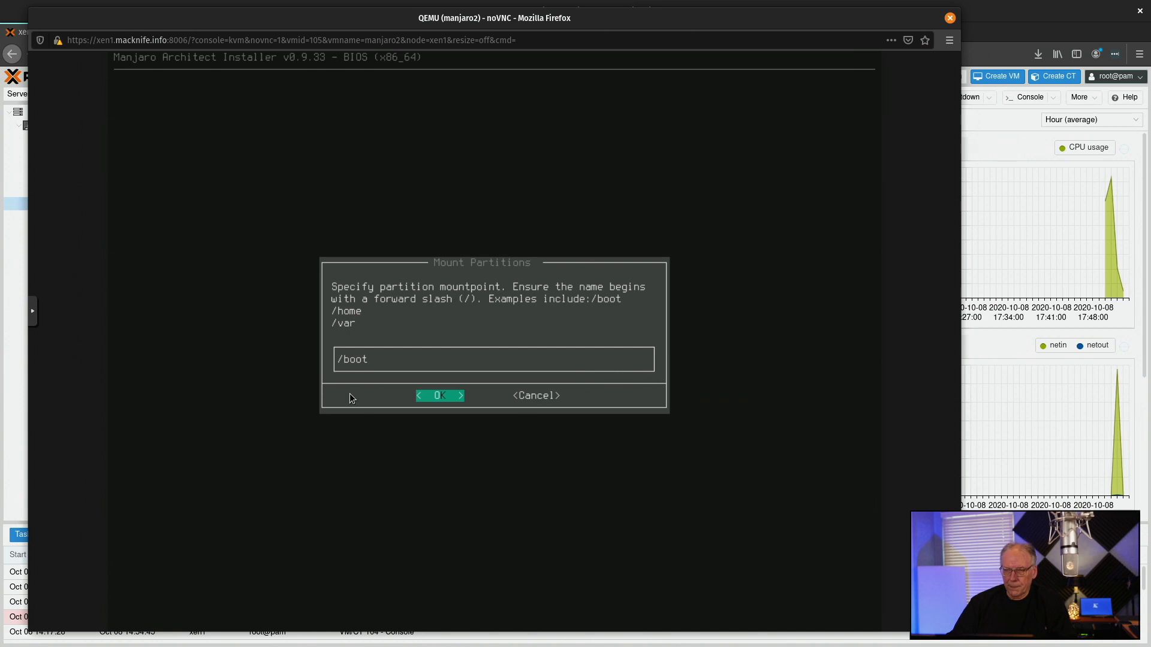
pyautogui.click(439, 395)
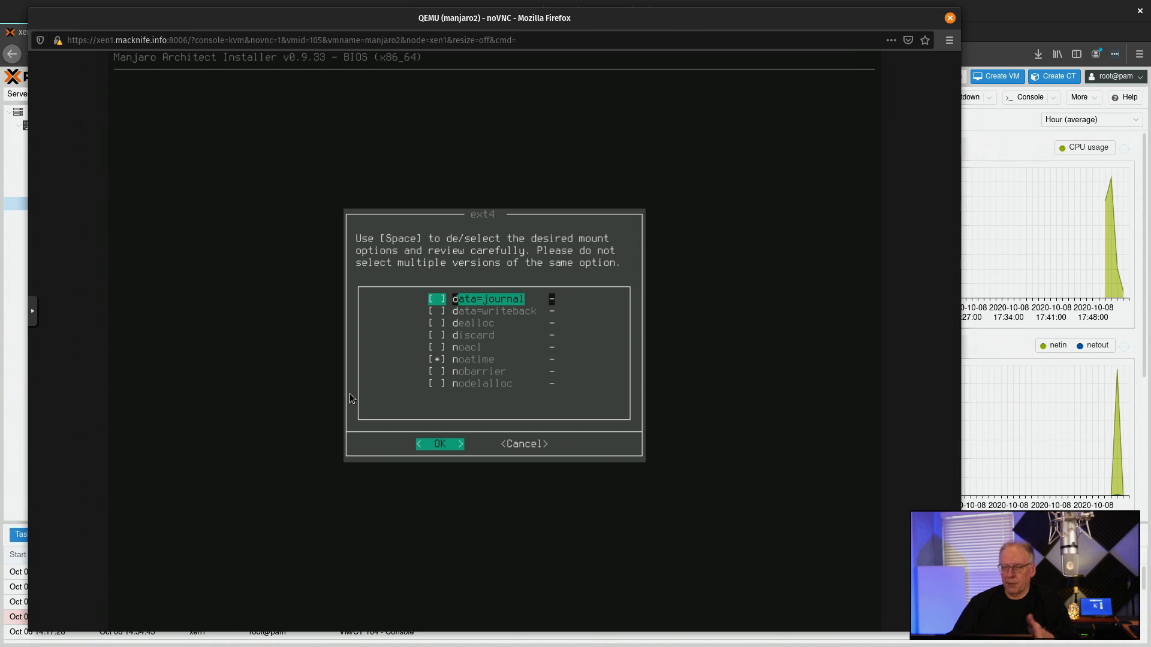
pyautogui.click(440, 444)
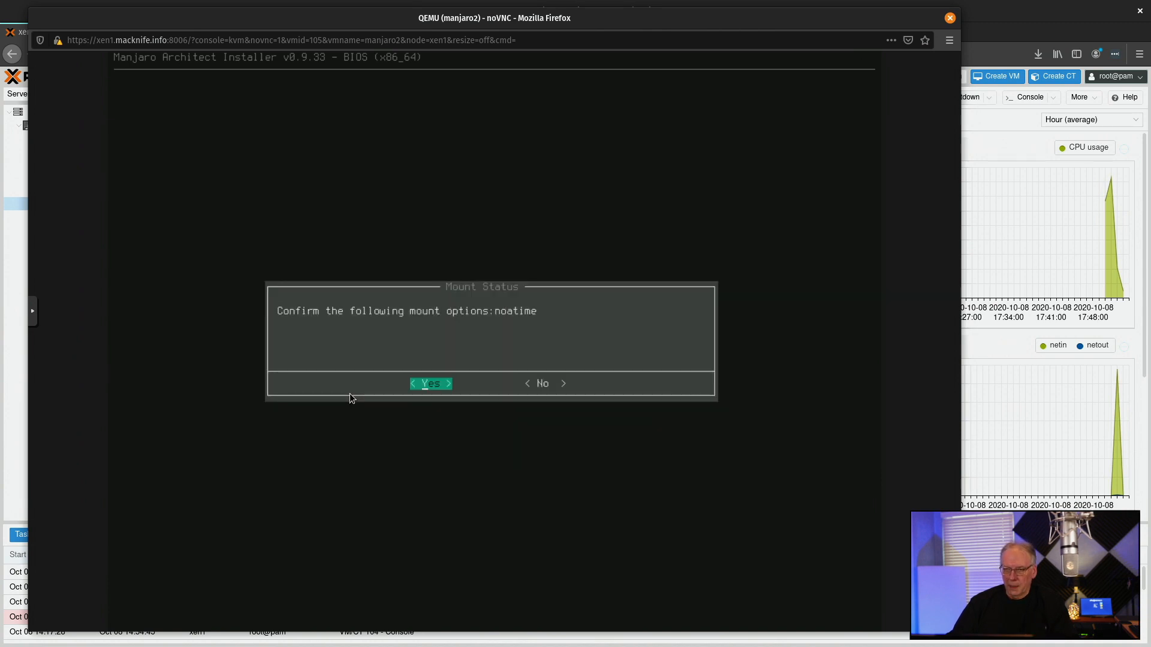
pyautogui.click(431, 383)
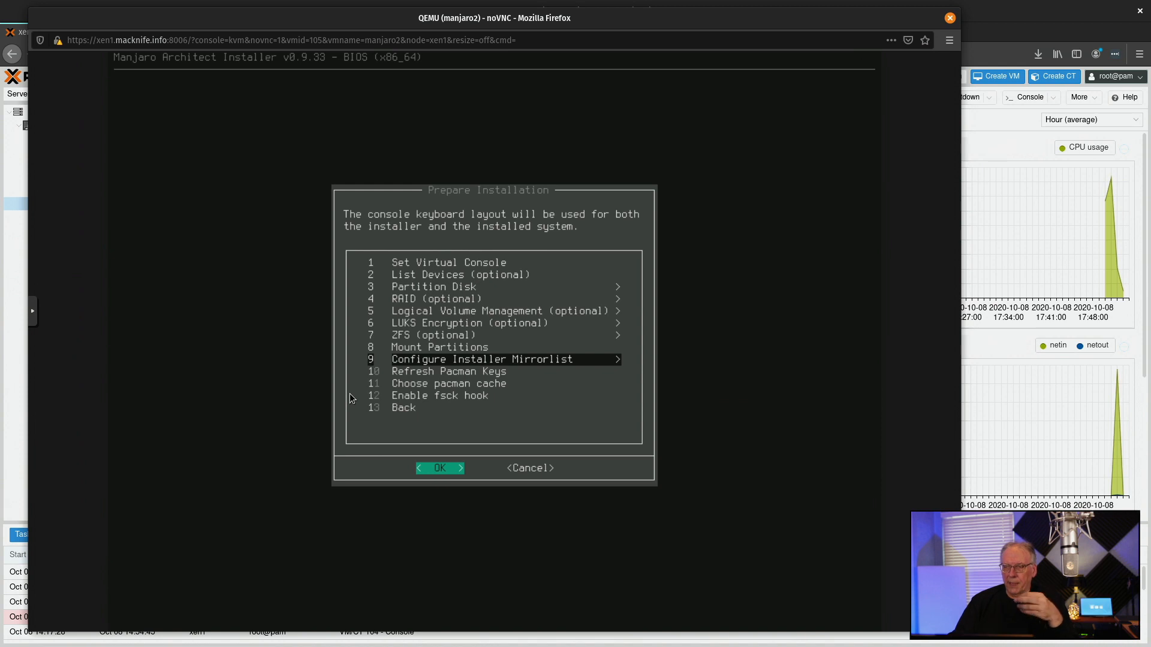
# Rank the installer mirrors by speed and confirm a United_States gigenet personal mirror.
pyautogui.click(439, 468)
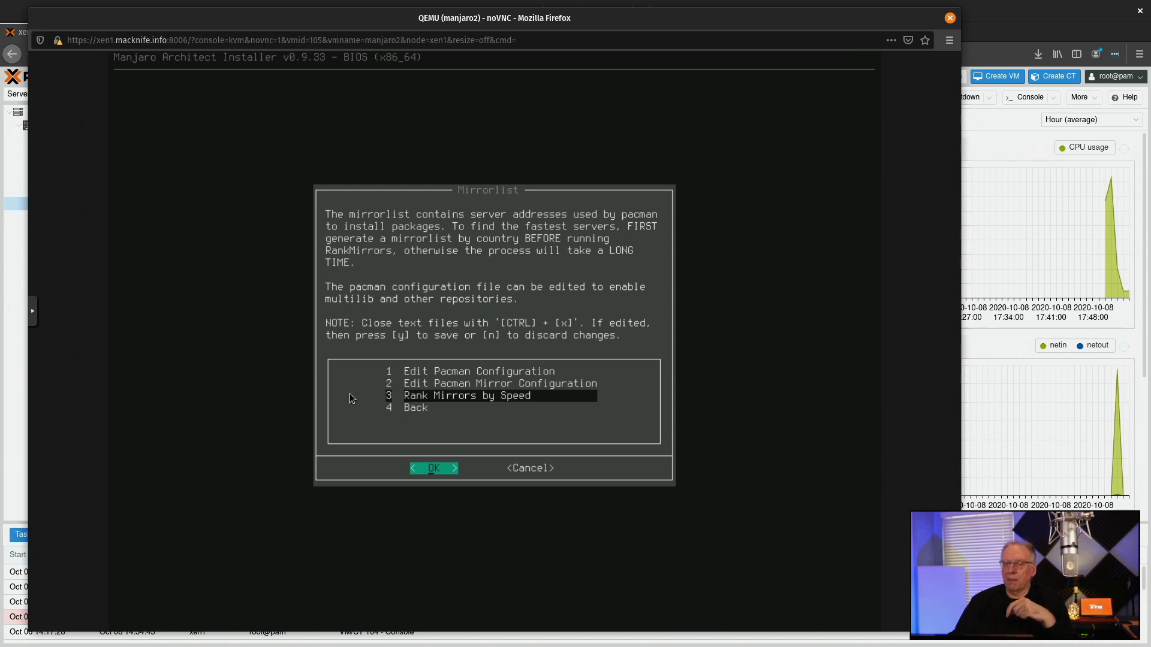
pyautogui.click(433, 468)
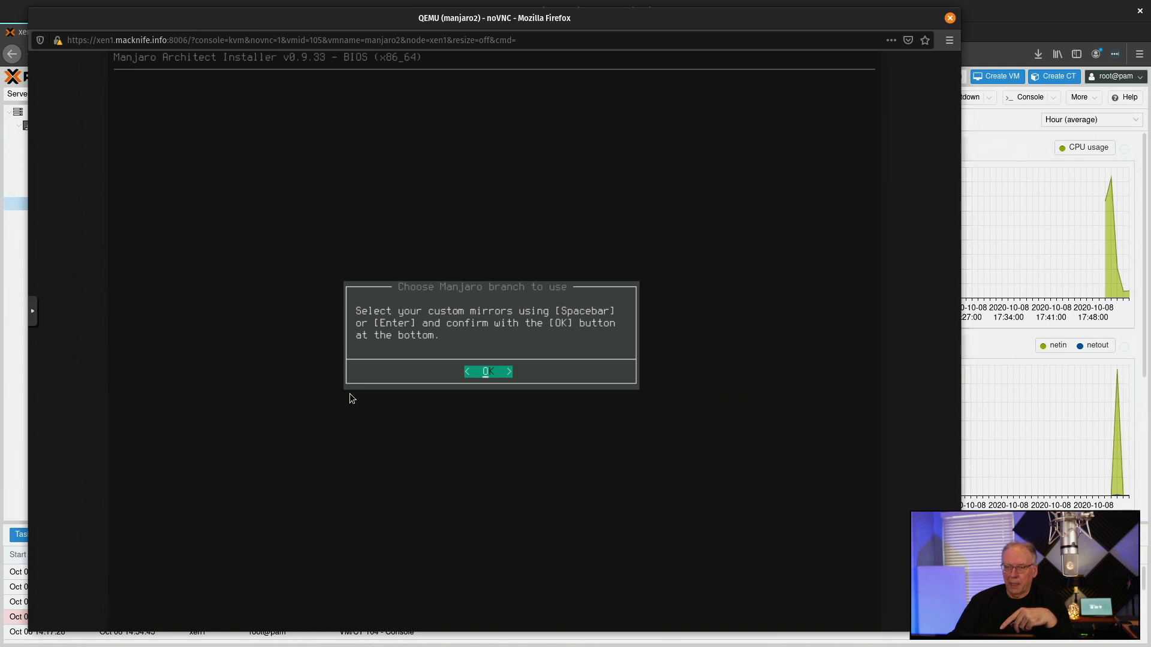
pyautogui.press('Return')
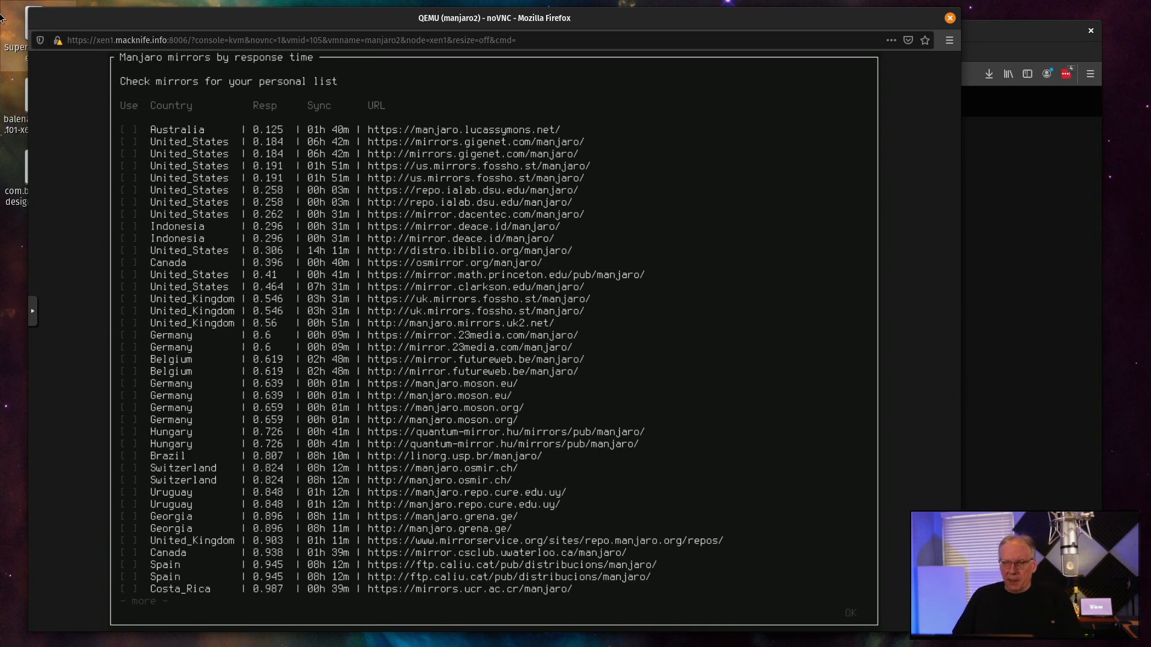
pyautogui.moveTo(188, 97)
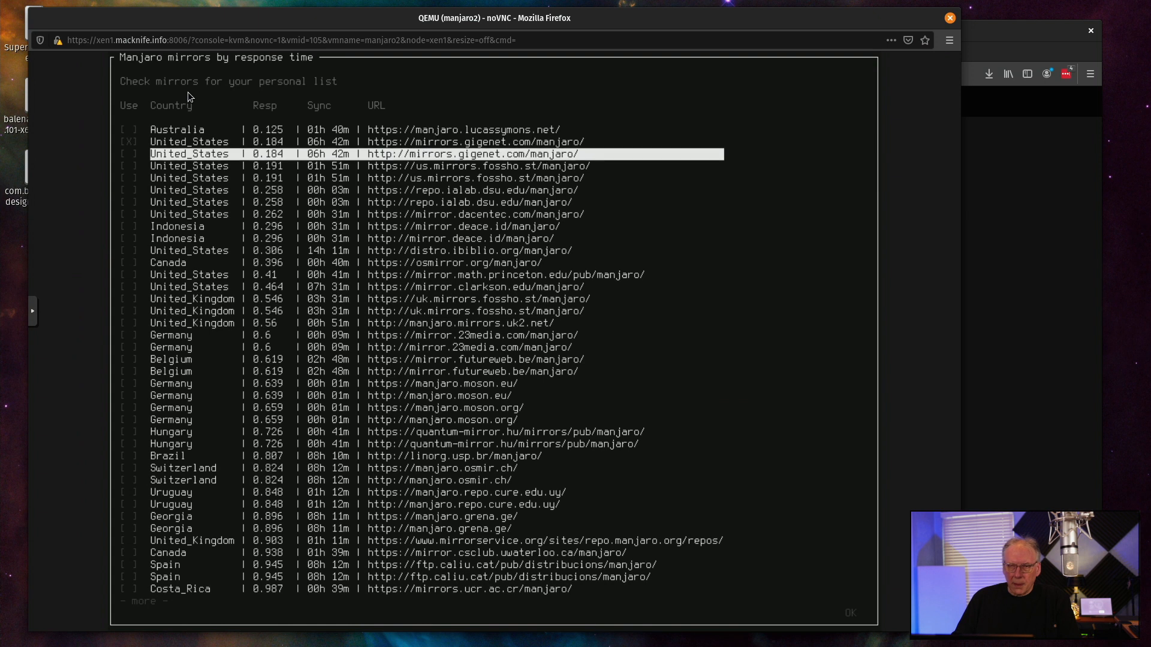
pyautogui.click(127, 154)
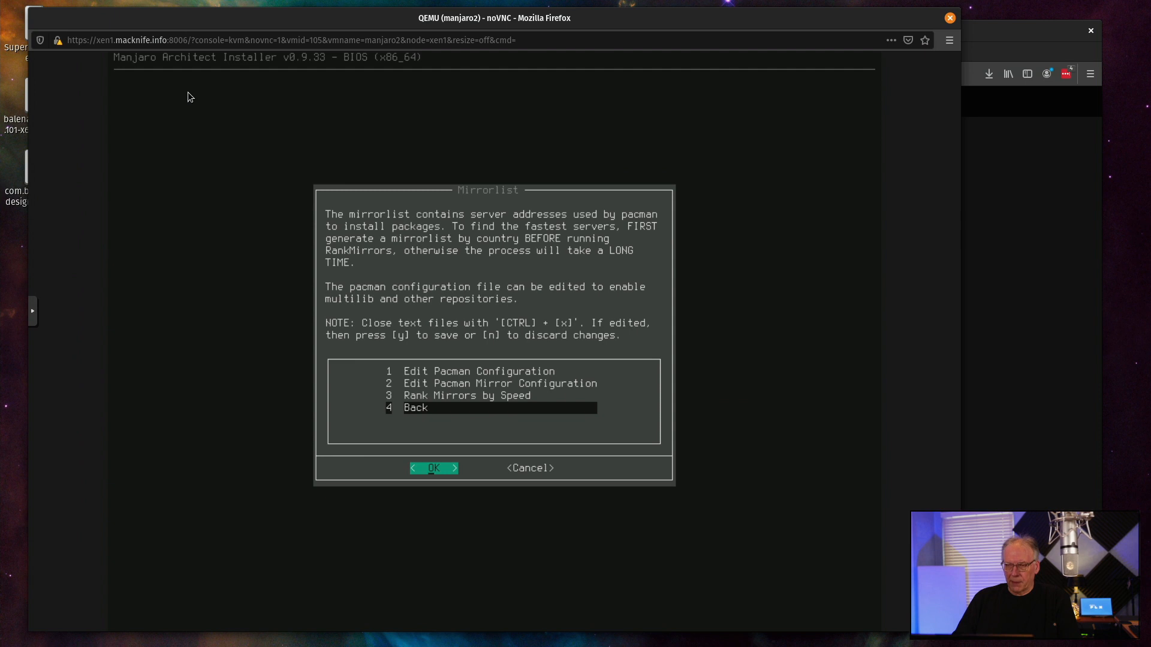
# Use the running system's pacman cache, enable the fsck hook, and return to Main Menu.
pyautogui.click(433, 468)
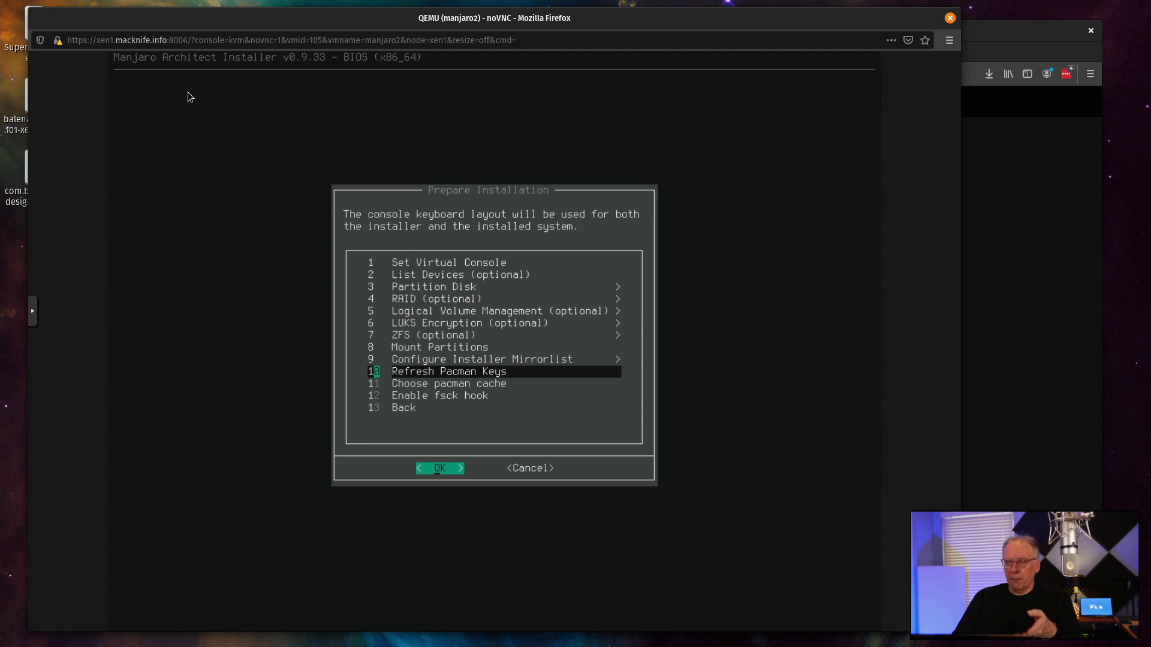
pyautogui.click(438, 468)
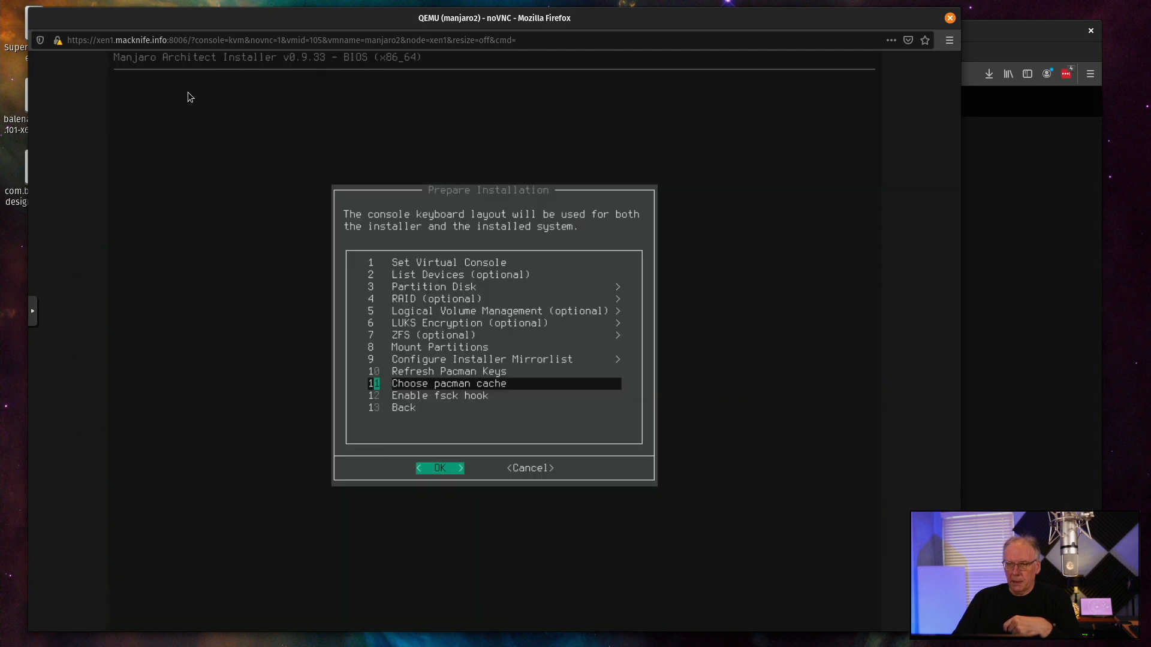
pyautogui.click(439, 467)
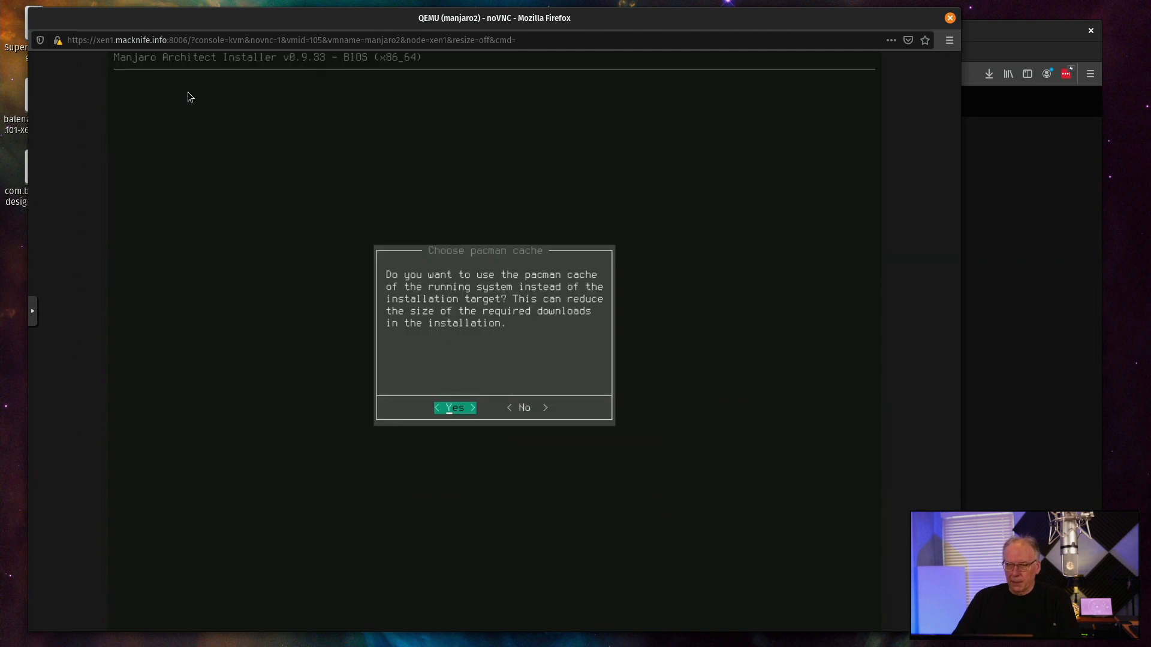
pyautogui.click(454, 408)
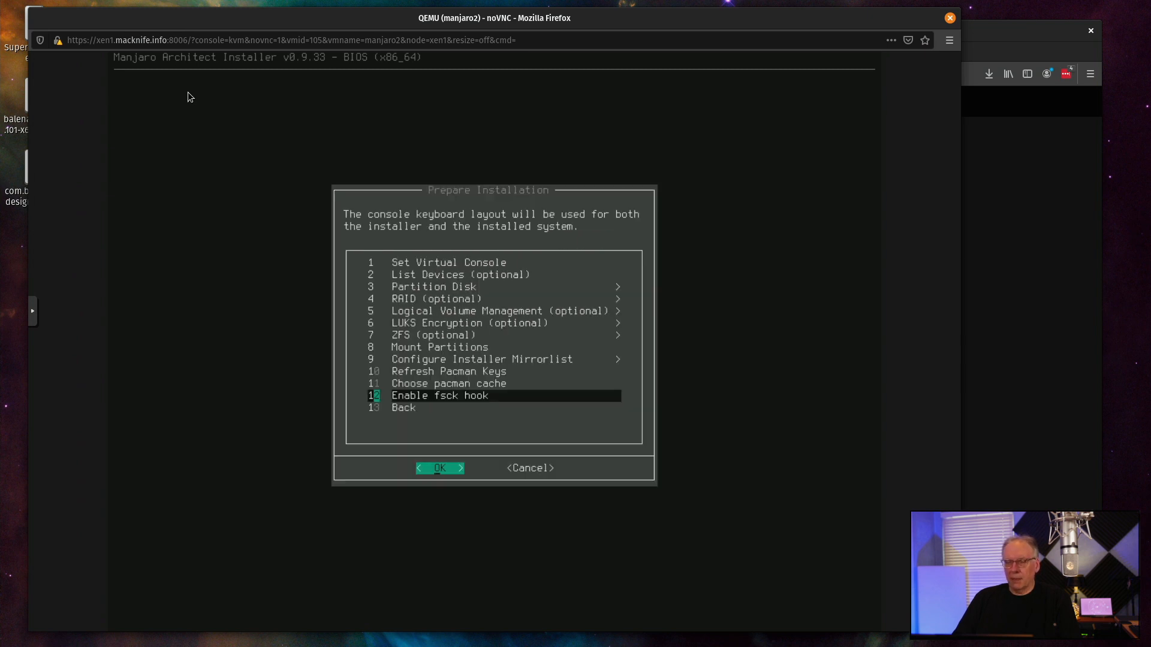
pyautogui.click(438, 467)
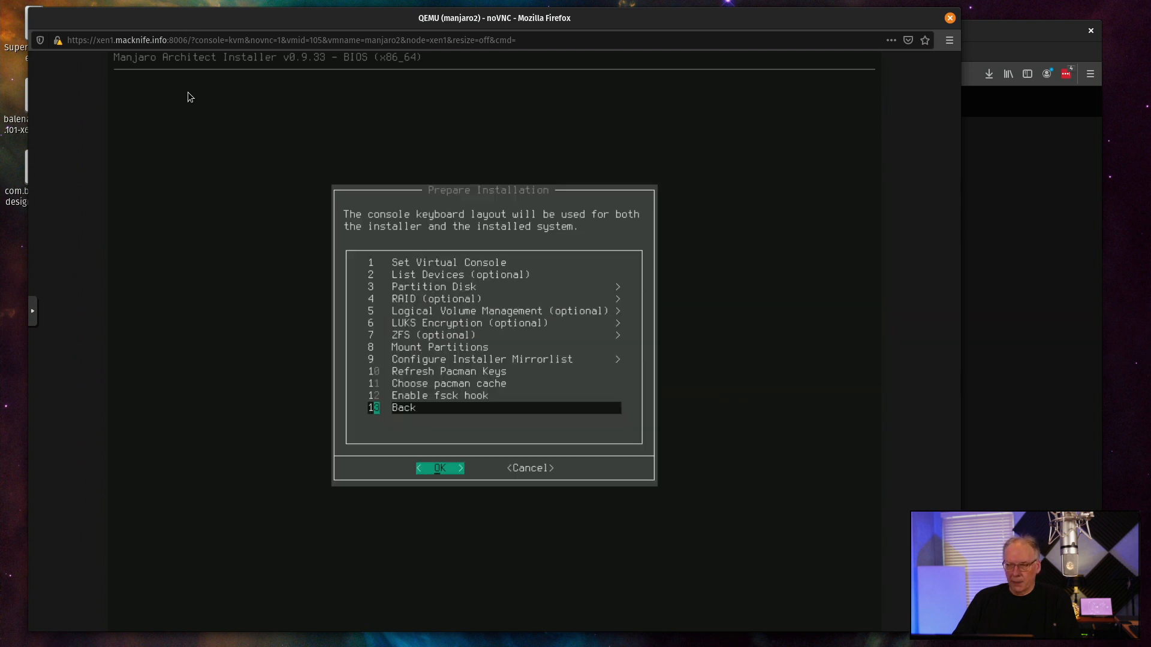
pyautogui.click(439, 468)
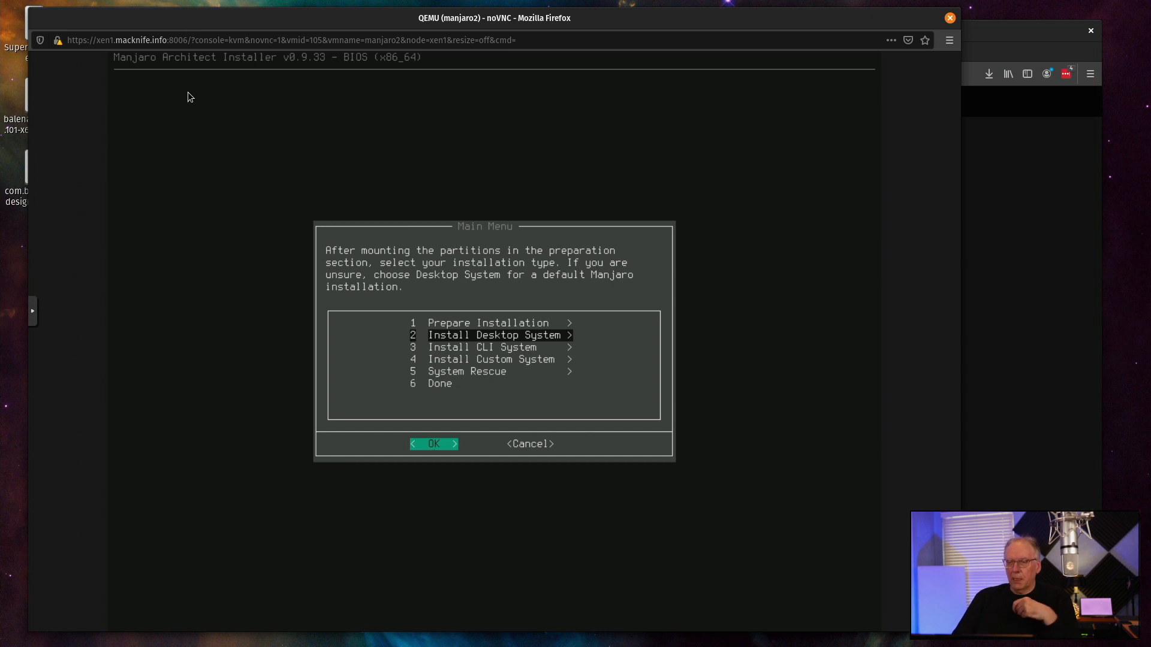
# Choose Install Desktop System and include yay + base-devel and the linux-lts kernel.
pyautogui.click(432, 444)
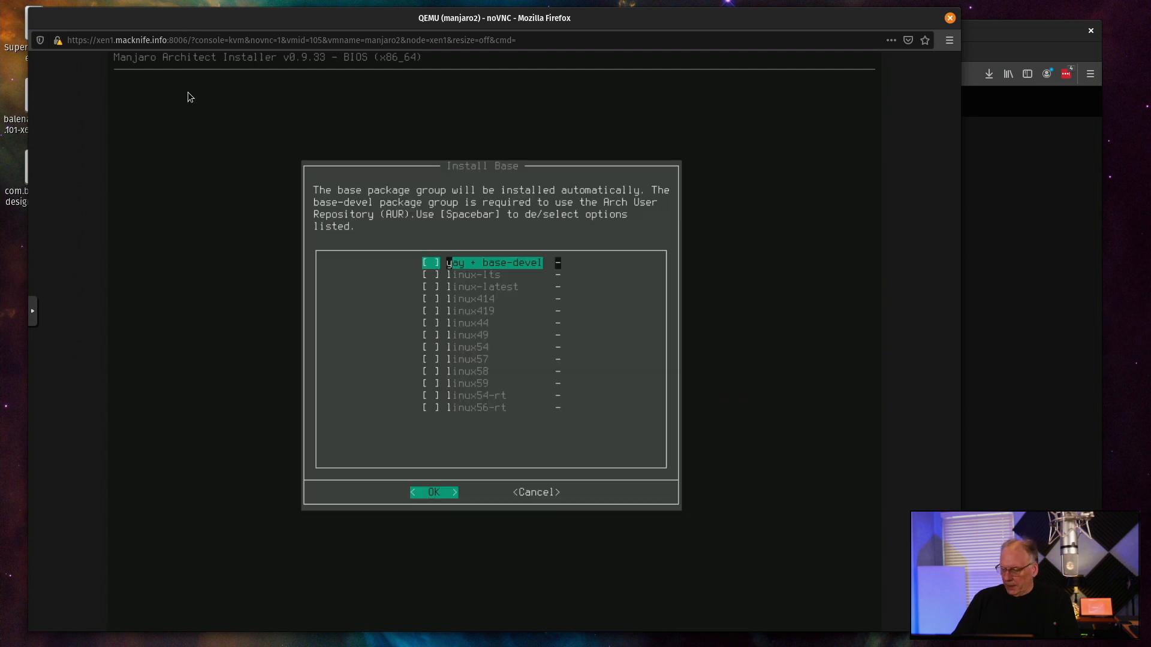
pyautogui.press('space')
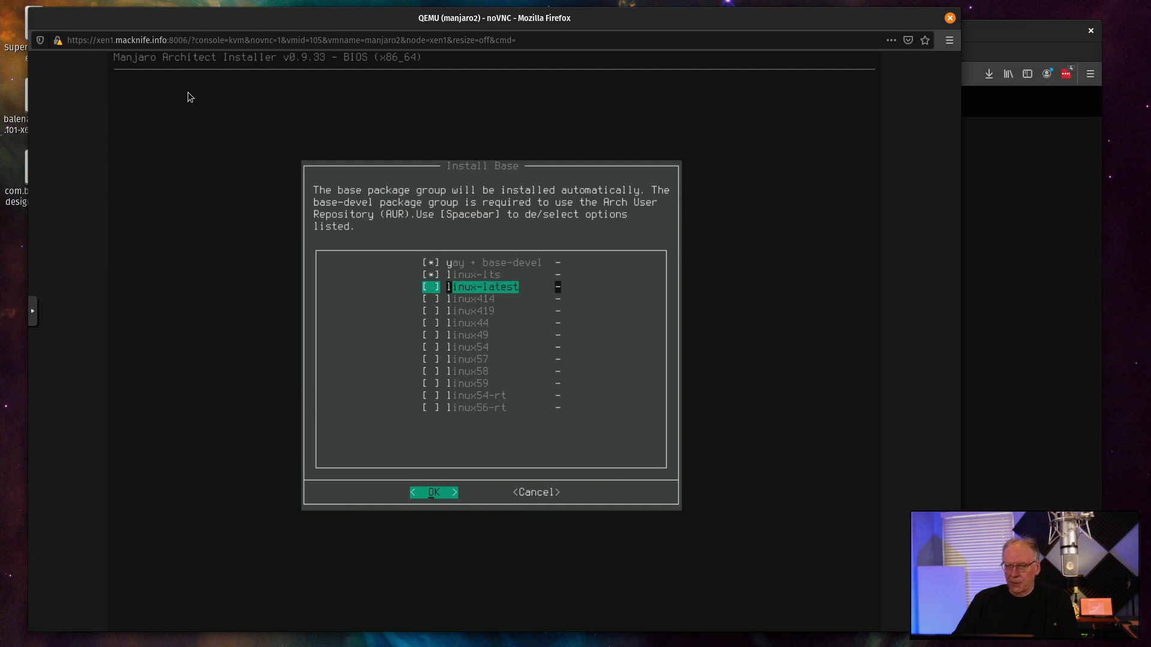
pyautogui.press('Down')
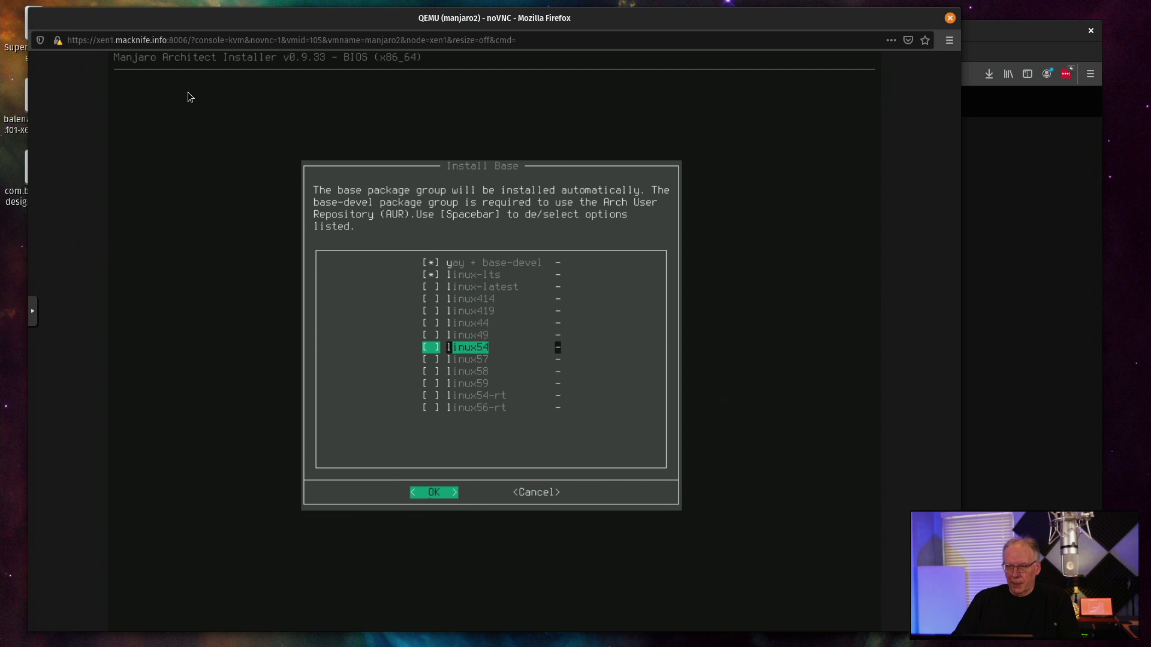
pyautogui.press('Down')
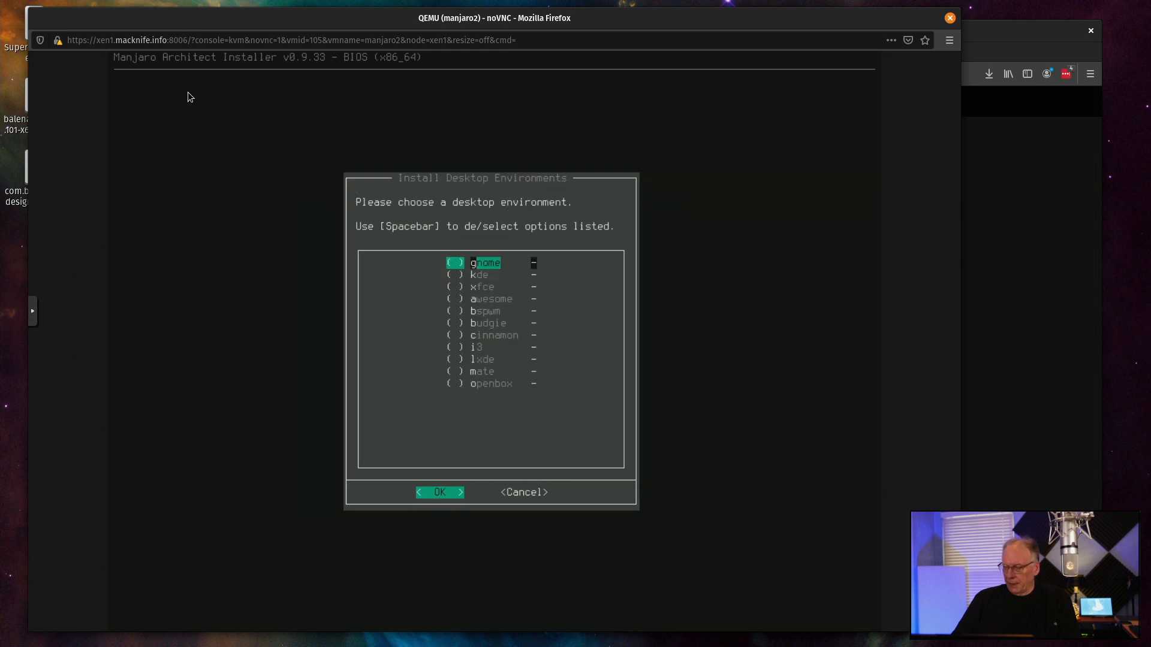
# Pick MATE, answer the extra-packages prompt, and choose the minimal version to start installing.
pyautogui.press('Down')
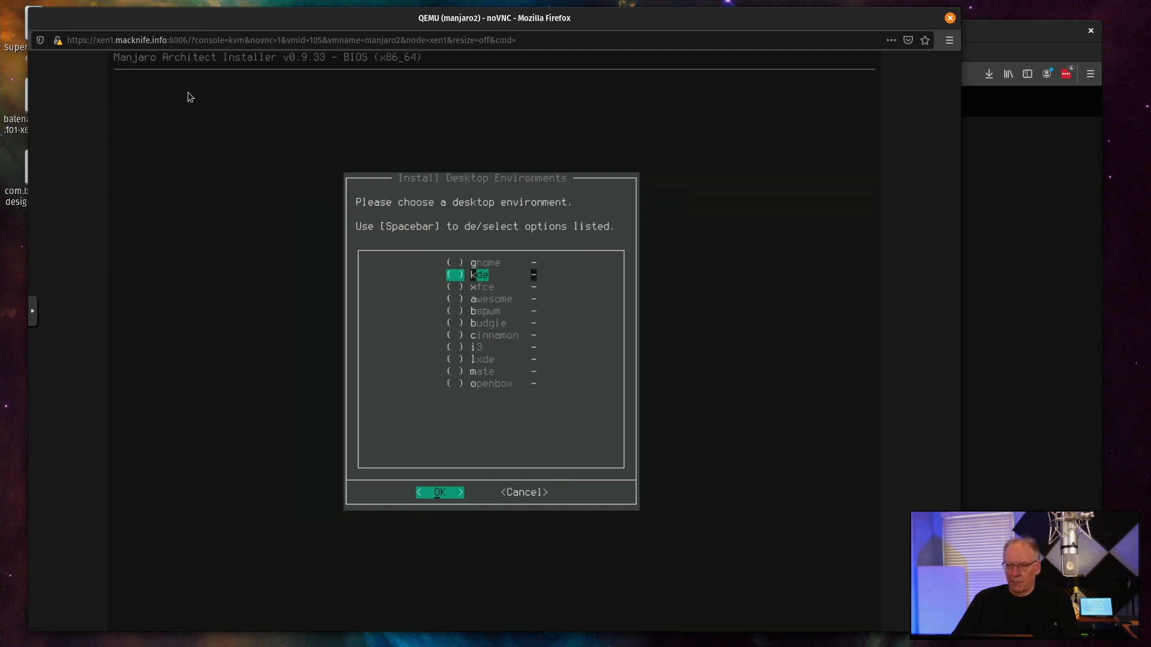
pyautogui.press('Down')
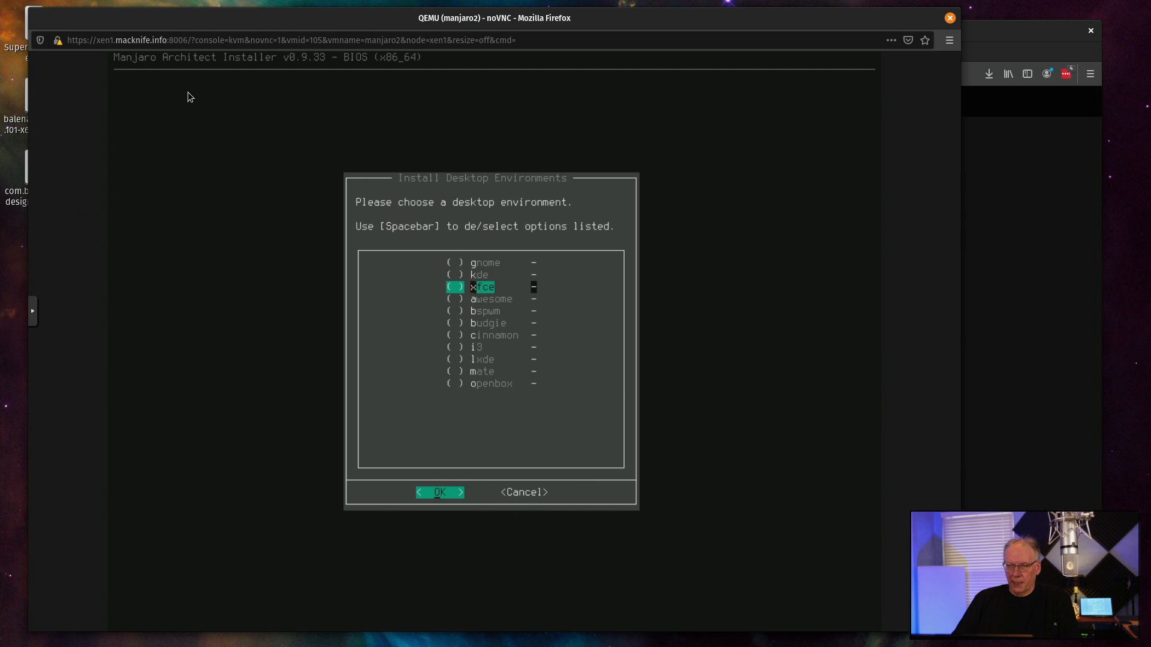
pyautogui.press('Down')
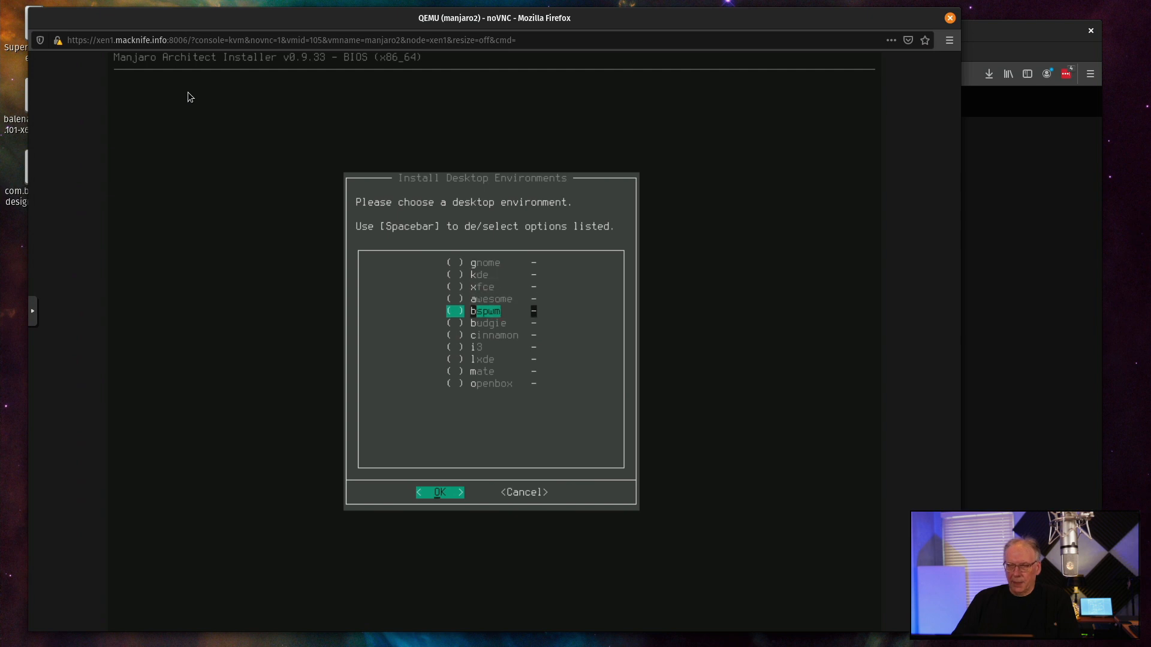
pyautogui.press('Down')
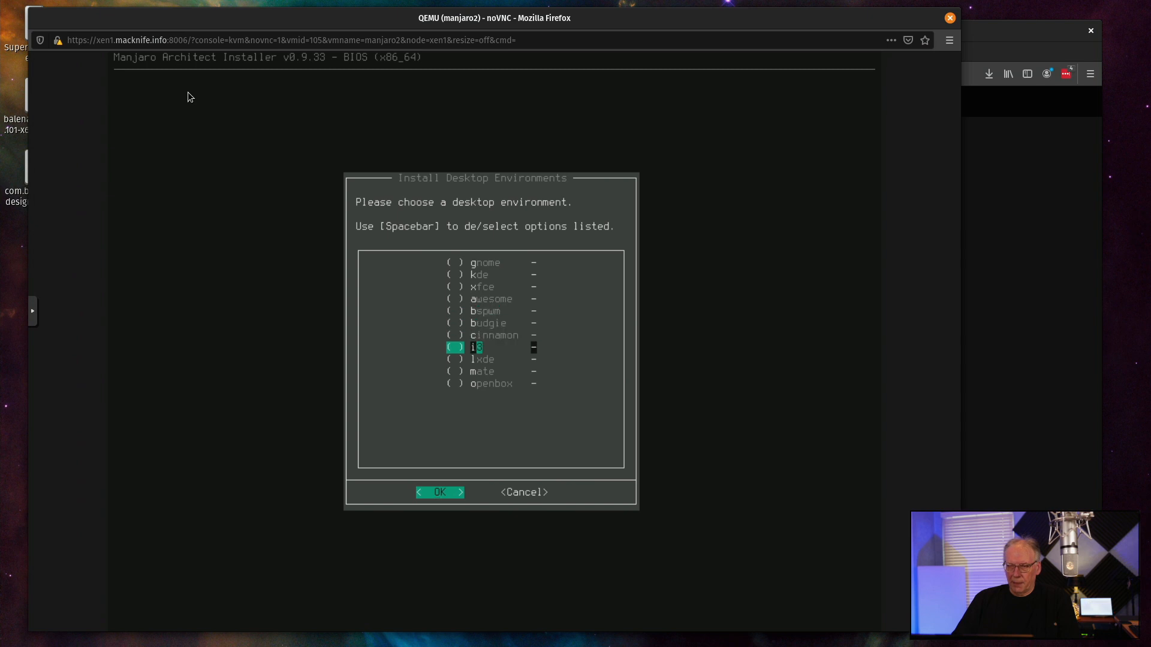
pyautogui.press('Down')
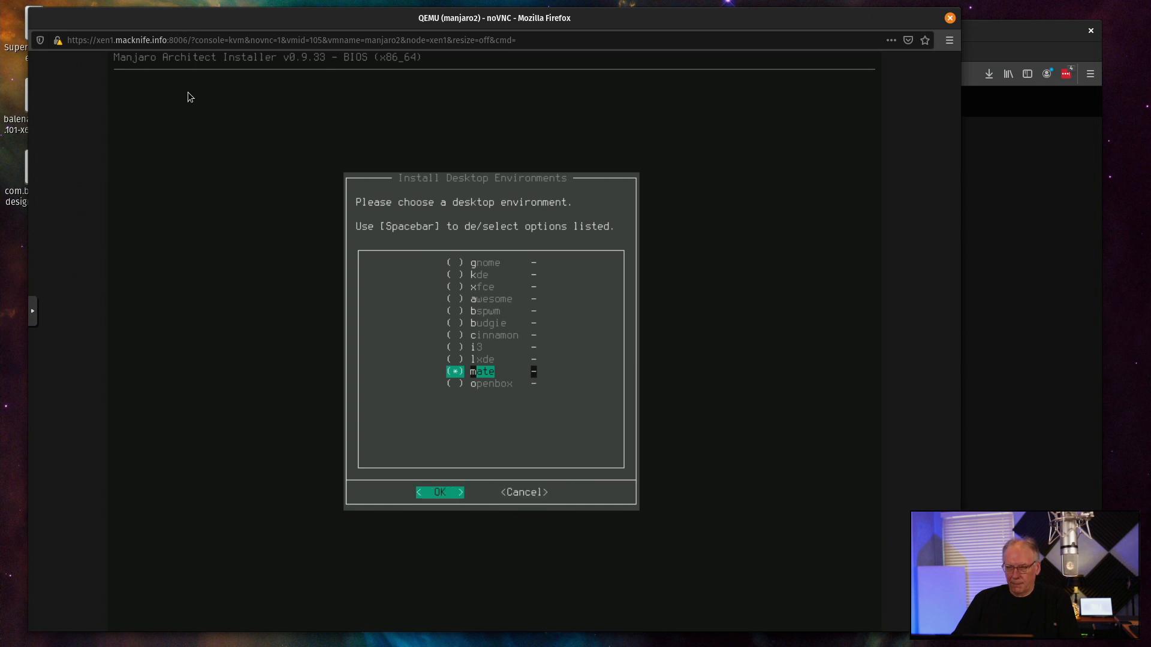
pyautogui.click(438, 491)
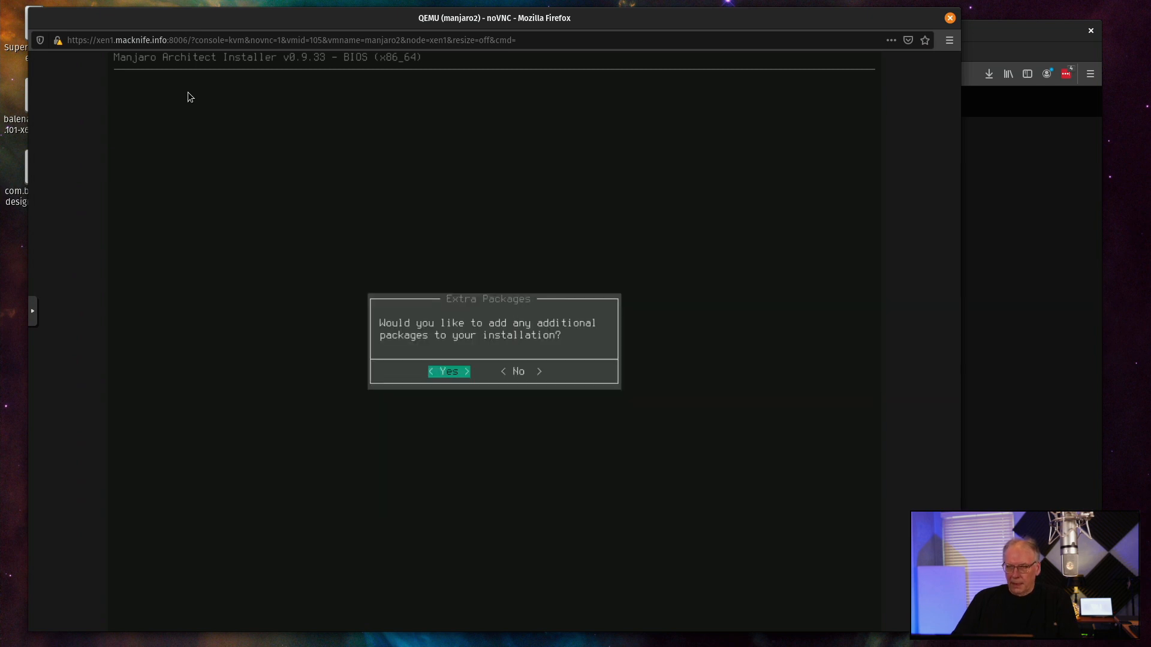
pyautogui.click(448, 371)
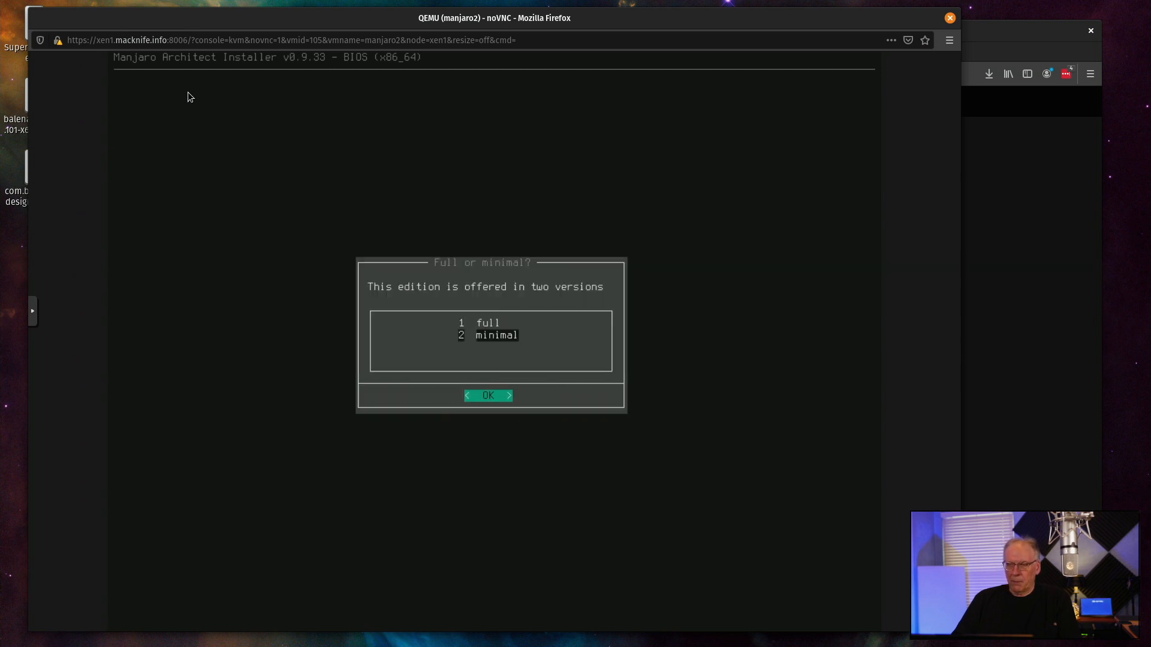
pyautogui.click(487, 395)
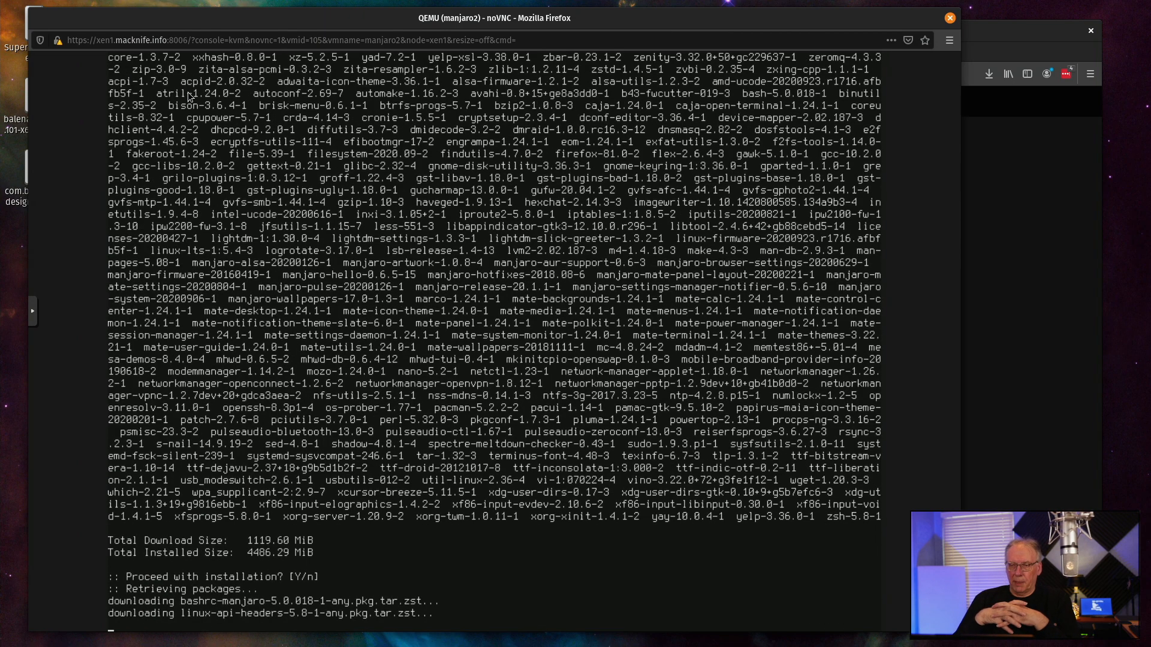
# Scroll through the console output while the MATE desktop packages download and install.
pyautogui.scroll(-3)
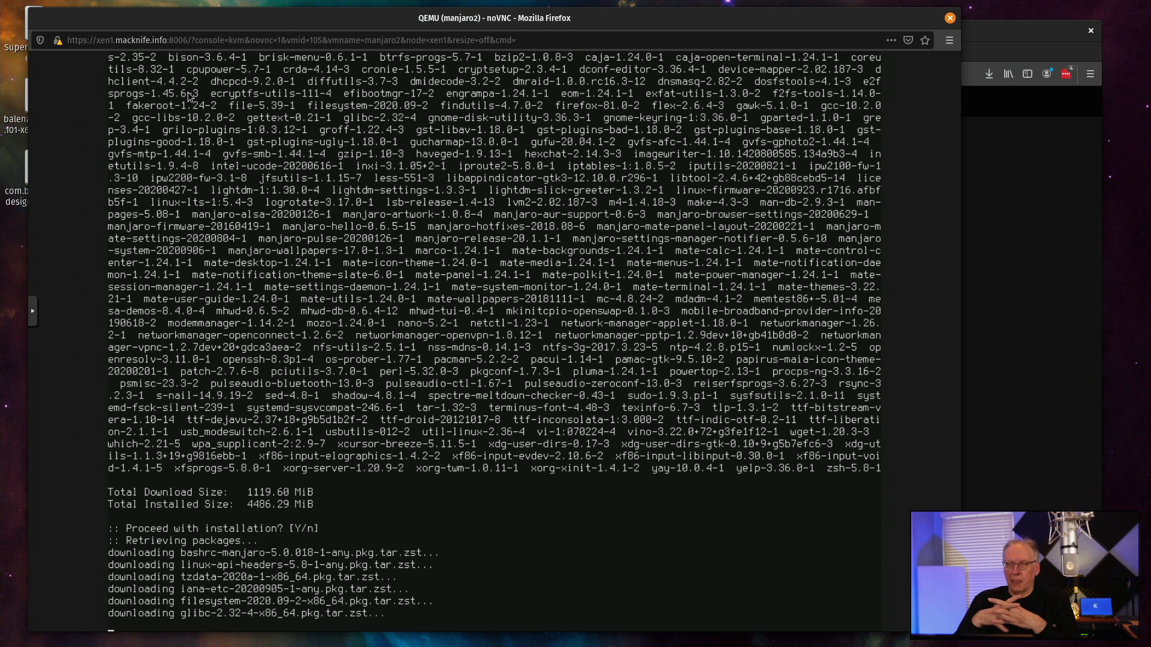
pyautogui.scroll(-3)
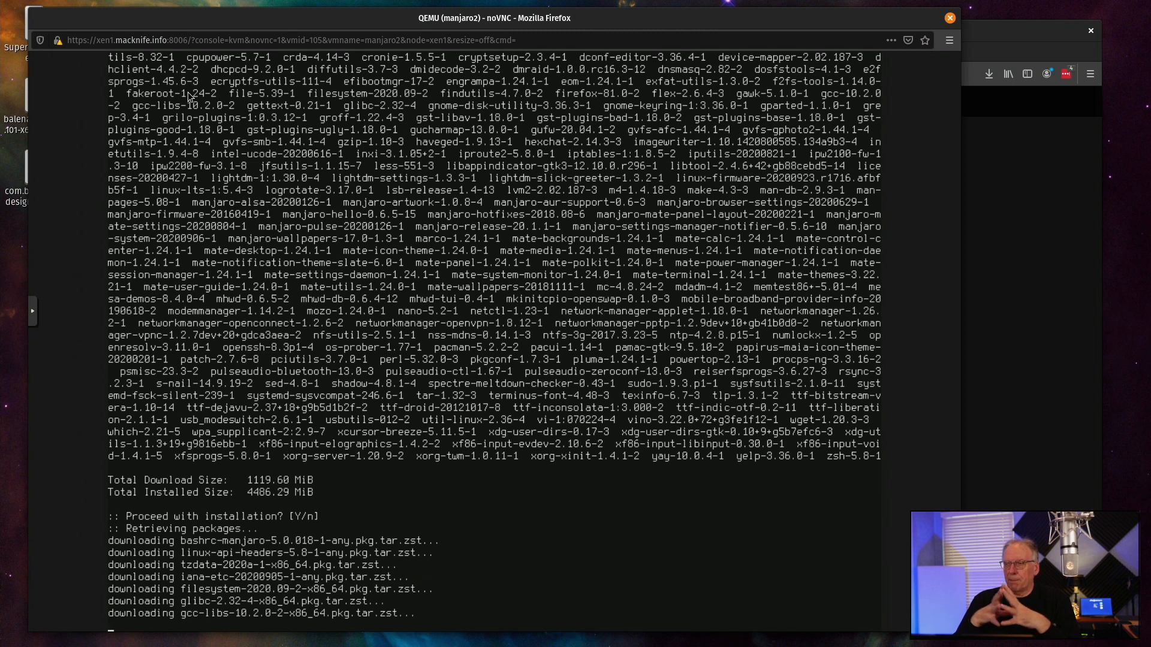
pyautogui.scroll(-3)
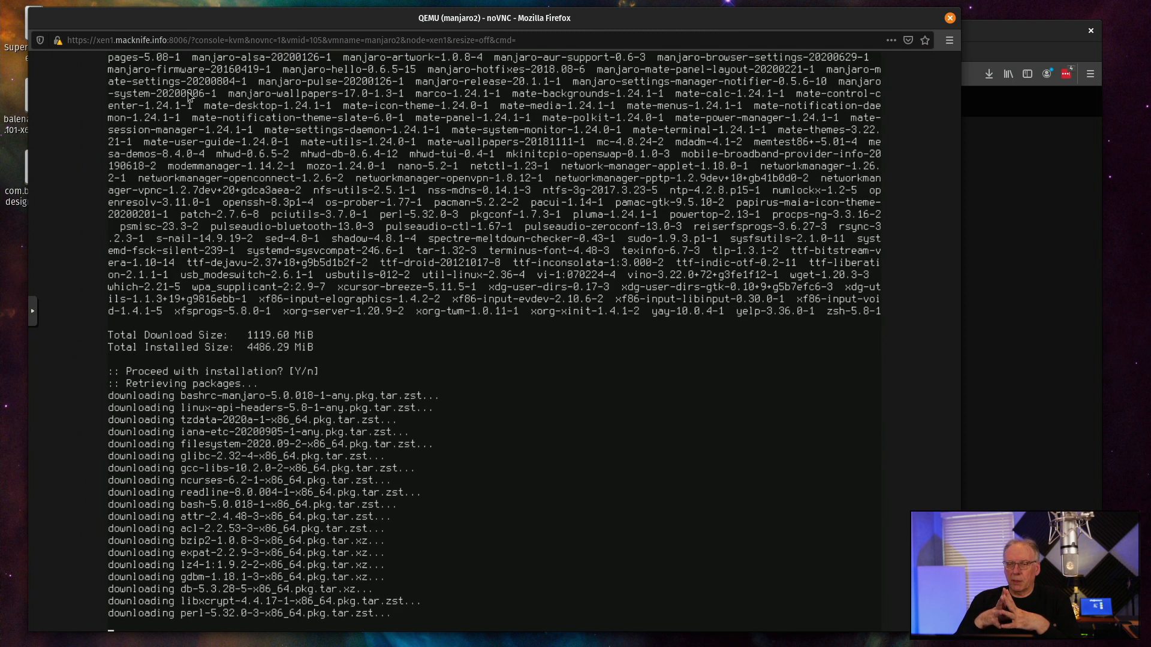
pyautogui.scroll(-3)
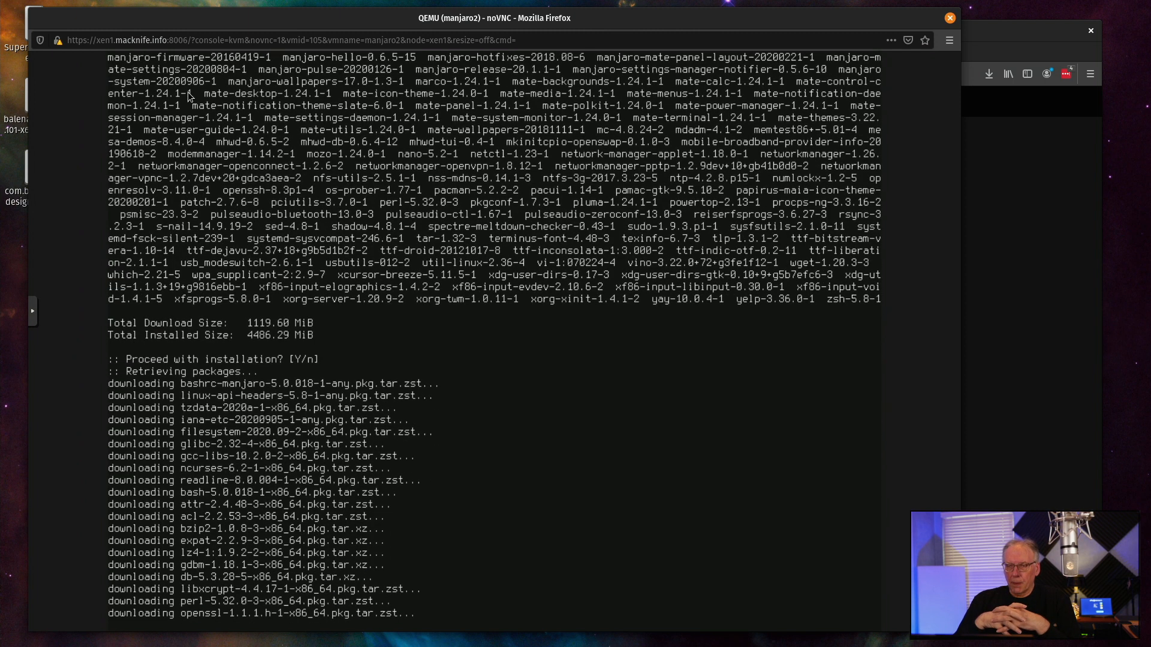
pyautogui.scroll(-3)
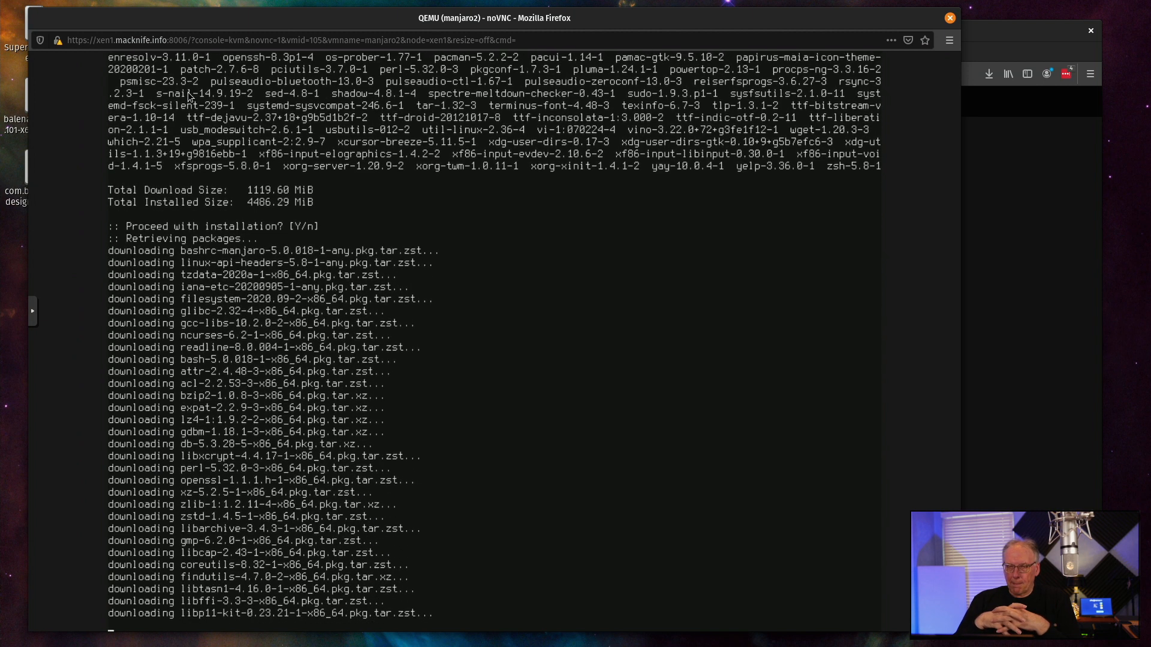
pyautogui.scroll(-3)
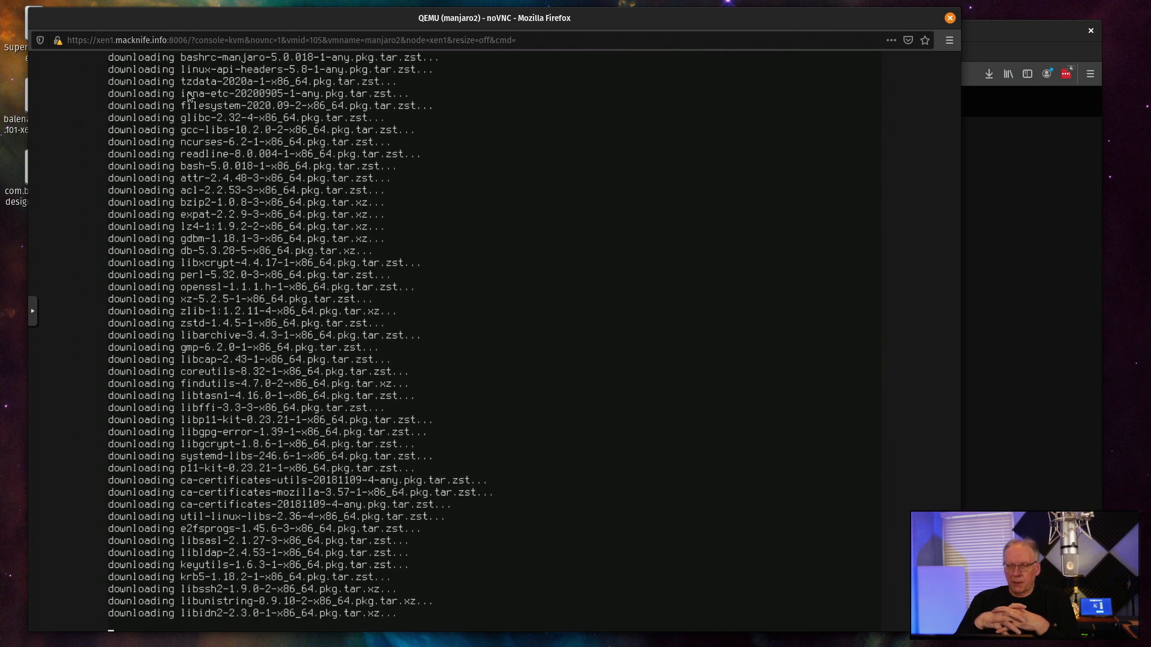
pyautogui.scroll(-3)
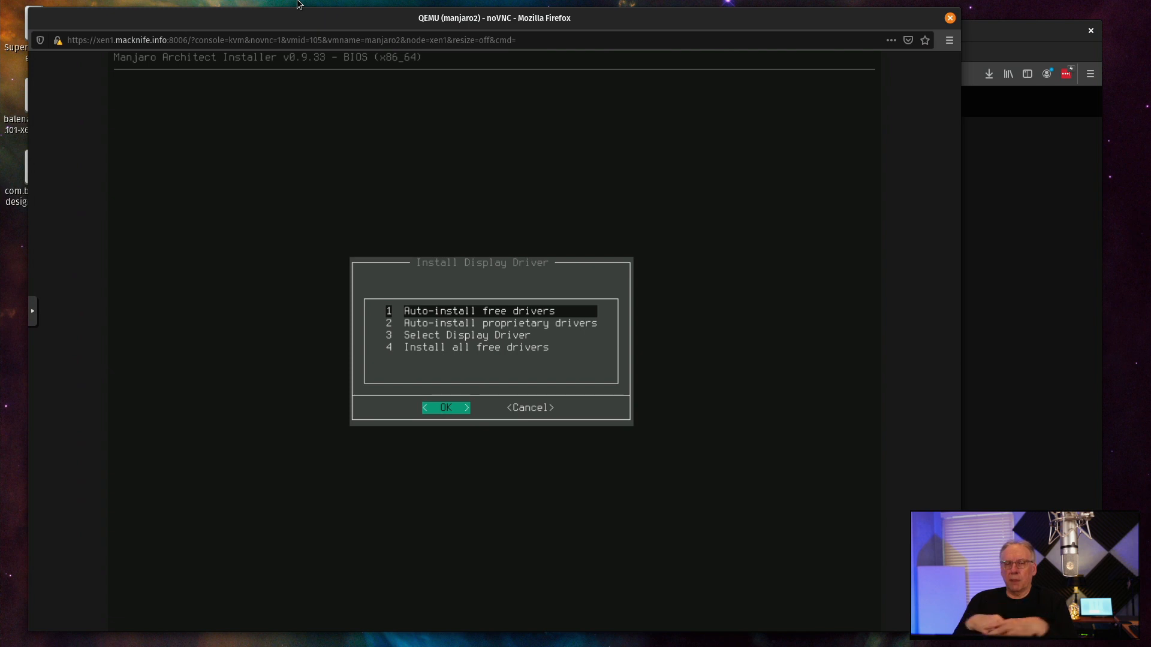
pyautogui.moveTo(637, 137)
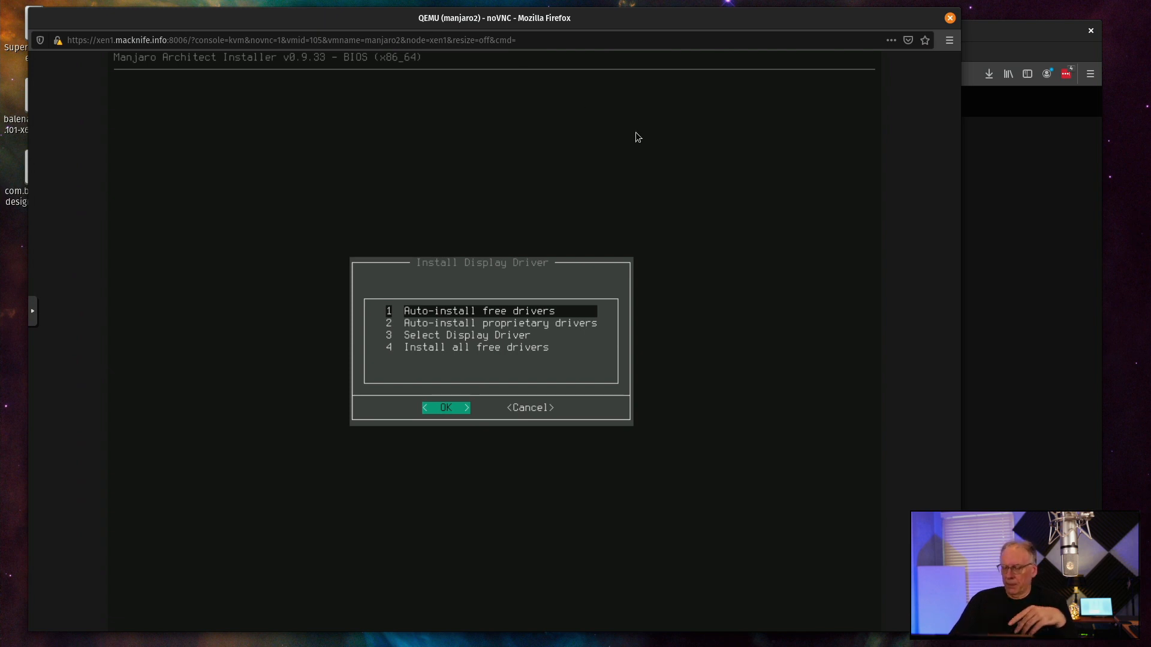
# Auto-install the free display drivers and install the GRUB bootloader onto /dev/sda.
pyautogui.click(444, 408)
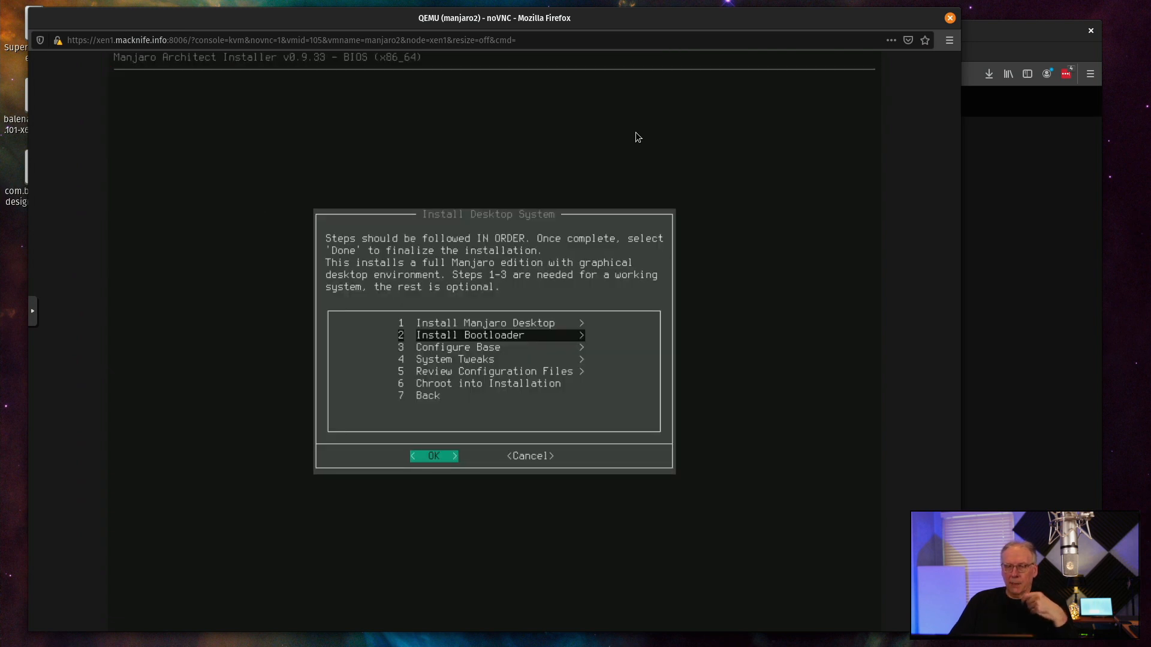
pyautogui.click(433, 454)
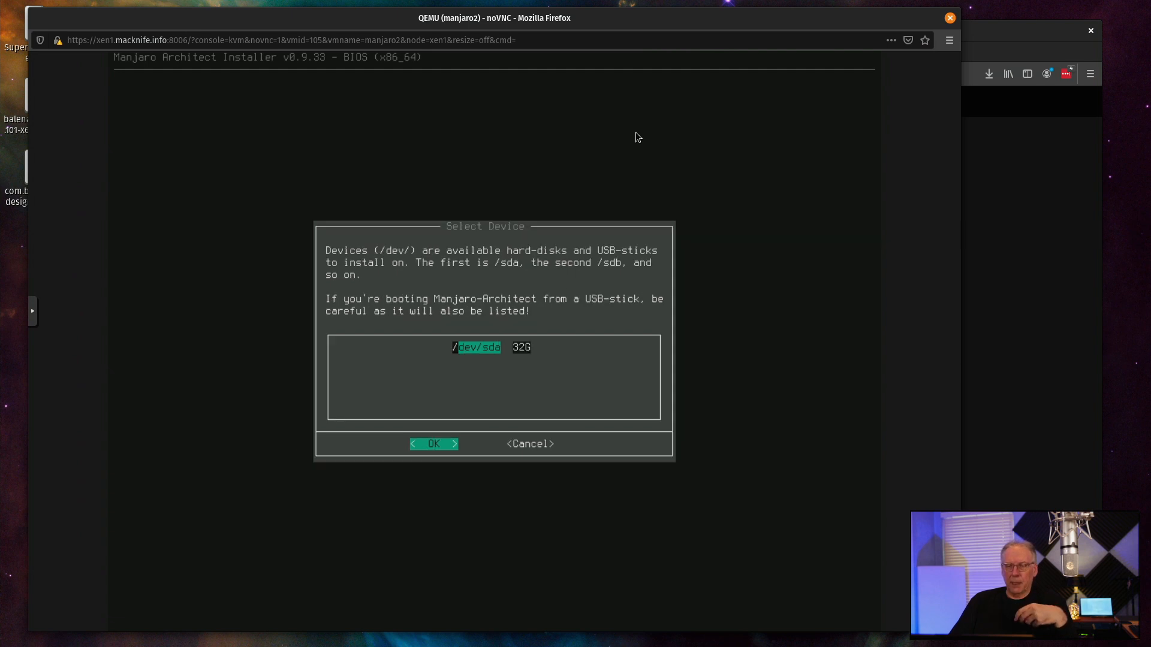
pyautogui.click(433, 443)
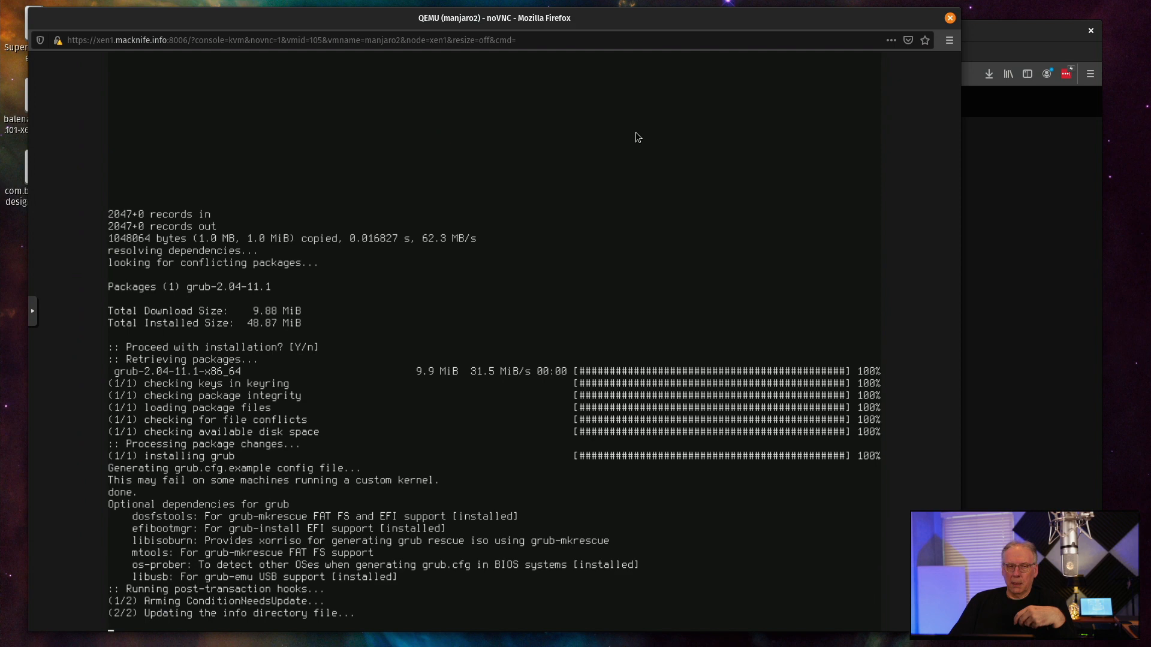
pyautogui.scroll(-3)
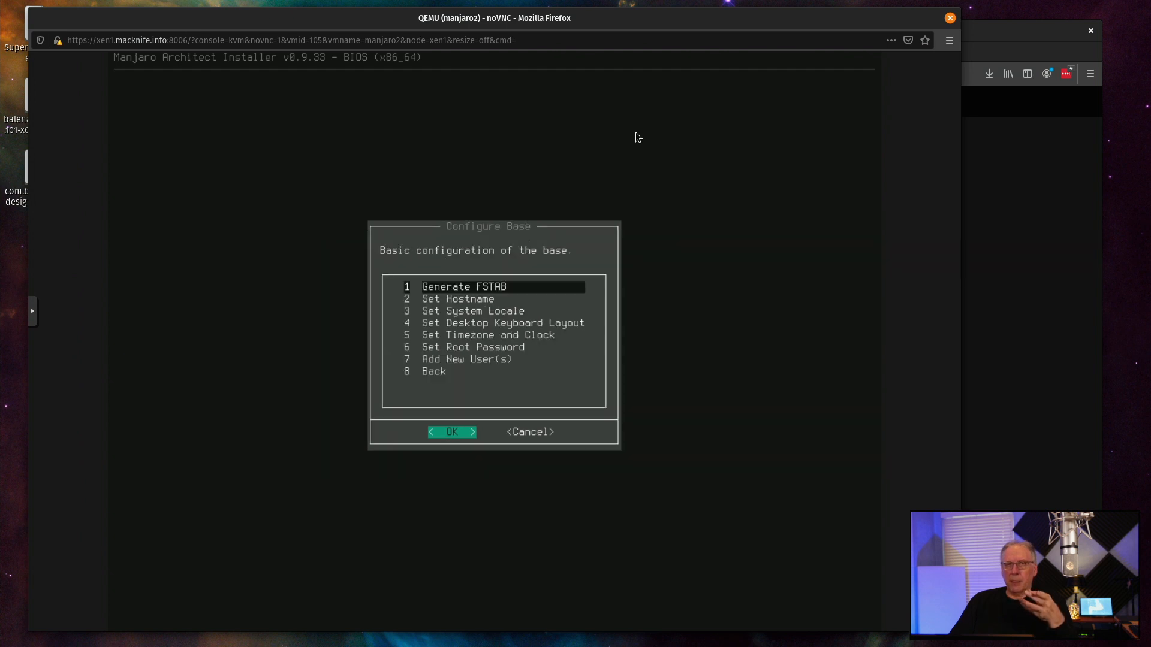
# Generate the FSTAB by UUID (fstabgen -U -p) and rename the host to manja2.
pyautogui.click(452, 432)
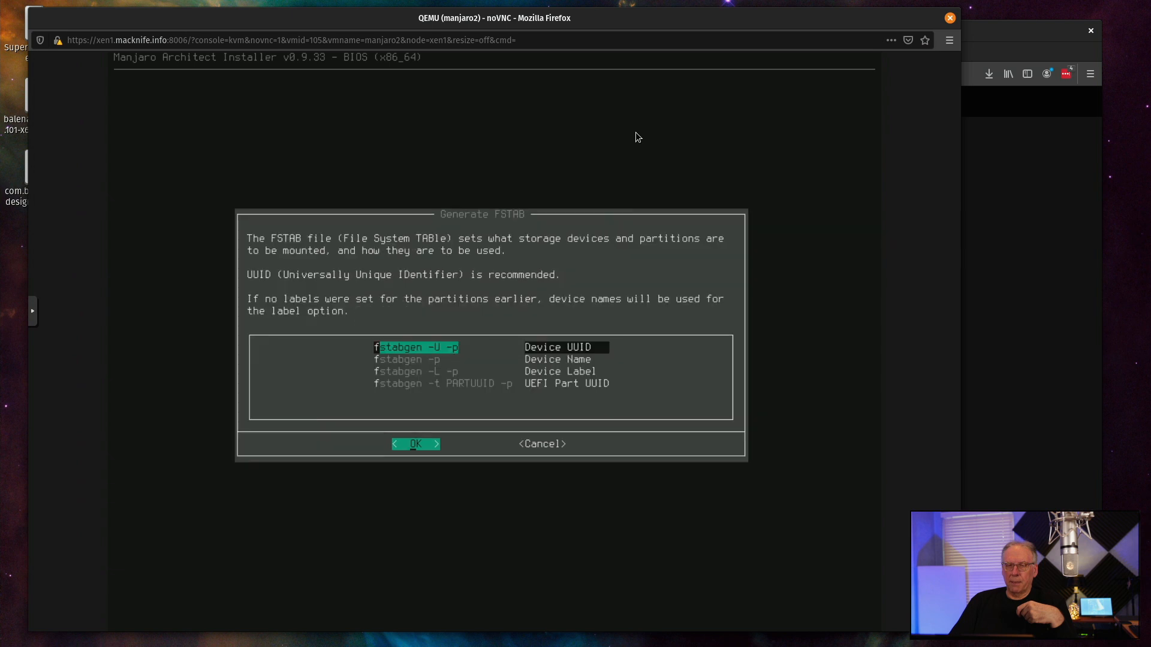
pyautogui.click(415, 444)
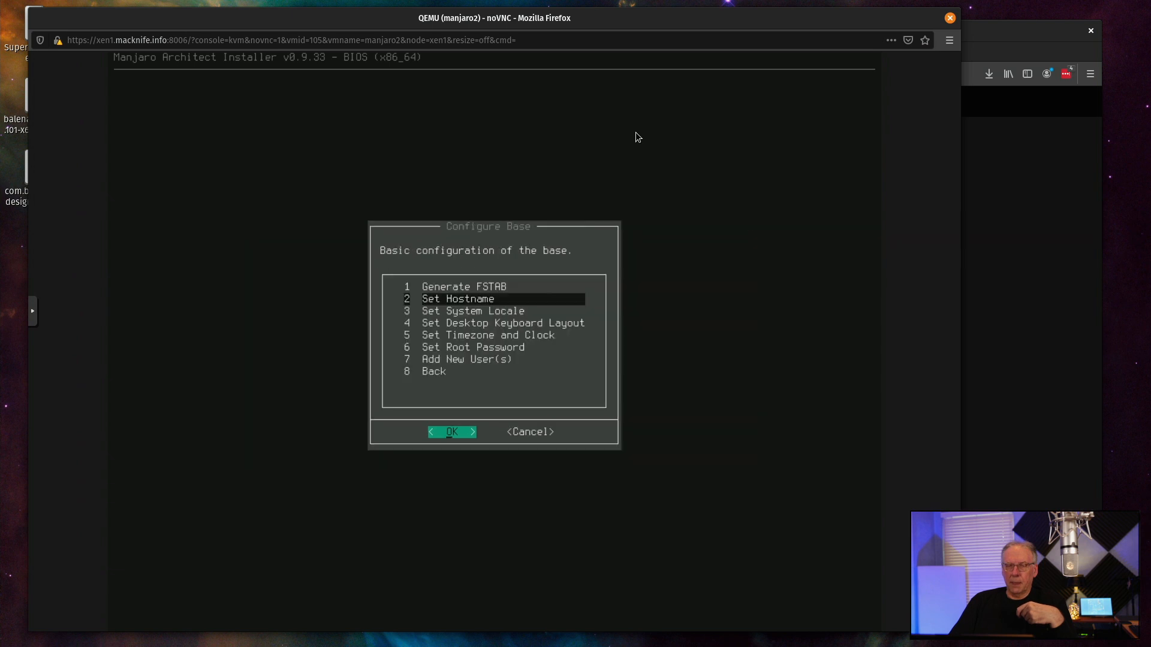
pyautogui.click(451, 432)
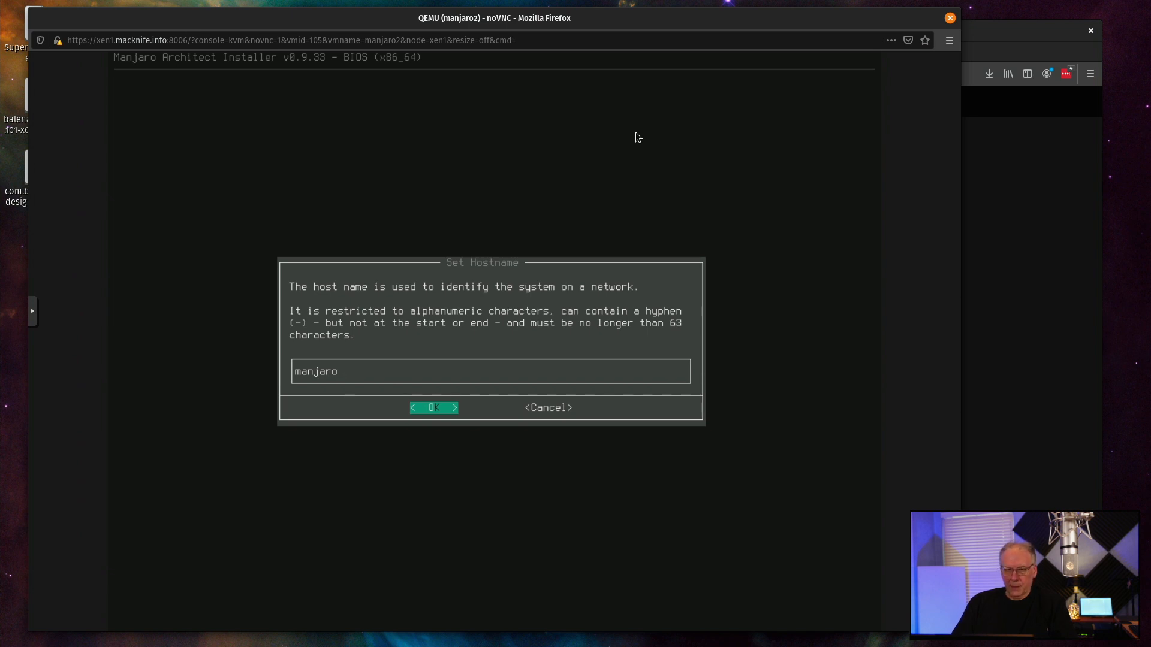
pyautogui.press('BackSpace')
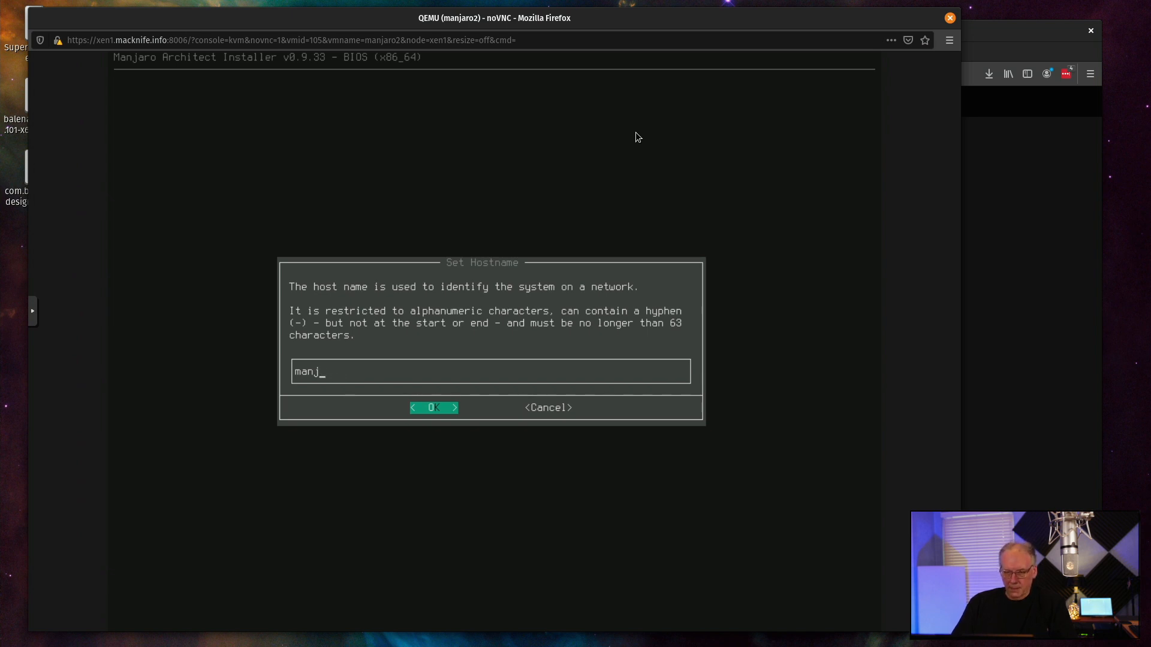
pyautogui.write('ar')
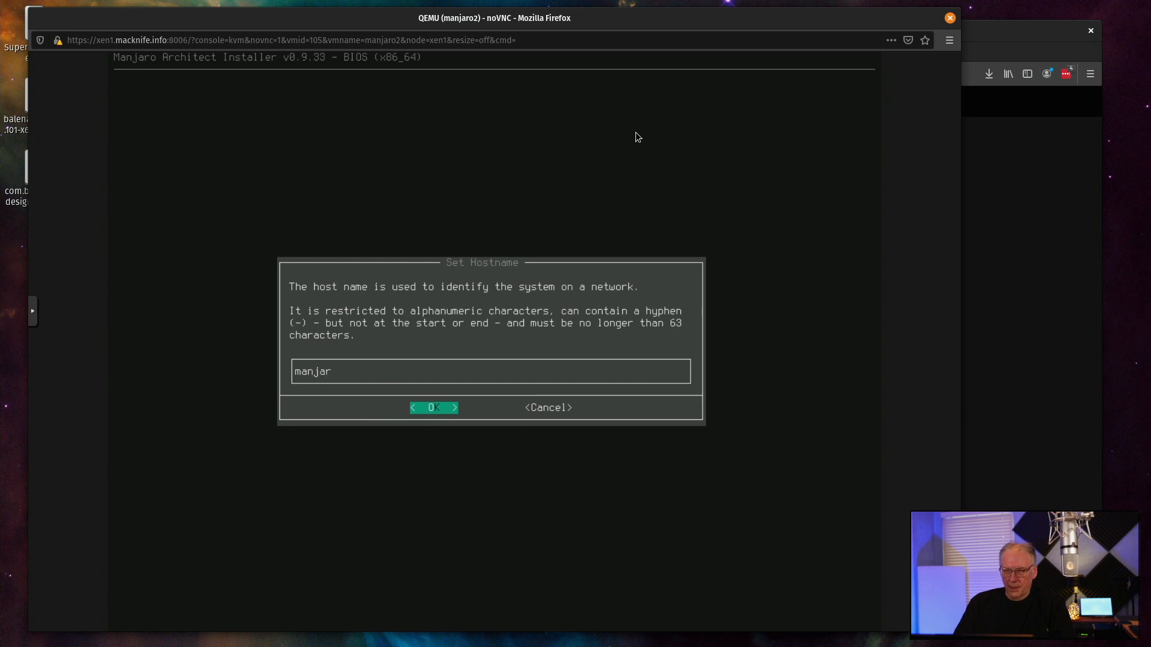
pyautogui.write('2')
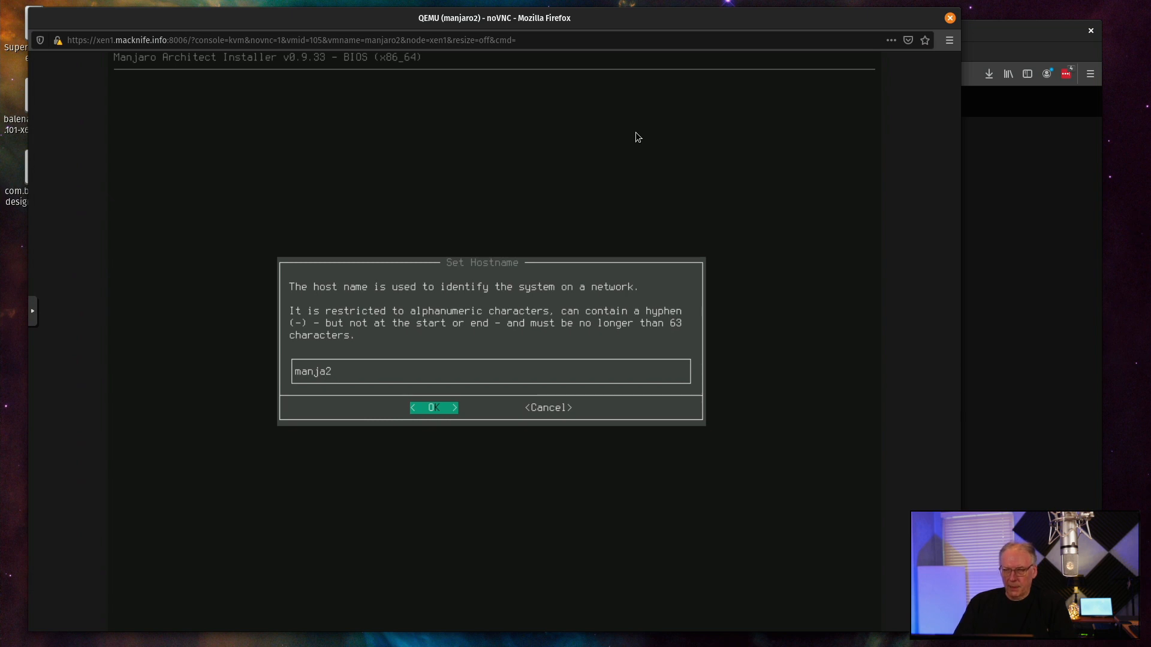
pyautogui.click(433, 408)
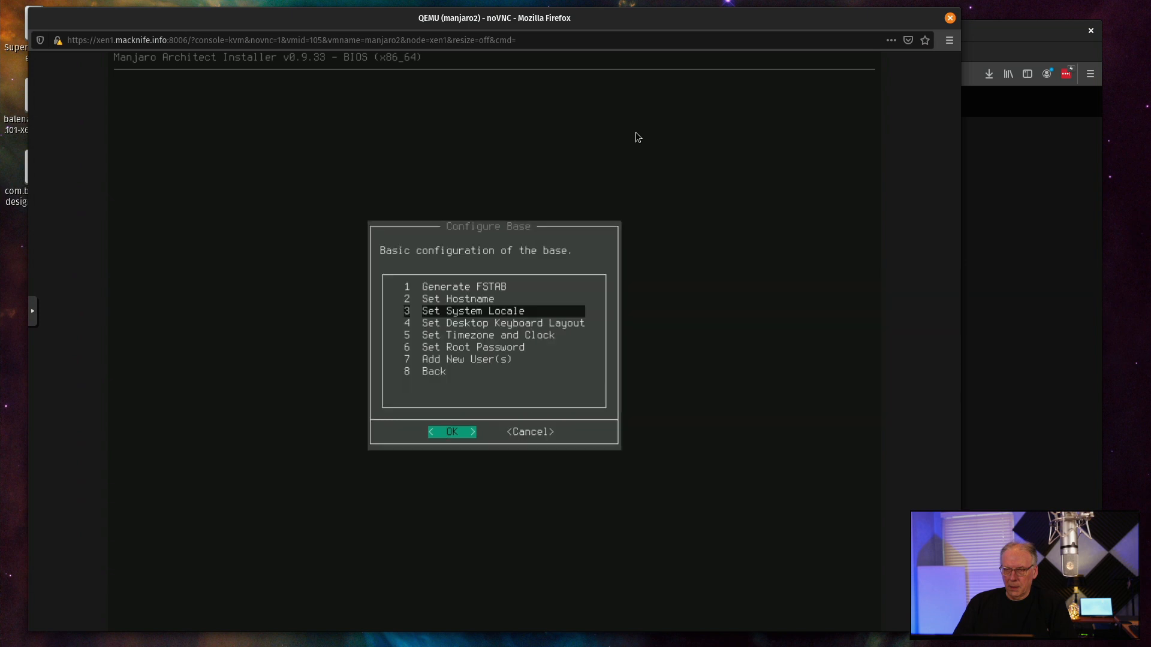
# Set en_US.UTF-8 as system language and locale, and choose the us keyboard layout.
pyautogui.click(452, 432)
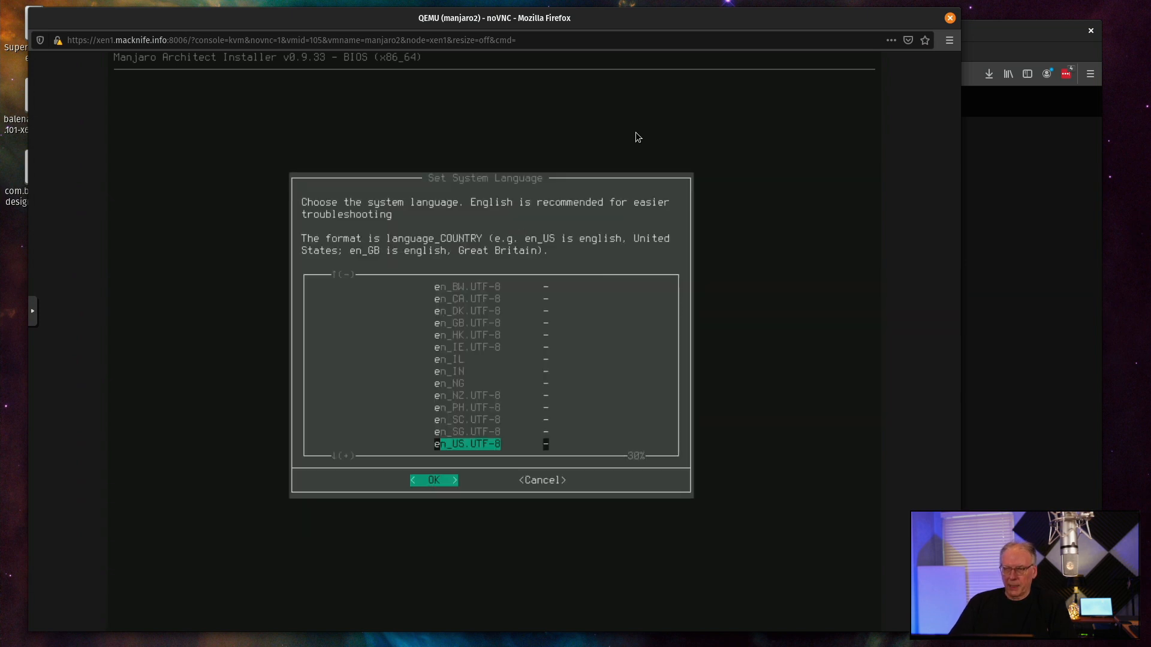
pyautogui.click(433, 480)
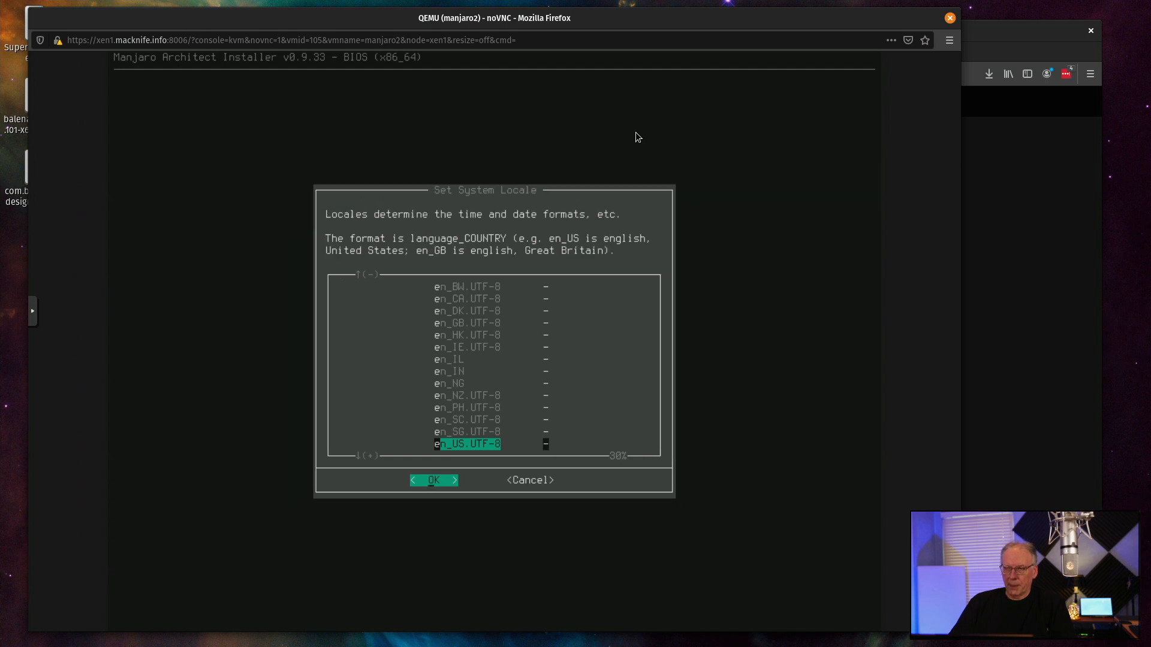
pyautogui.click(433, 480)
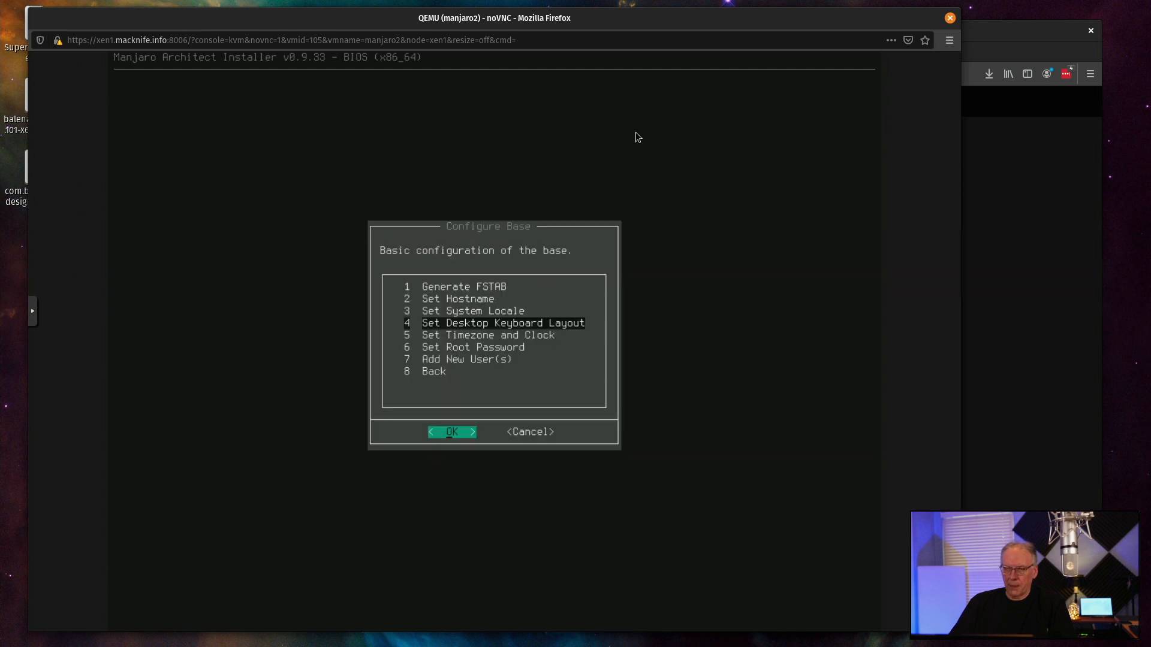
pyautogui.click(451, 431)
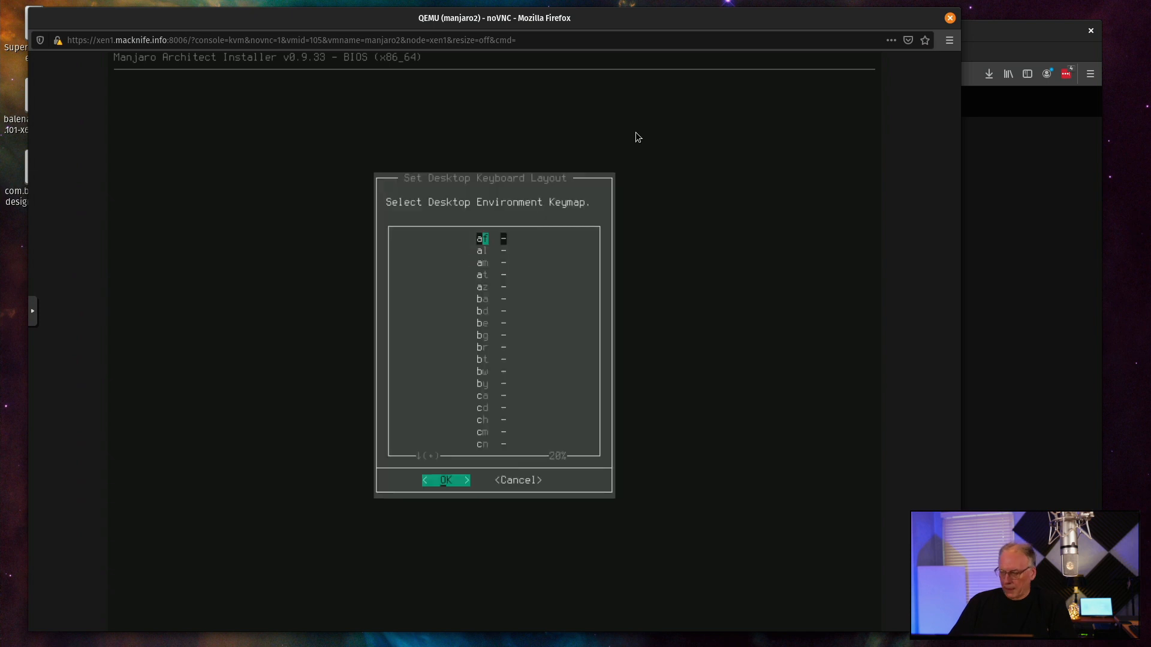
pyautogui.scroll(-3)
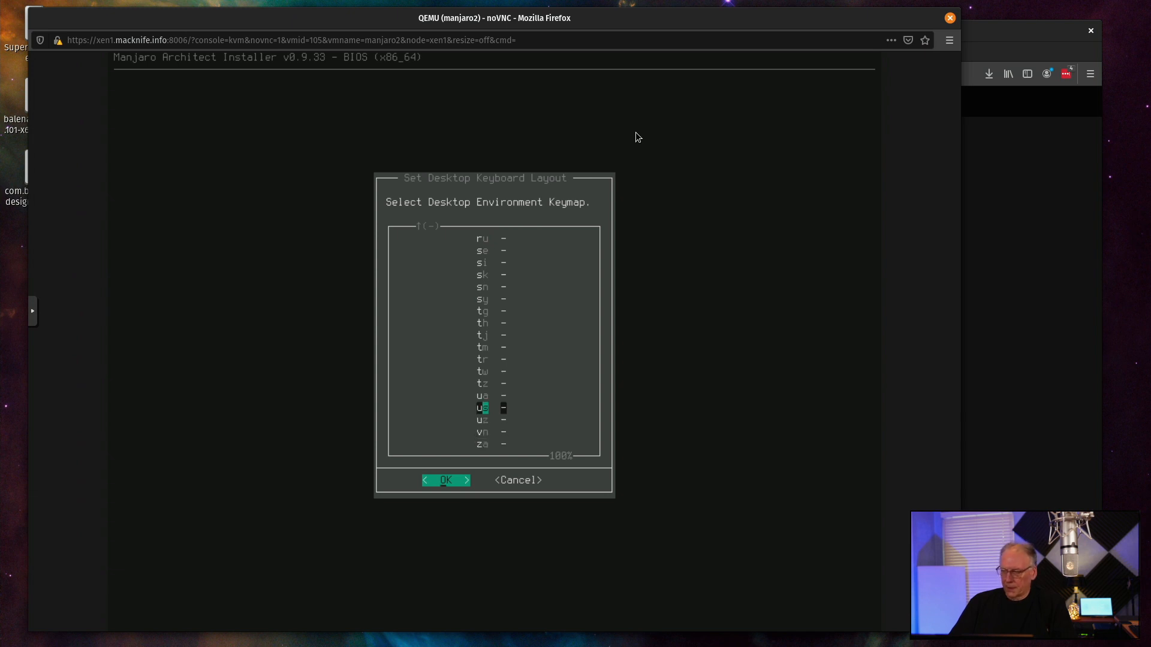
pyautogui.click(445, 480)
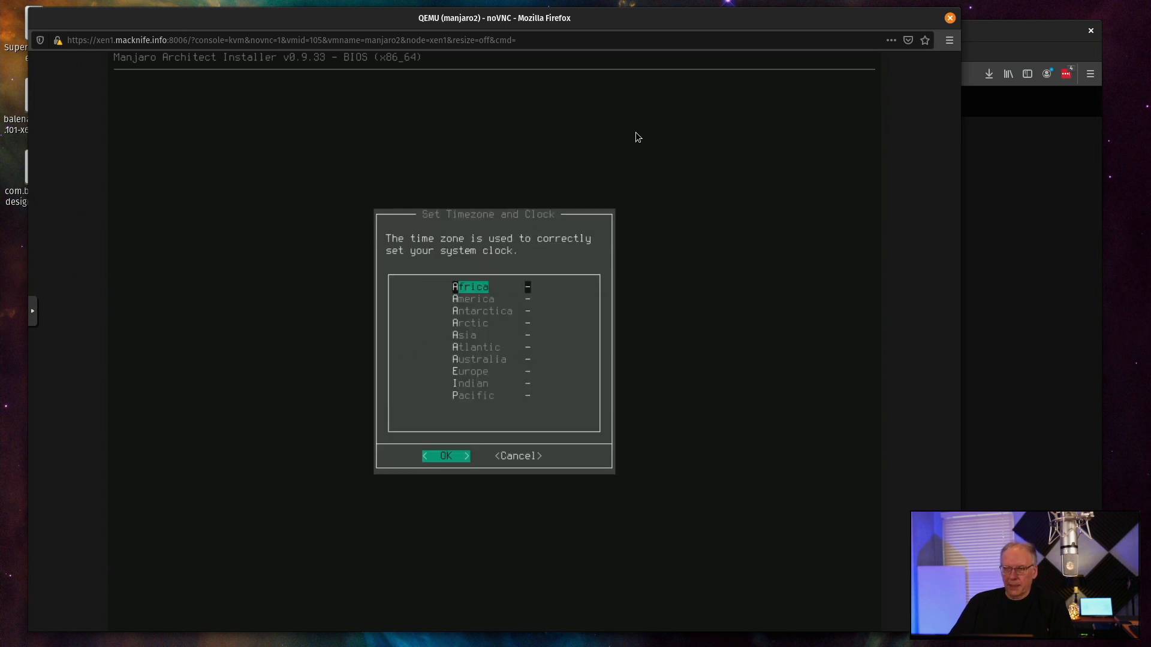
# Select region America and city Chicago, then accept America/Chicago as the time zone.
pyautogui.press('Down')
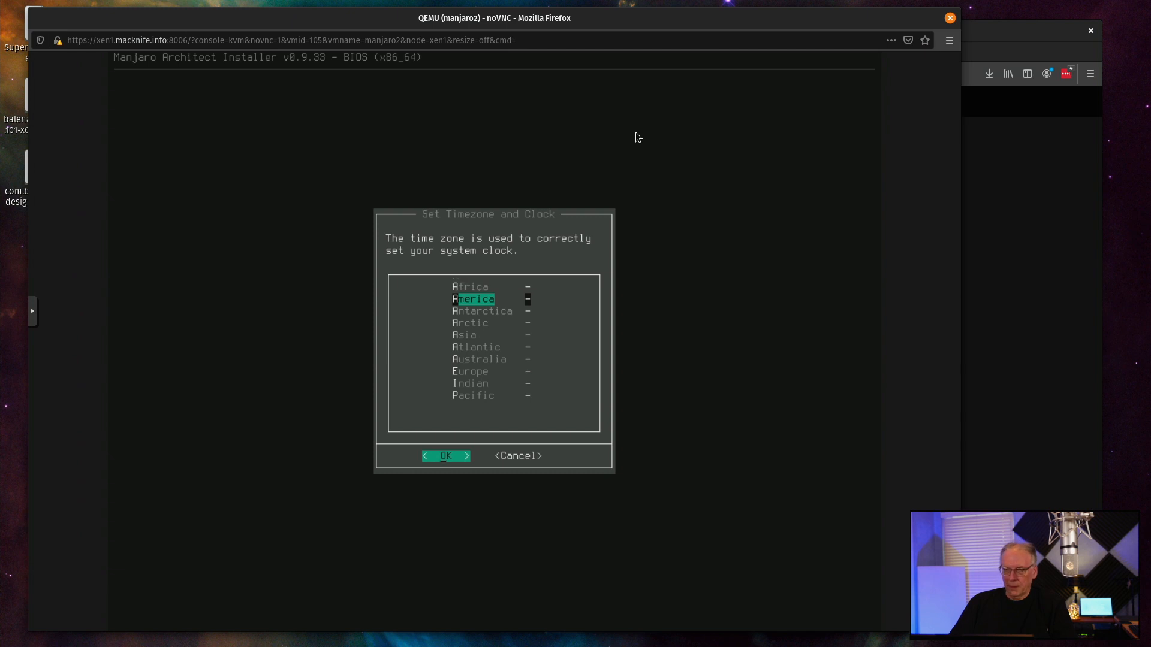
pyautogui.click(445, 455)
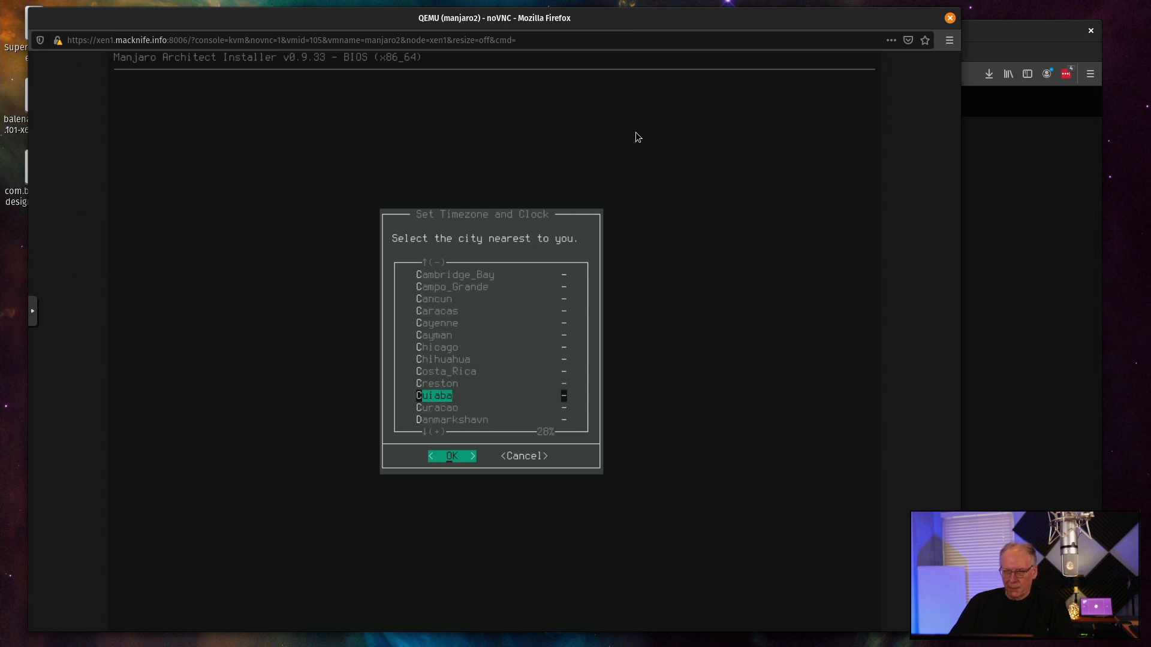
pyautogui.press('Up')
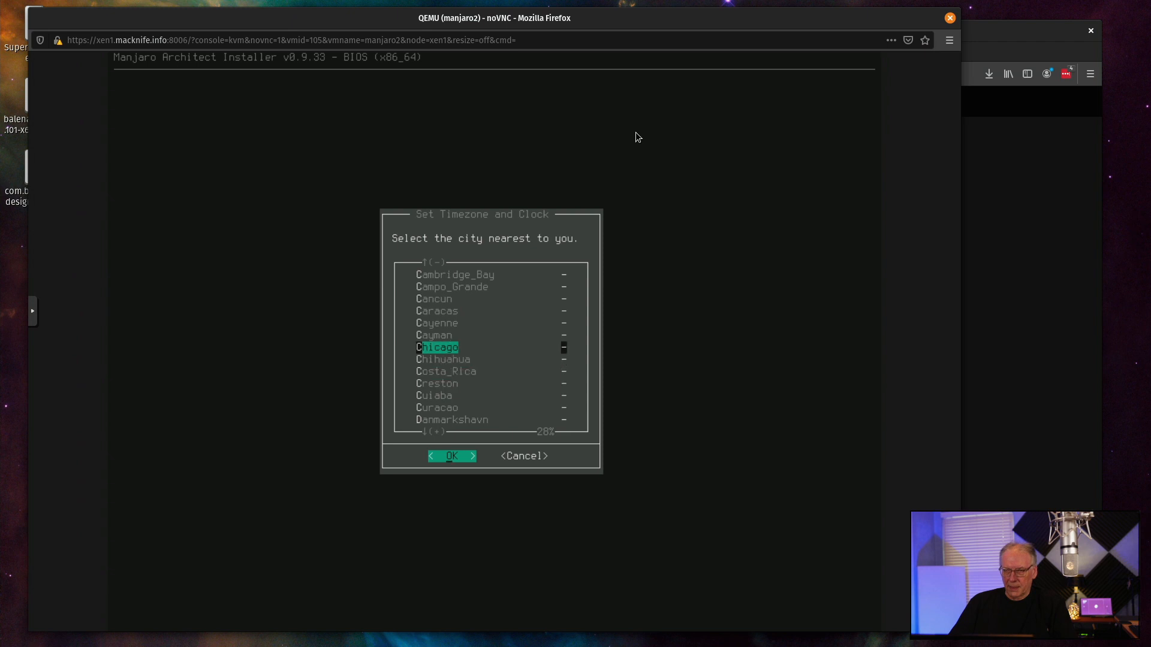
pyautogui.click(451, 456)
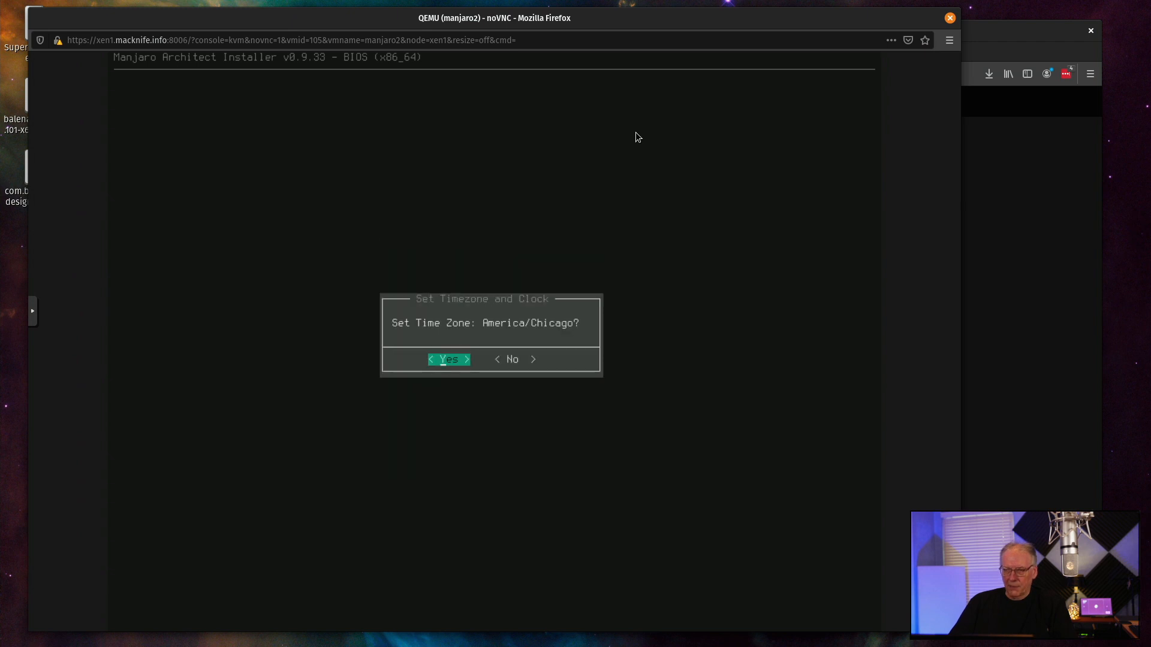
pyautogui.click(448, 359)
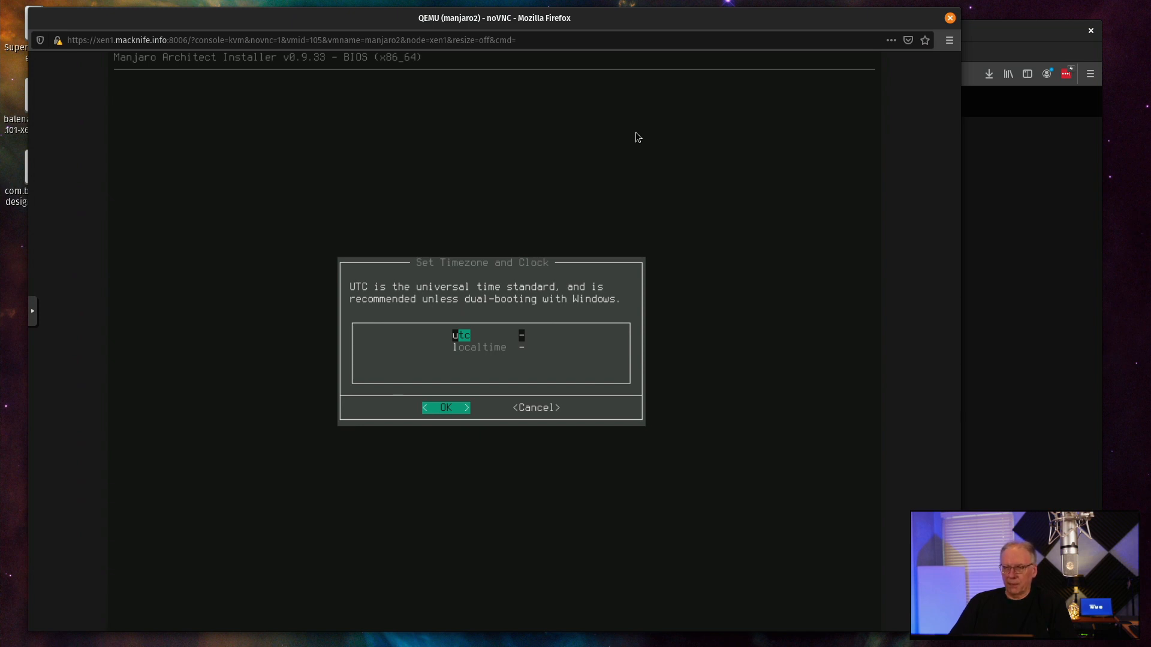
# Keep the clock on UTC, set the root password, and add a new user with zsh.
pyautogui.click(445, 407)
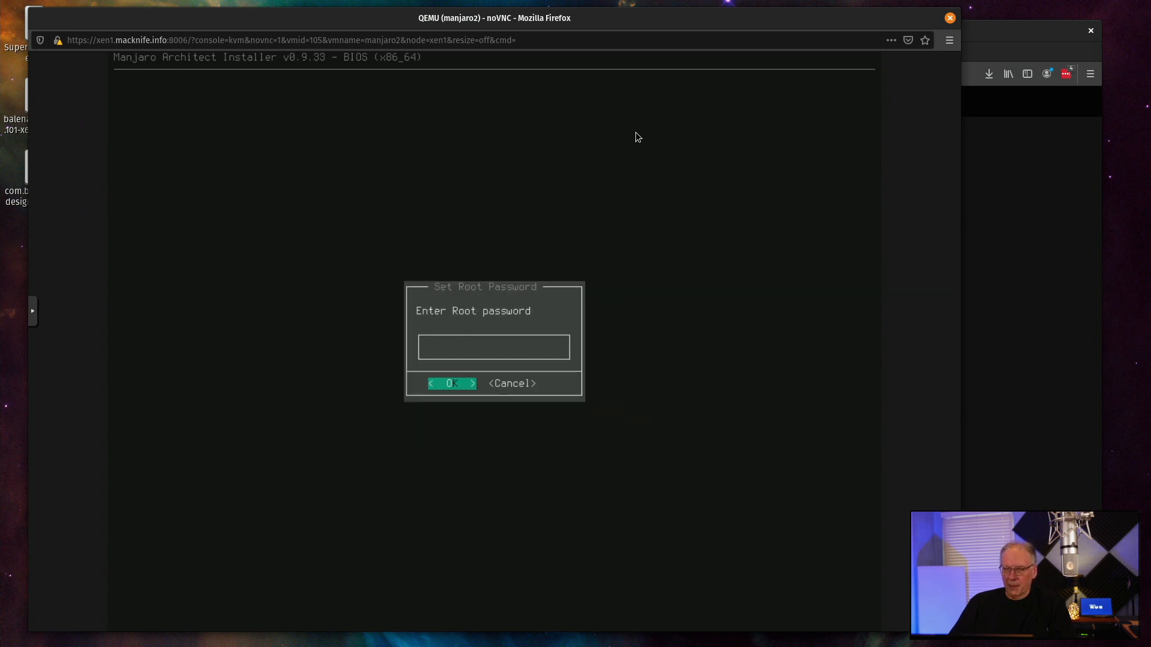
pyautogui.write('***')
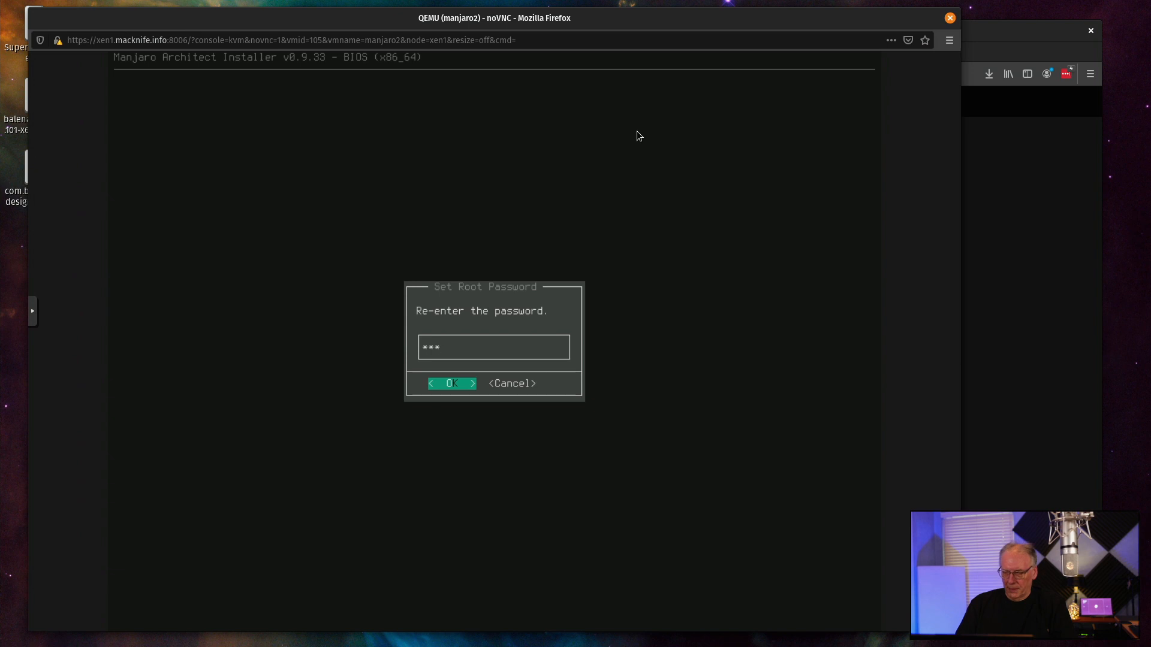
pyautogui.click(451, 383)
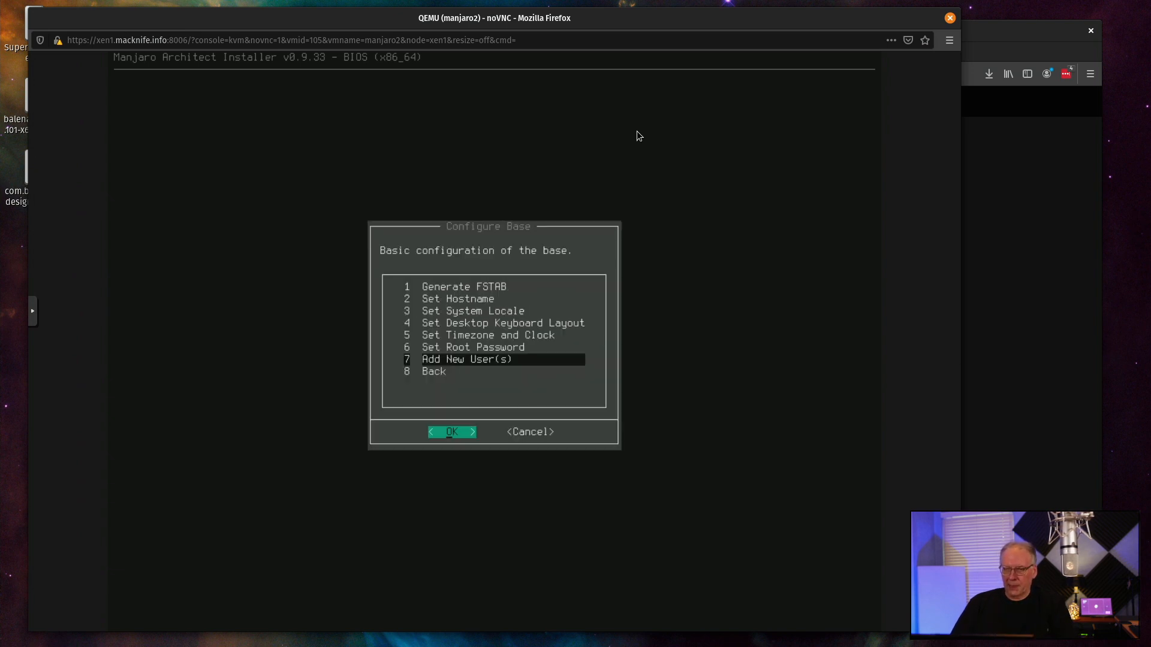
pyautogui.click(451, 431)
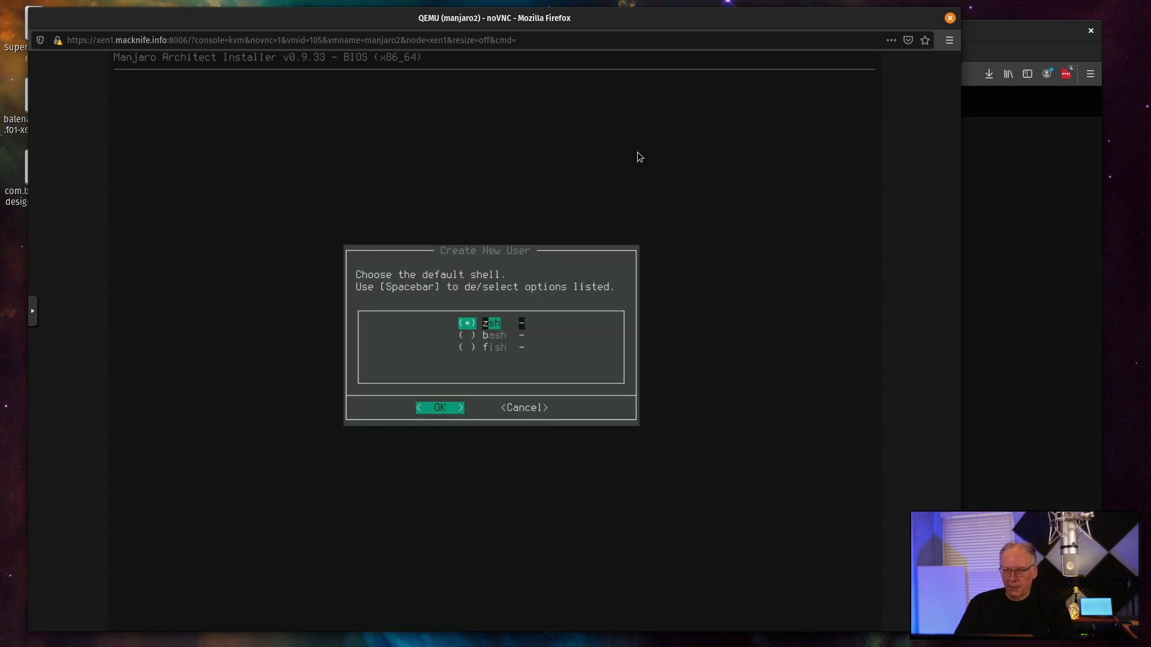
pyautogui.press('Down')
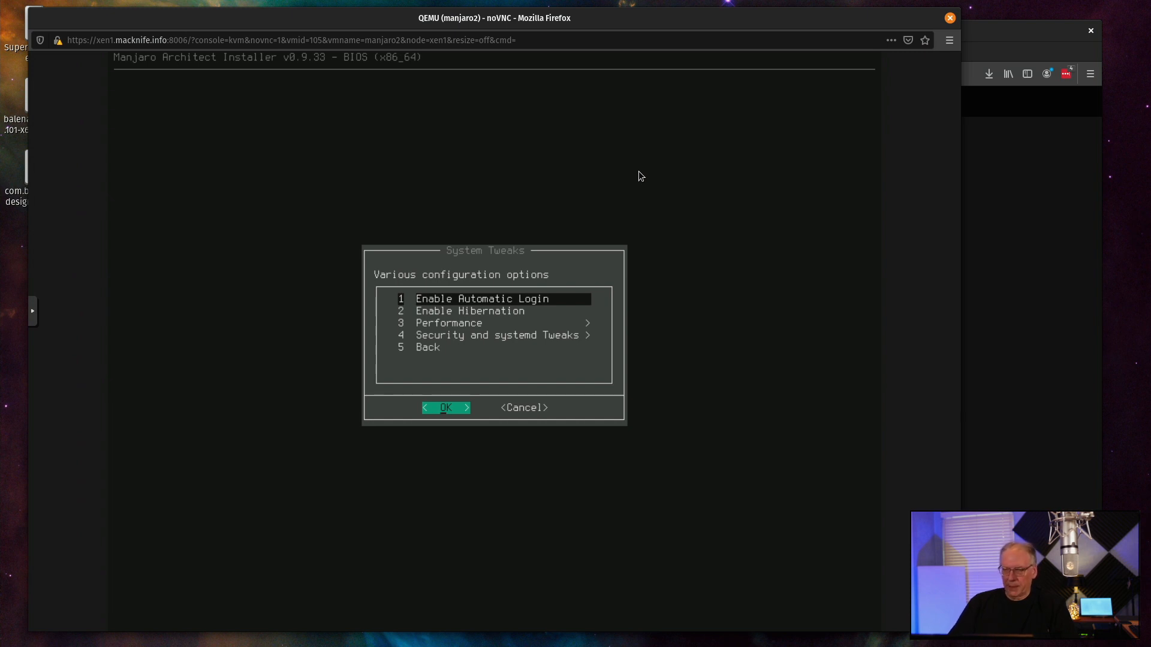
# Exit System Tweaks through the Back option without changing any tweak settings.
pyautogui.press('Down')
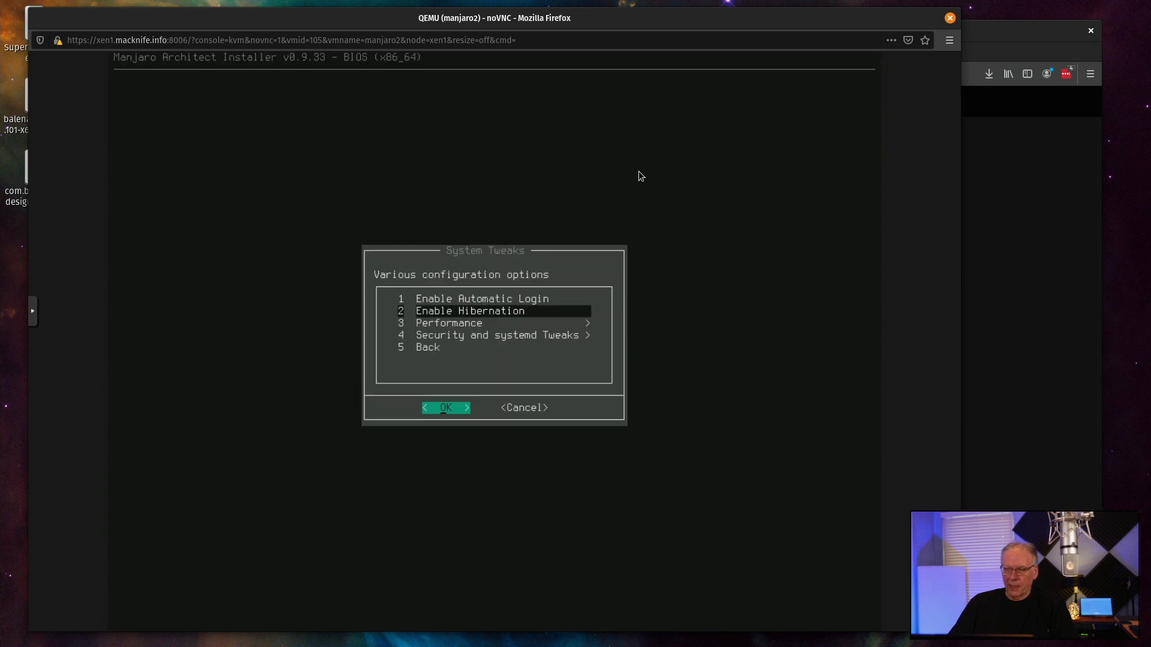
pyautogui.press('Down')
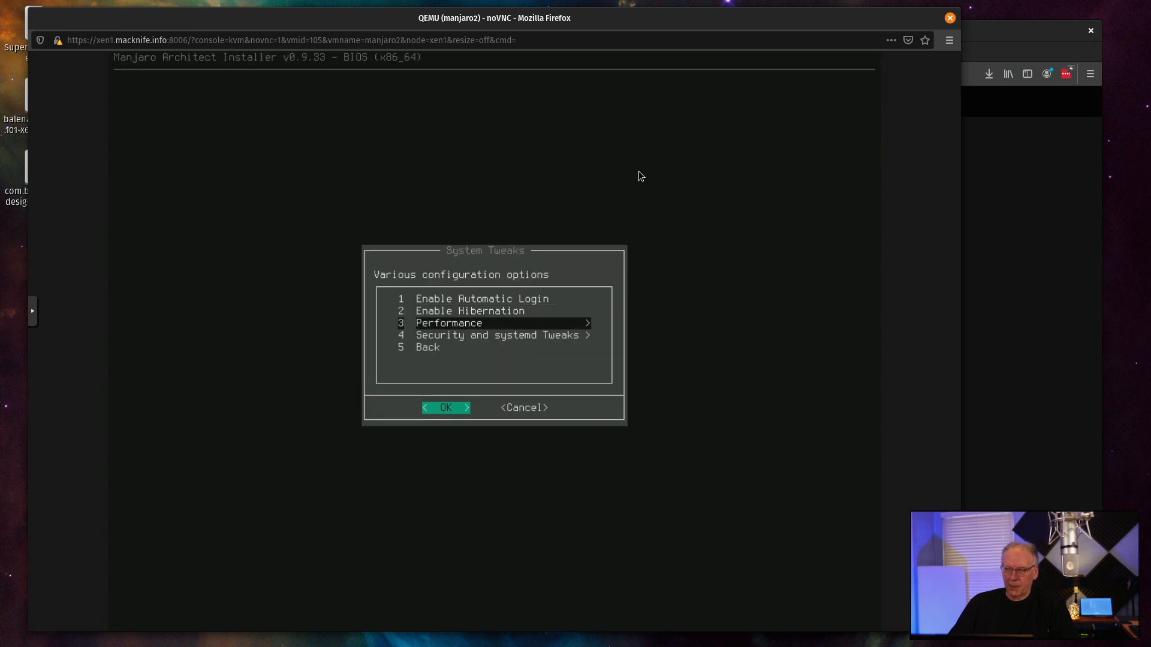
pyautogui.press('Down')
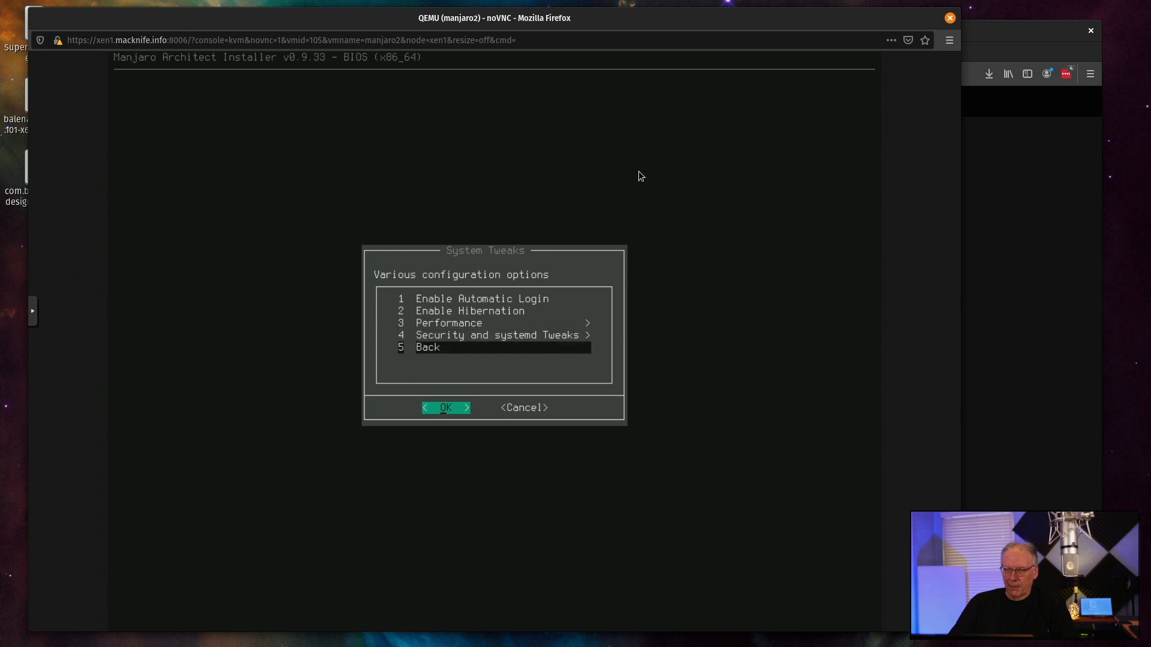
pyautogui.click(444, 407)
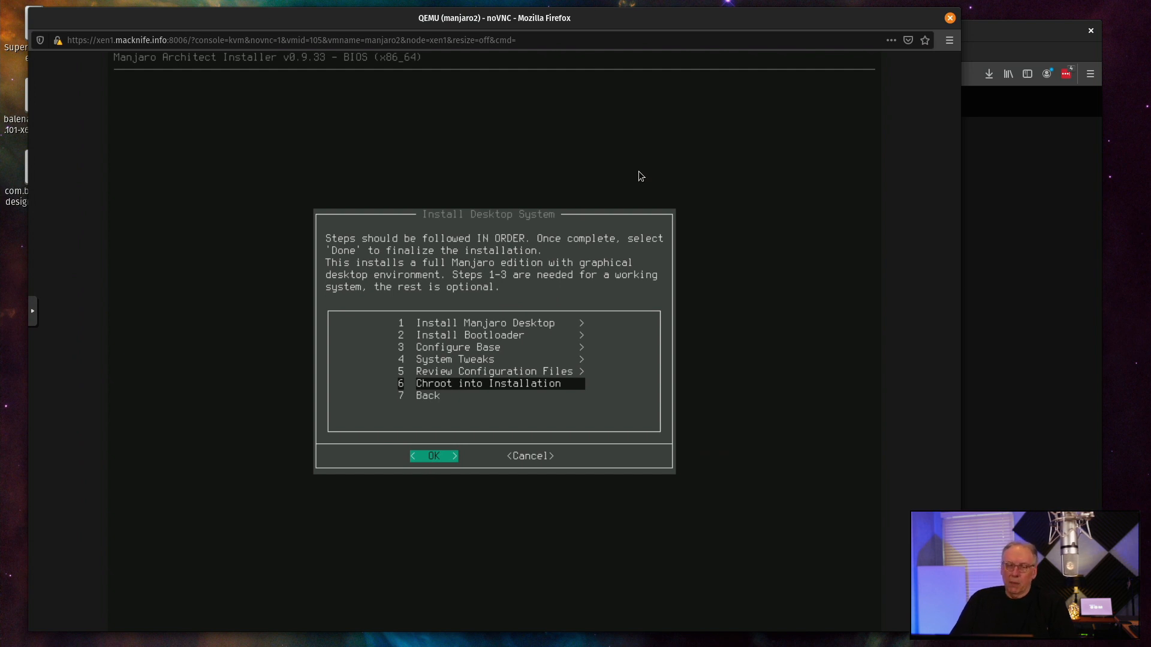
# Return to the installer's Main Menu and choose 6 Done to finish.
pyautogui.press('Down')
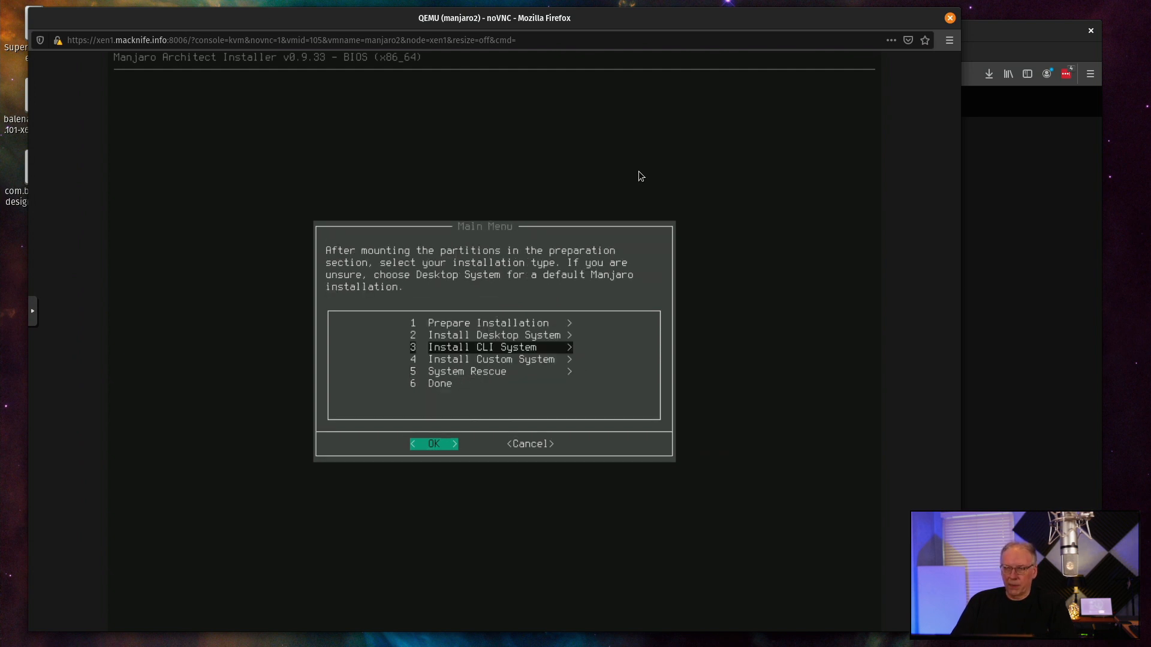
pyautogui.press('Down')
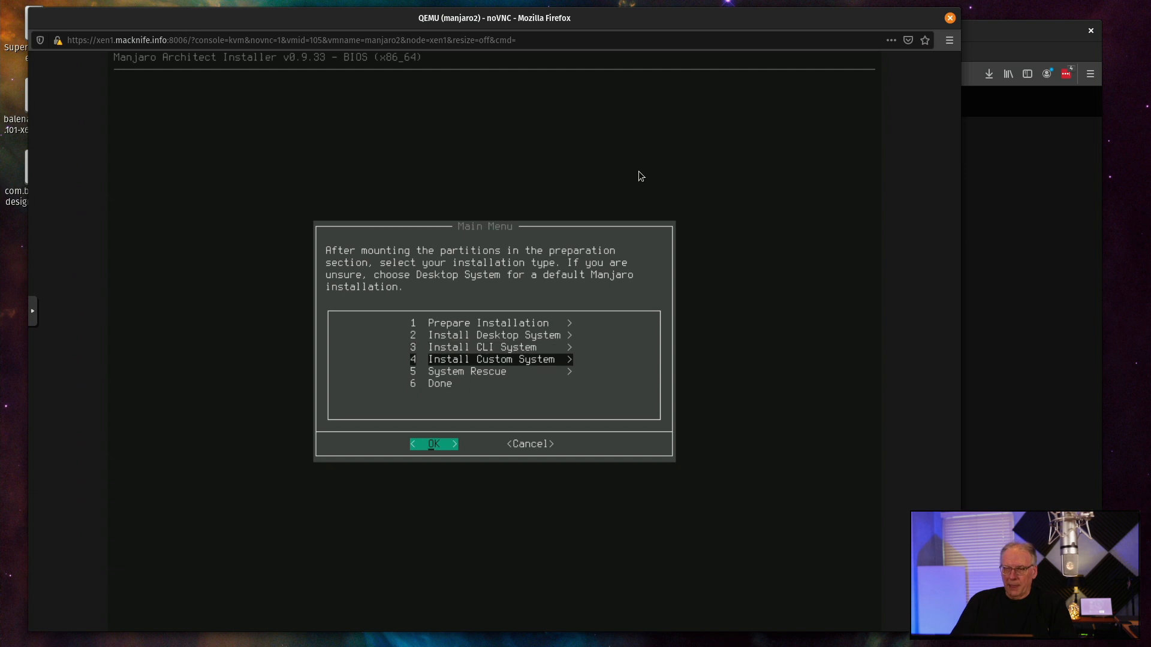
pyautogui.press('Up')
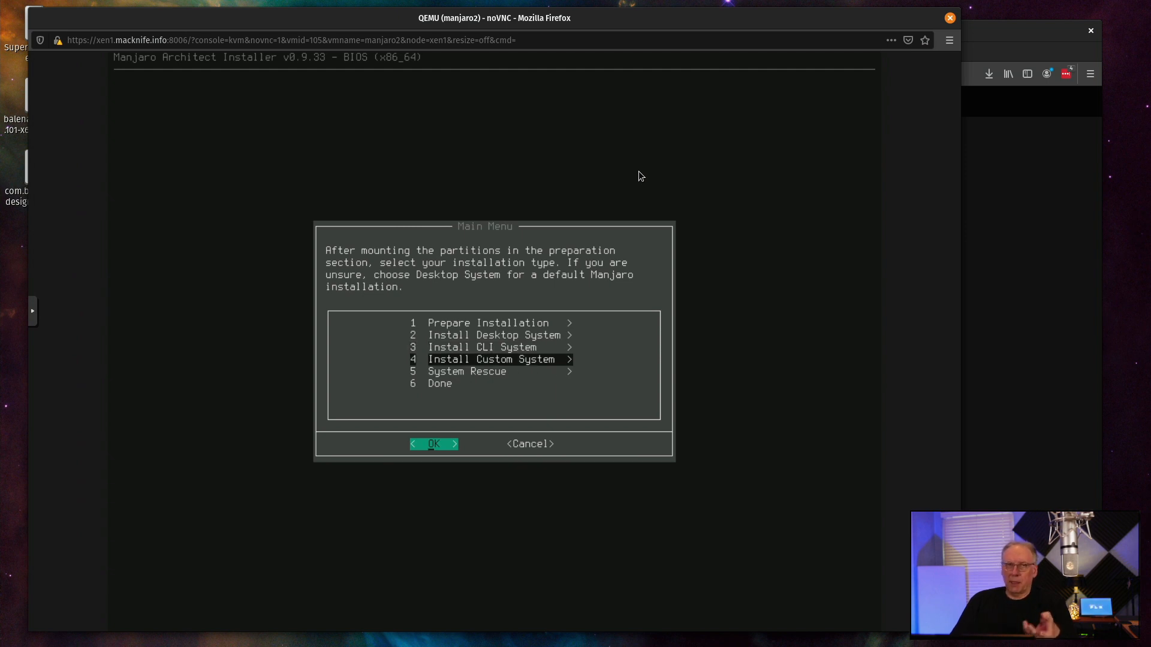
pyautogui.press('Down')
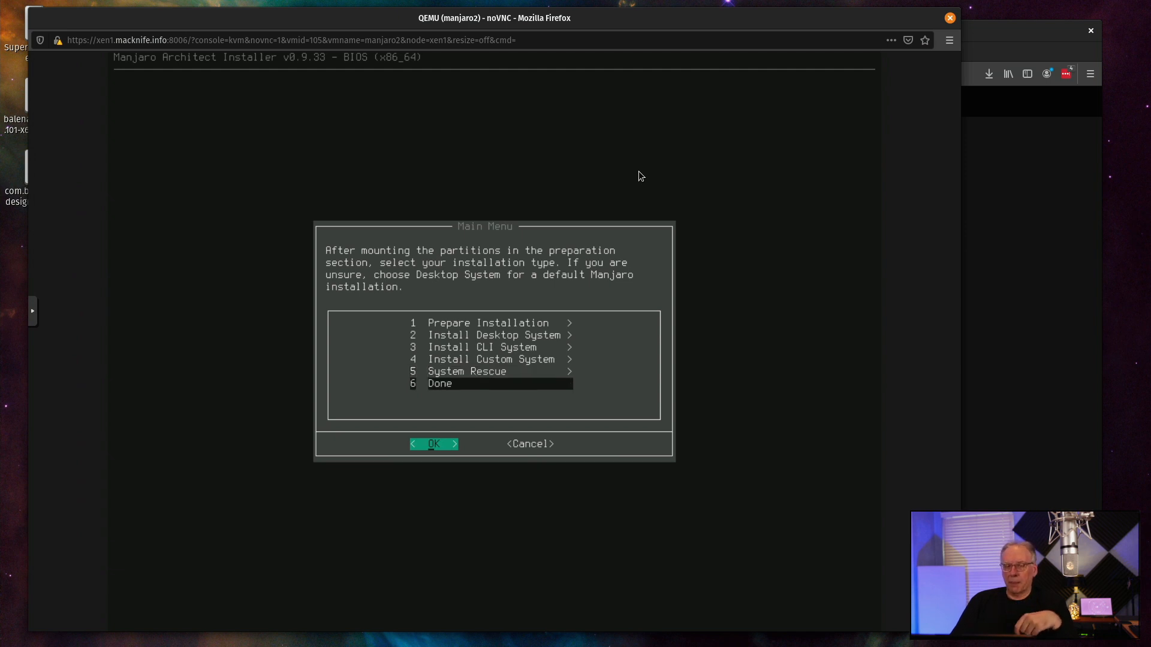
pyautogui.click(432, 444)
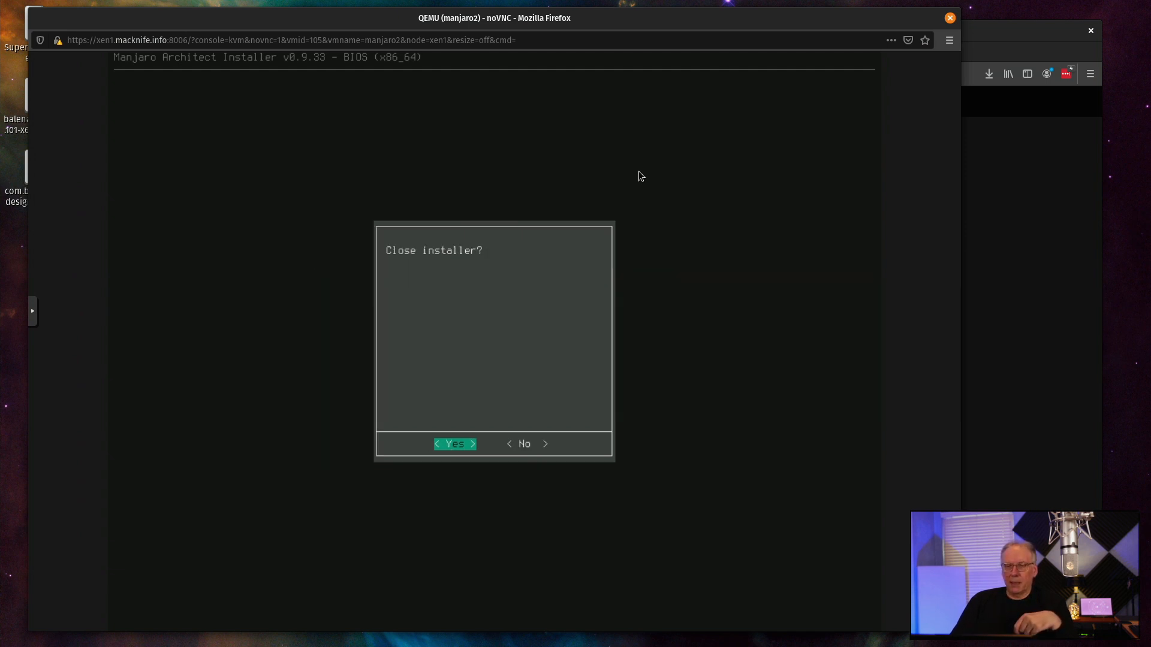
# Confirm Yes to close the installer and reboot into the Manjaro MATE login screen.
pyautogui.click(455, 443)
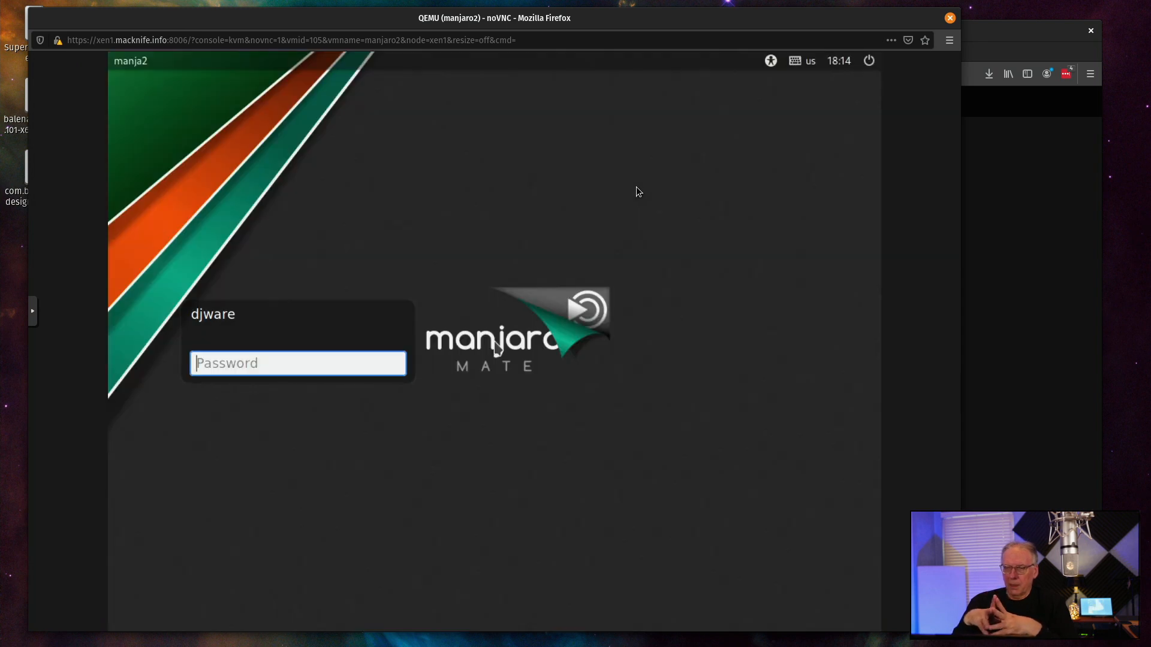
# Enter djware's password to log in to the MATE desktop.
pyautogui.write('•')
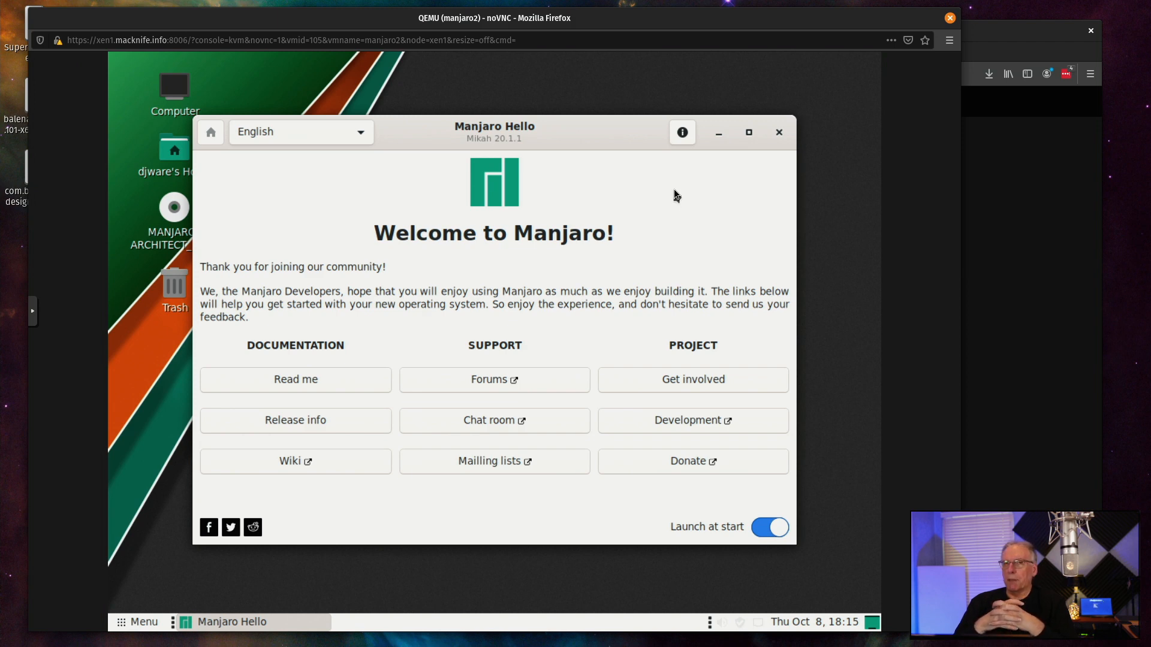
pyautogui.moveTo(669, 193)
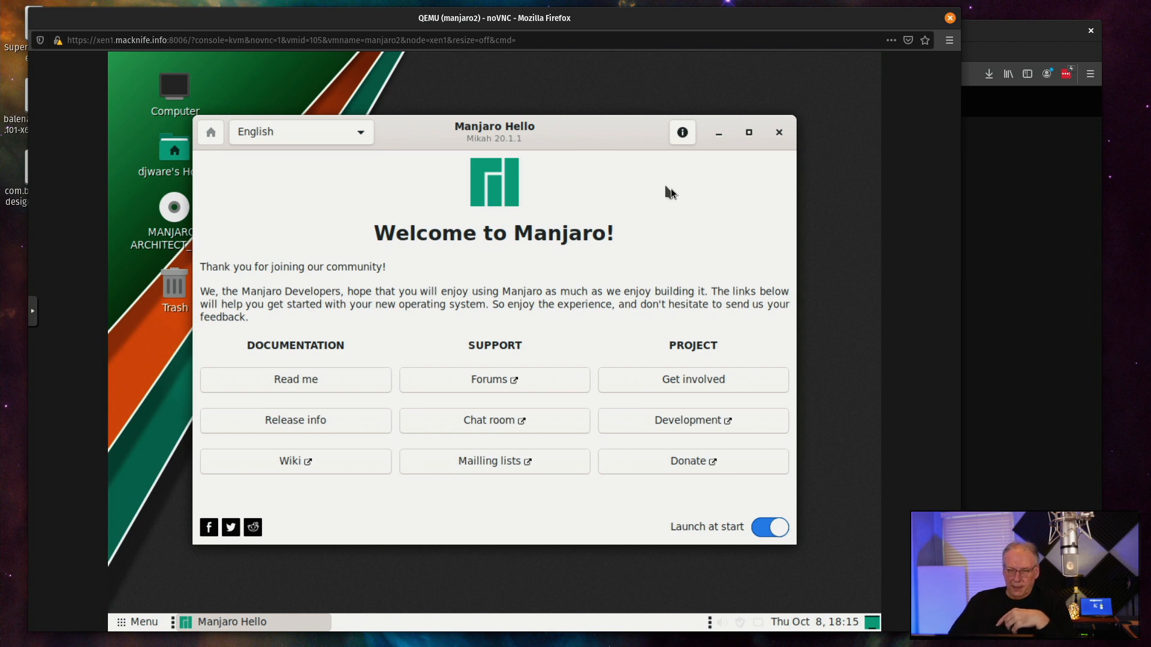
pyautogui.moveTo(151, 624)
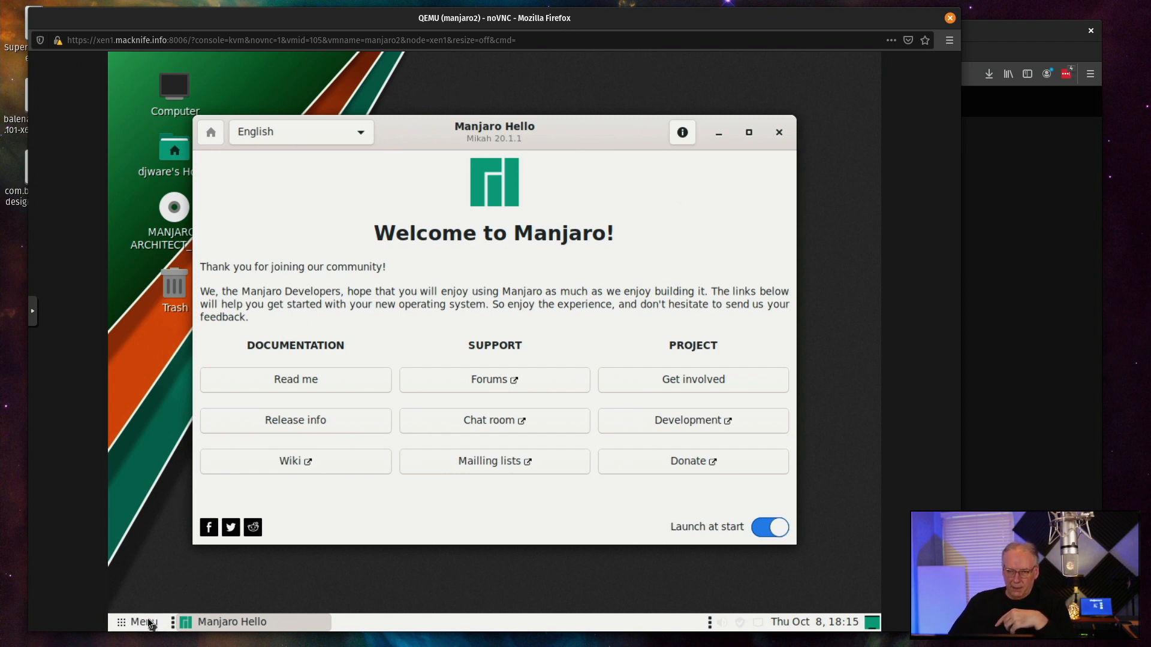
# Launch MATE Terminal from the Favourites menu and run top.
pyautogui.click(138, 621)
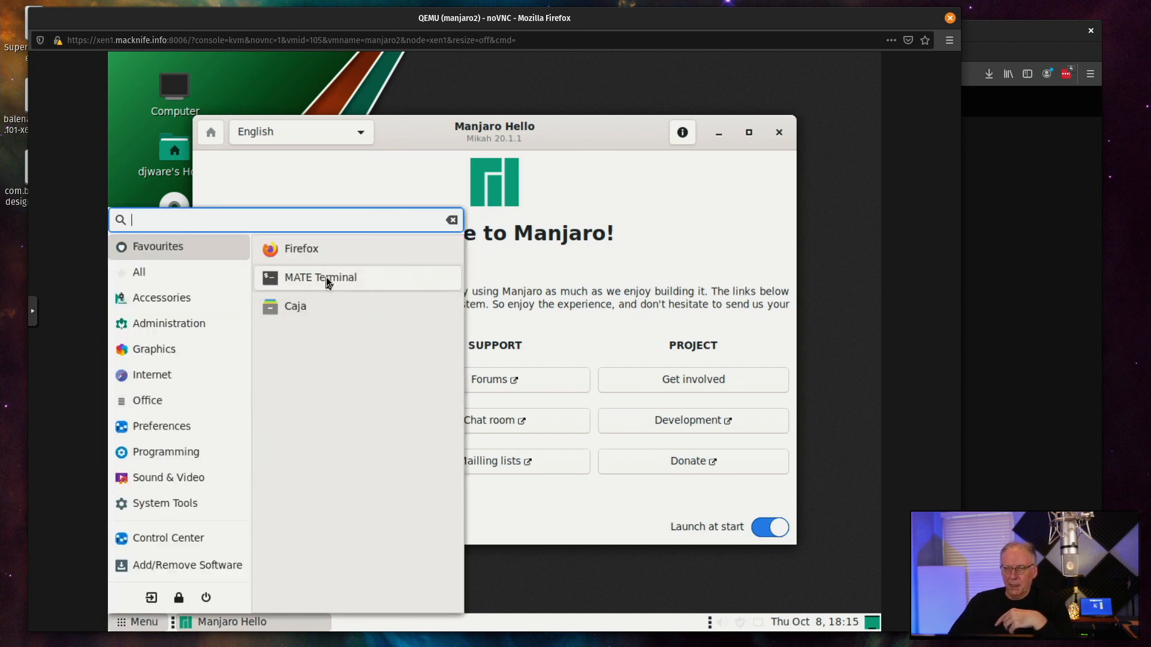
pyautogui.click(320, 277)
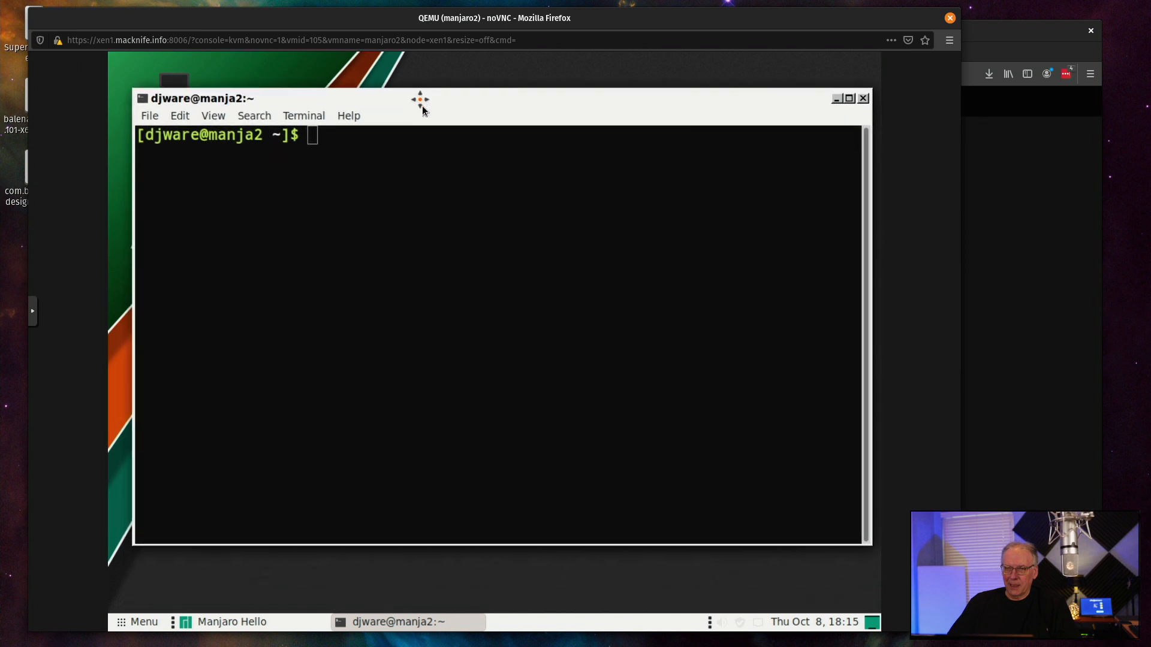
pyautogui.moveTo(379, 194)
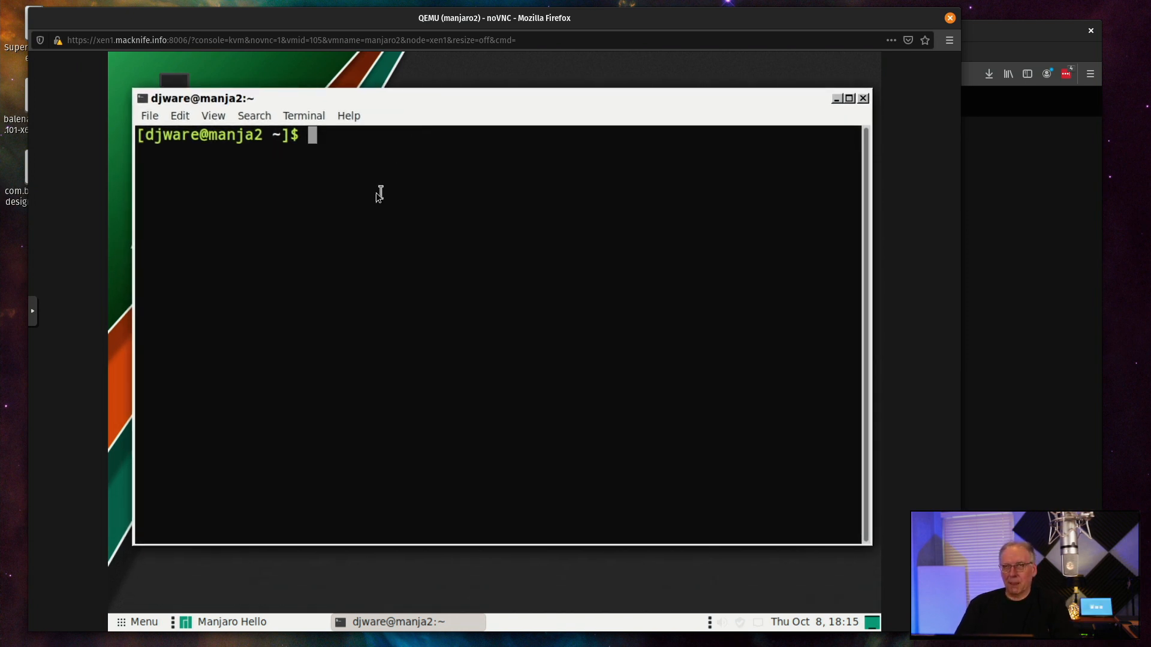
pyautogui.moveTo(422, 225)
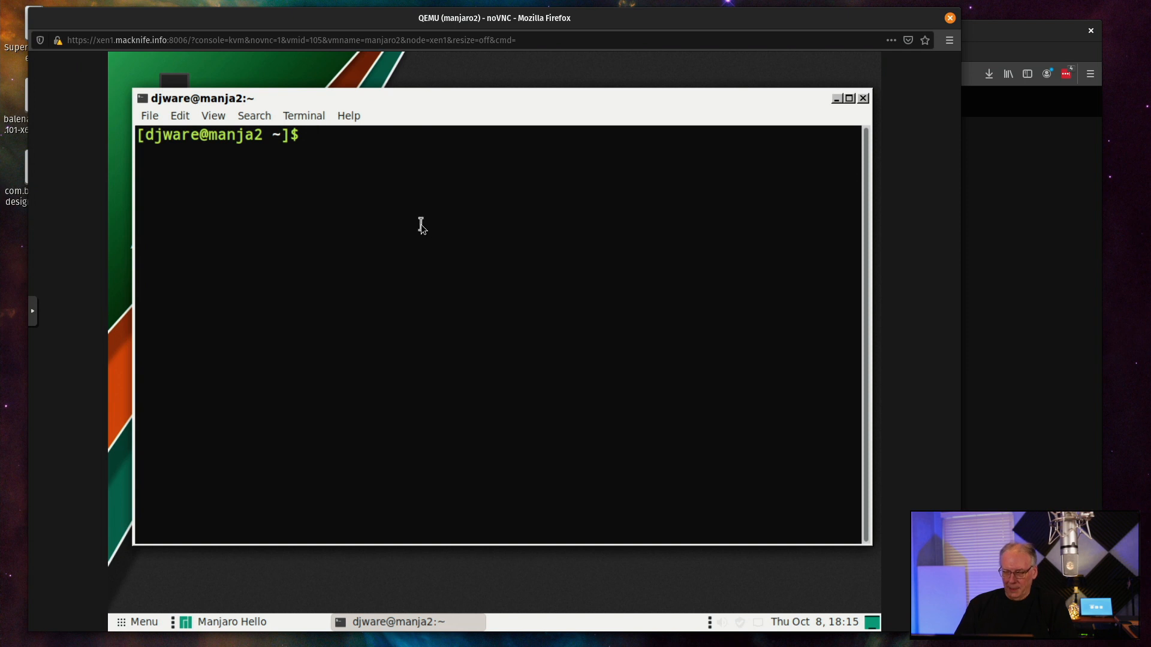
pyautogui.write('top')
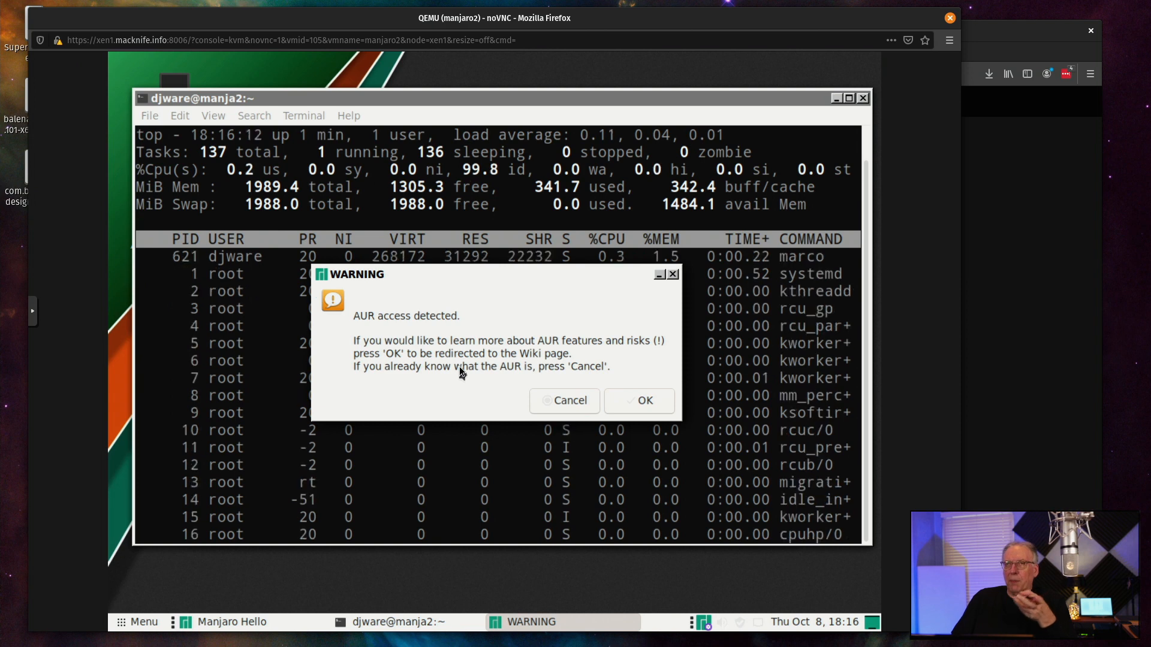
pyautogui.moveTo(526, 363)
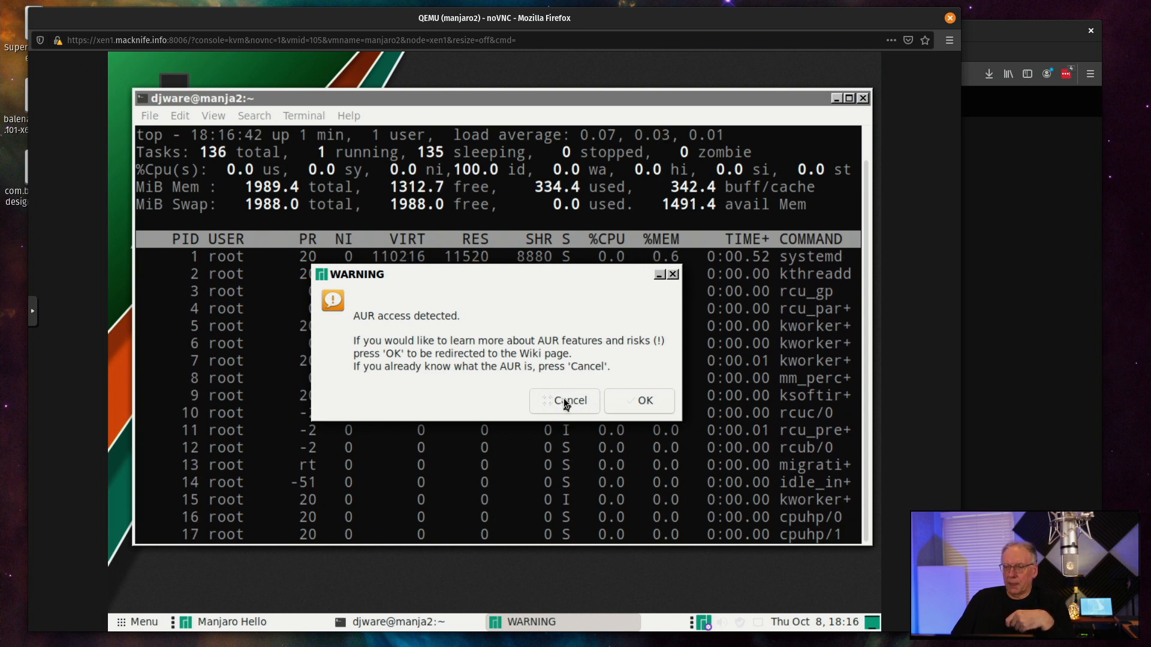
# Cancel the AUR access detected warning dialog.
pyautogui.click(565, 401)
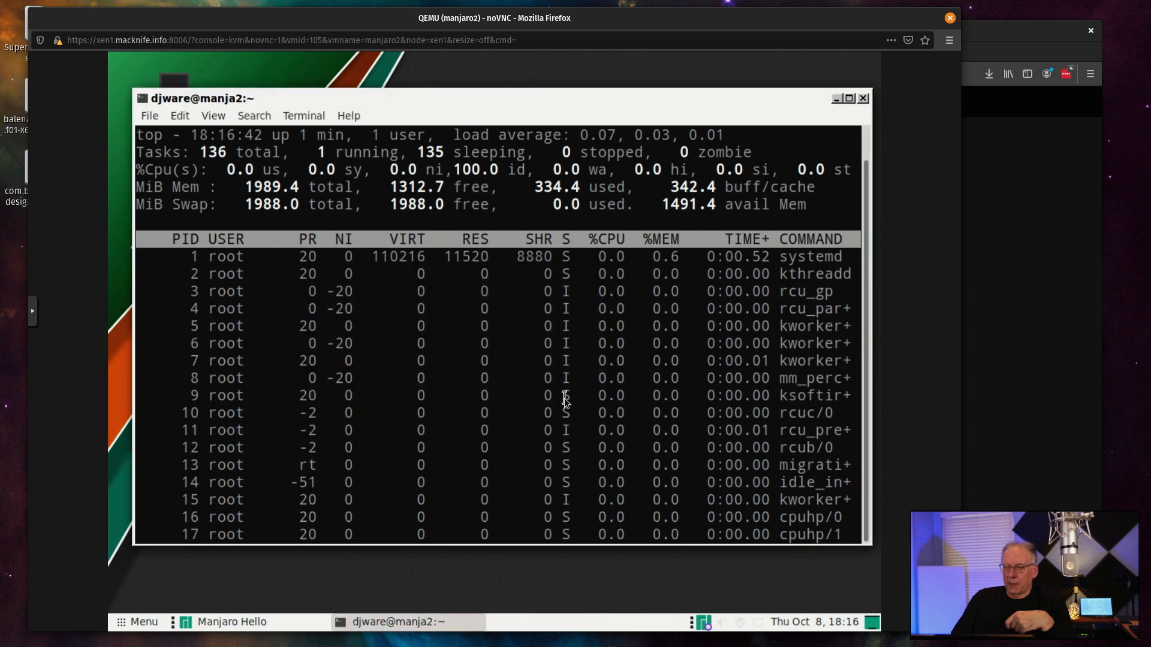